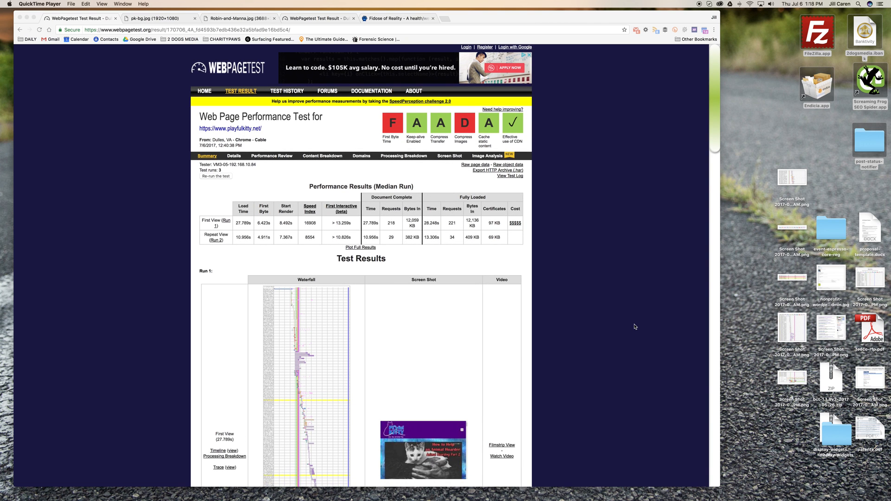
mouse_move(577, 292)
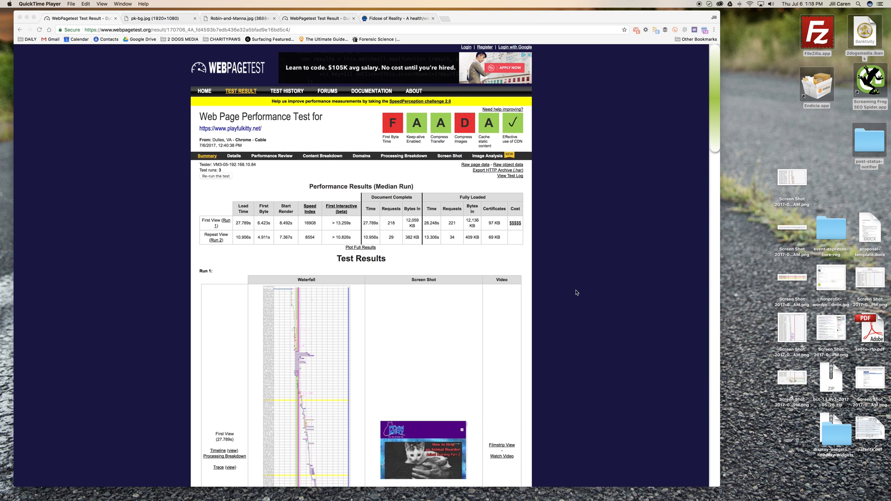
mouse_move(586, 320)
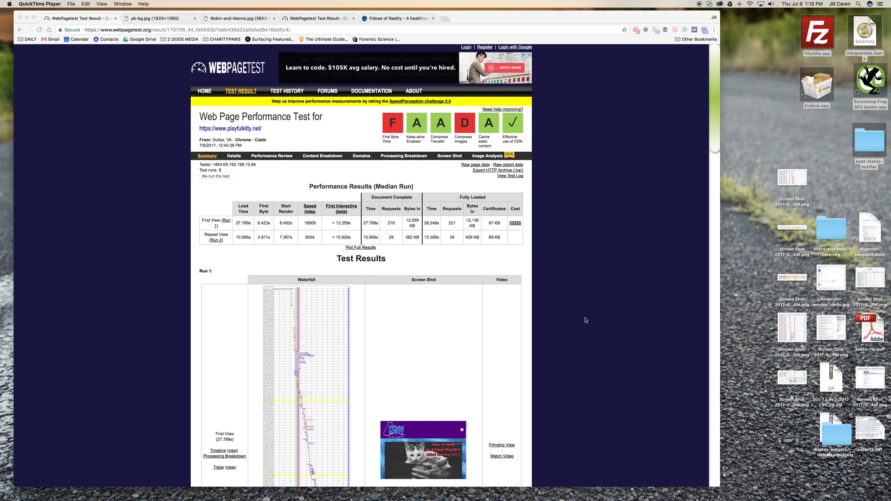
mouse_move(577, 352)
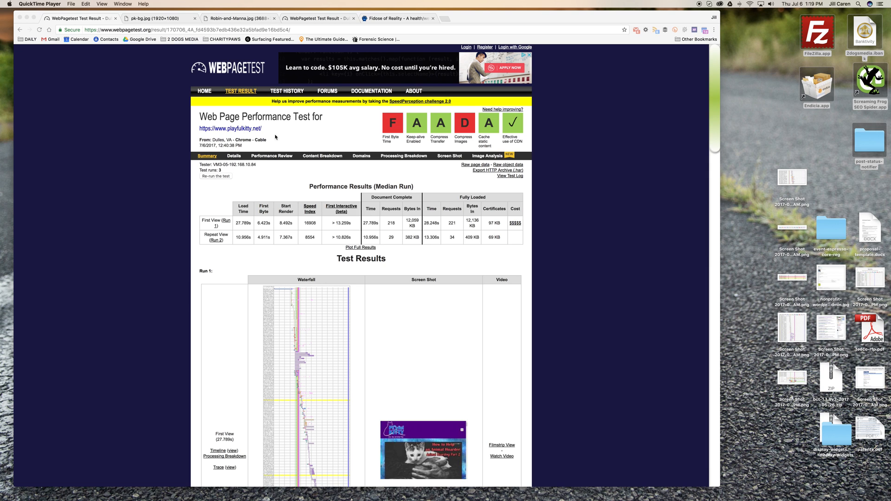
mouse_move(634, 410)
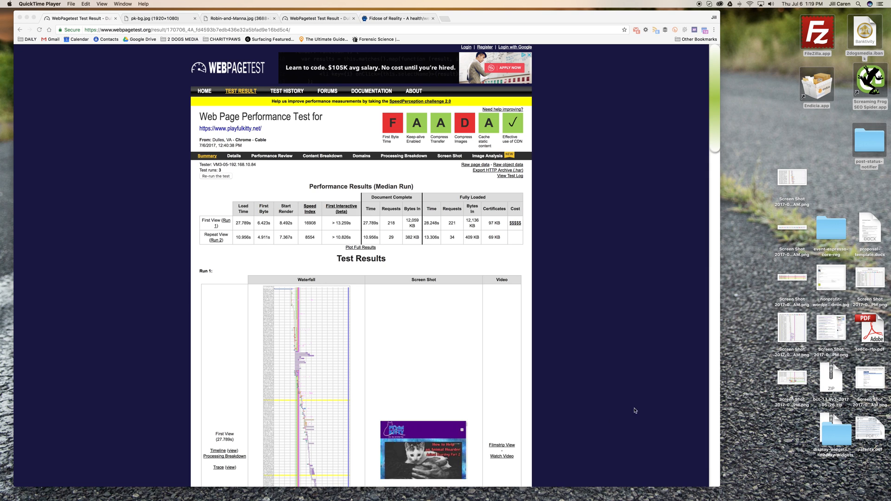
- Open the detailed Run 1 waterfall view for the playfulkitty.net test
scroll("down", 3)
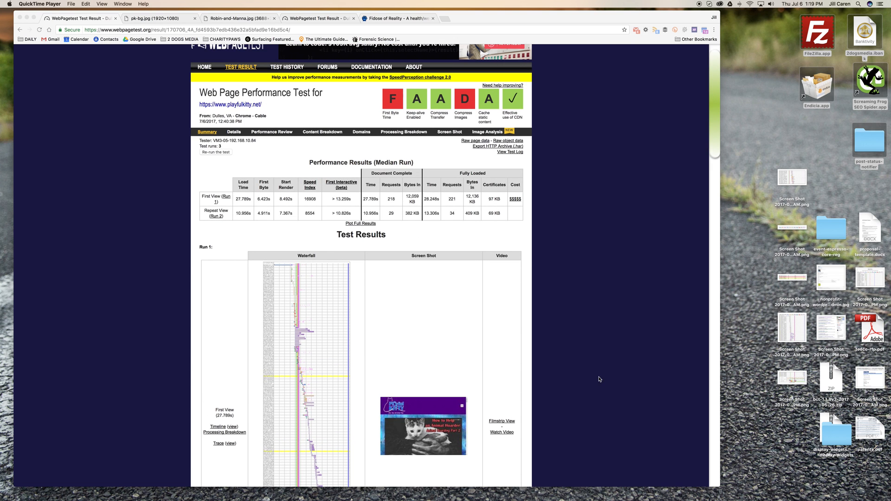
mouse_move(578, 383)
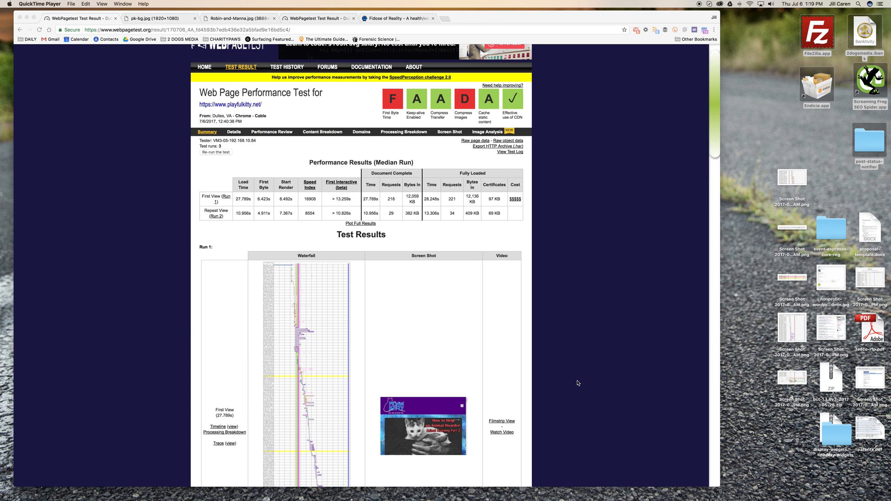
mouse_move(590, 395)
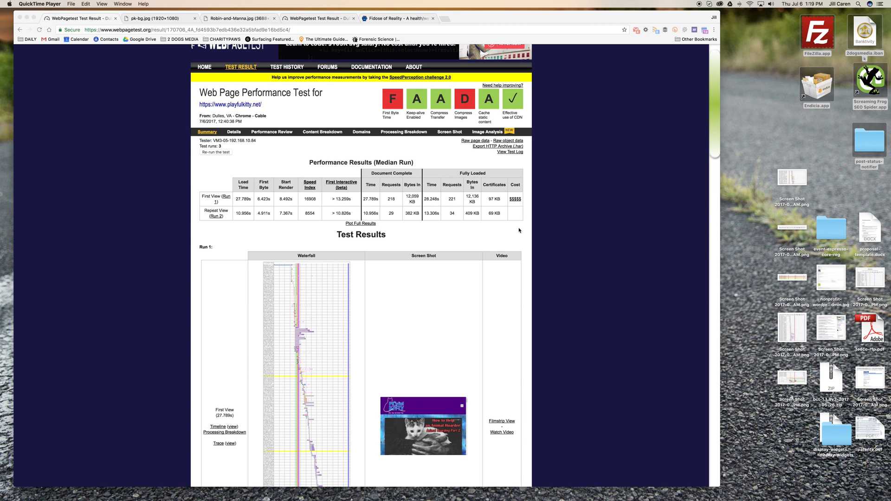
mouse_move(561, 287)
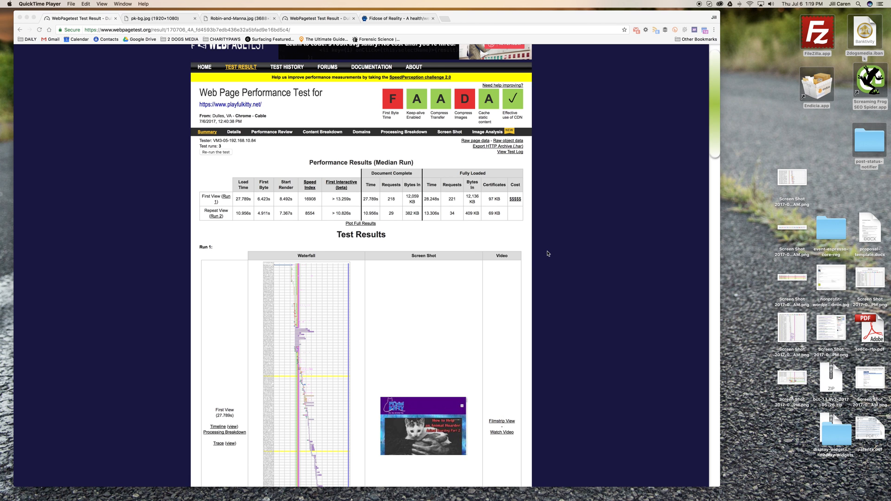
scroll("down", 3)
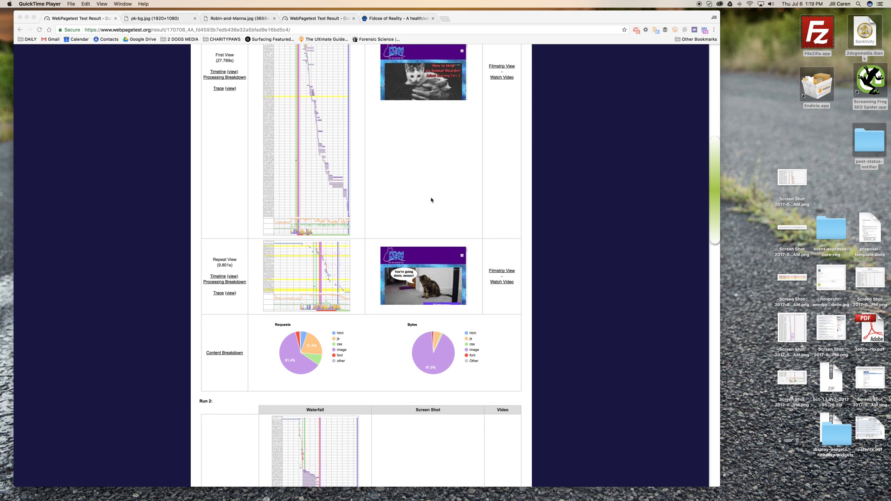
mouse_move(701, 276)
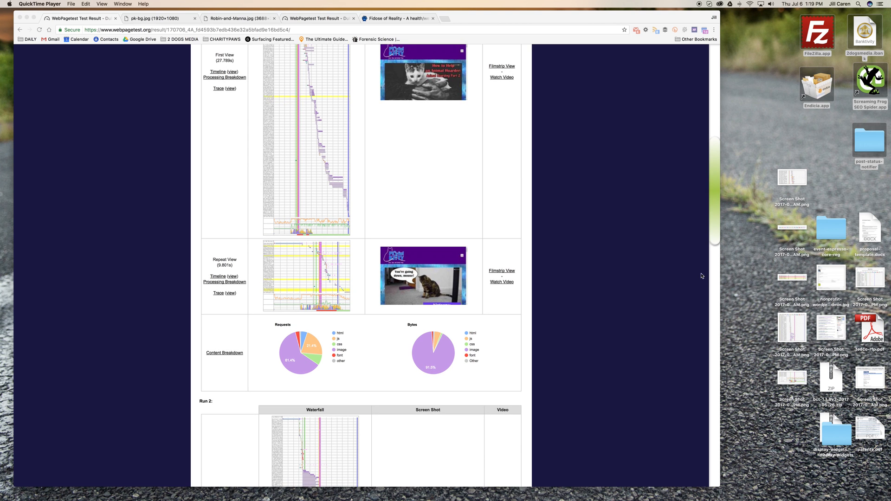
scroll("down", 3)
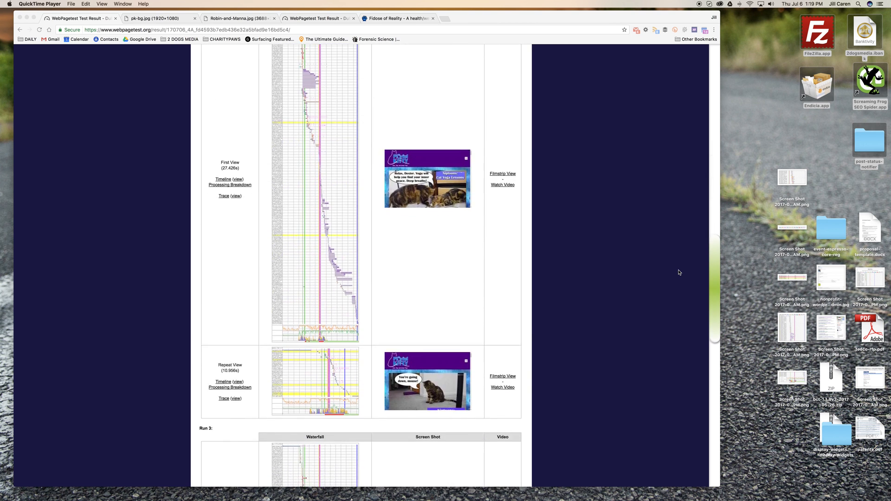
scroll("down", 3)
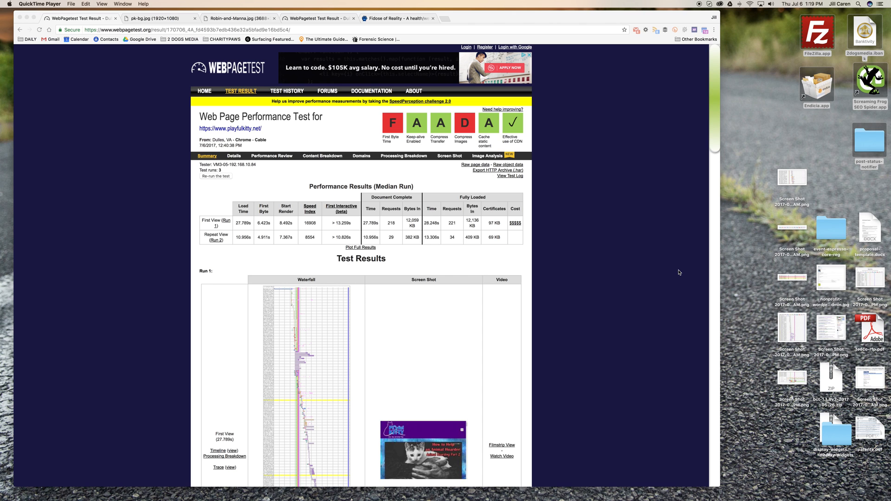
mouse_move(725, 294)
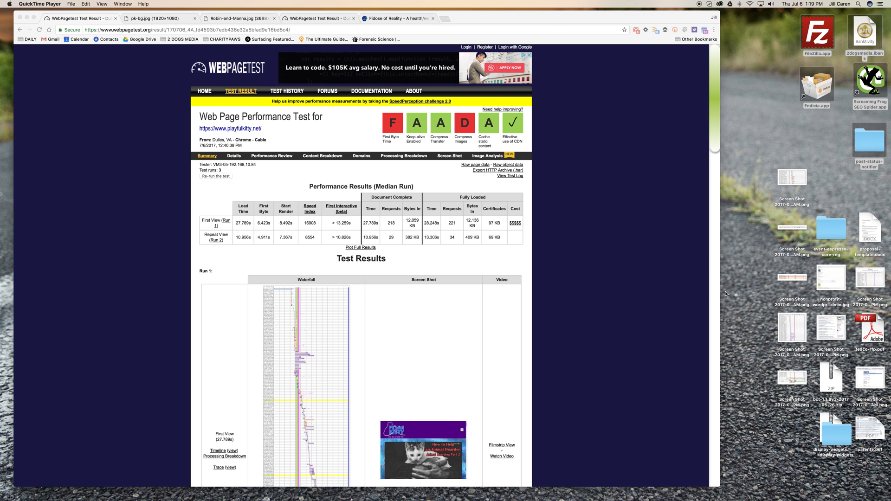
mouse_move(644, 297)
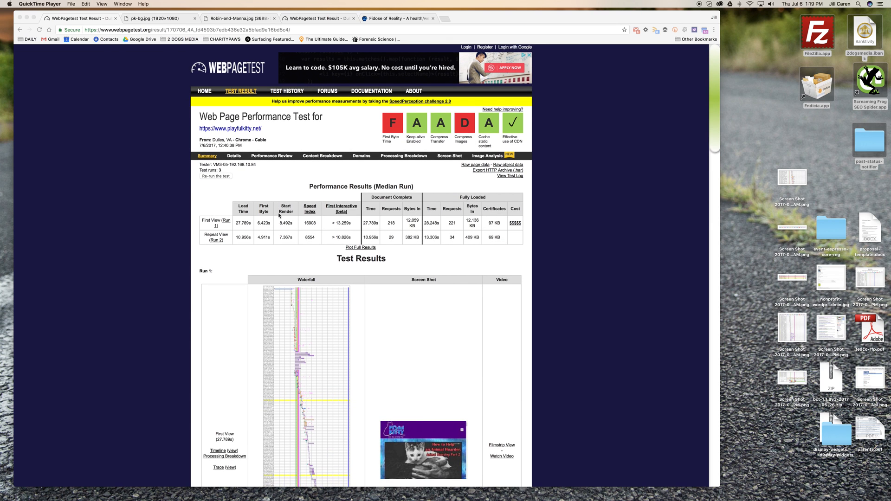
mouse_move(365, 407)
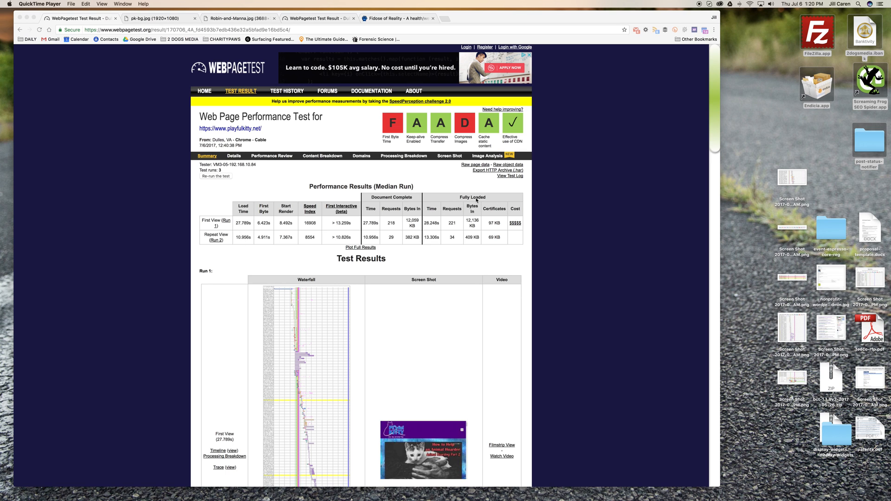
mouse_move(437, 227)
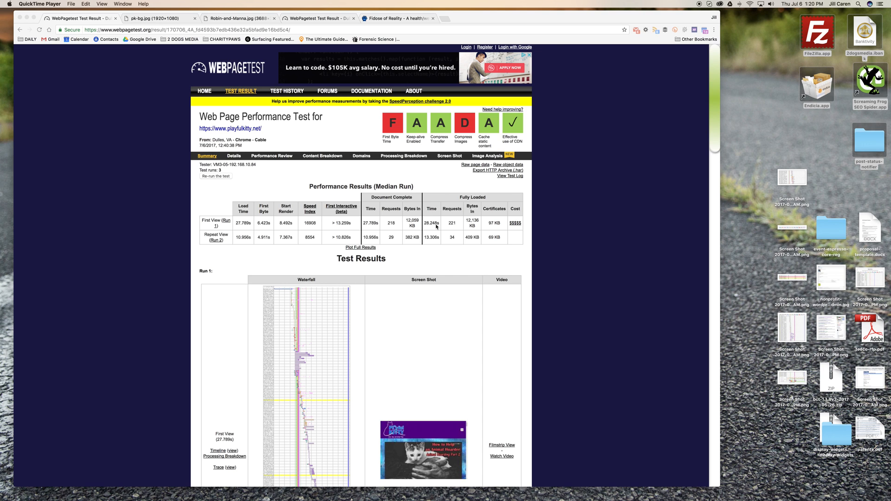
mouse_move(462, 268)
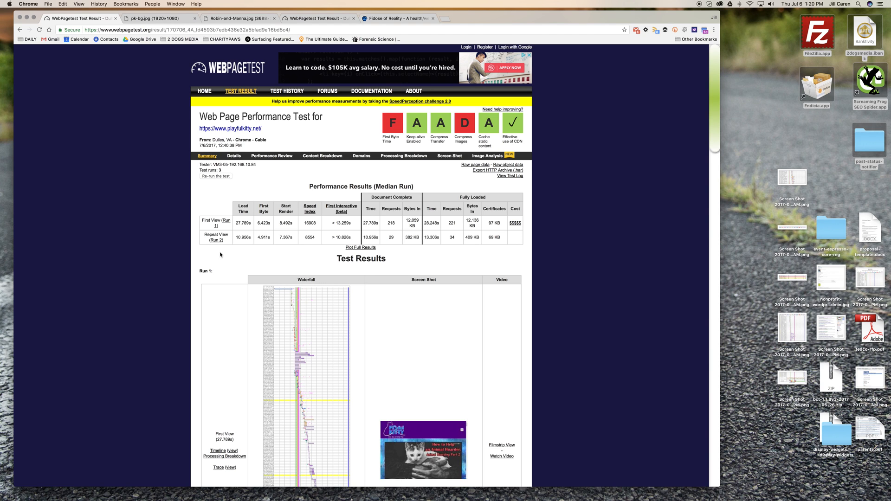
mouse_move(226, 259)
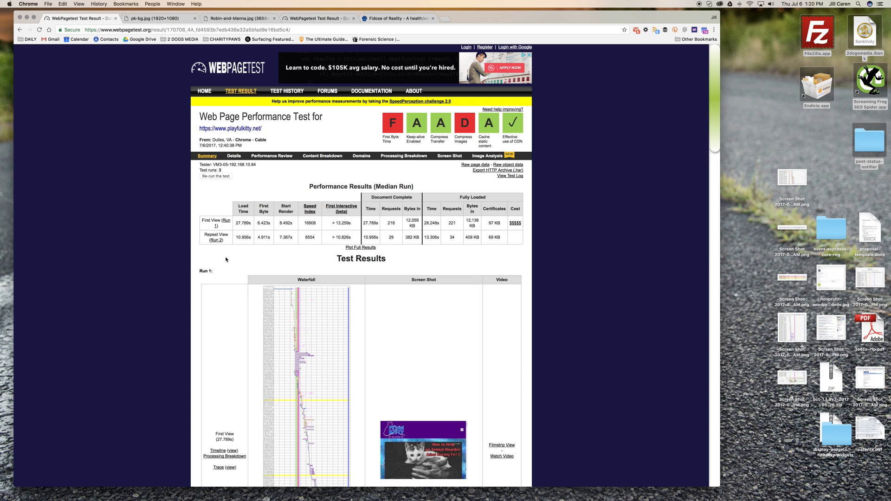
mouse_move(245, 265)
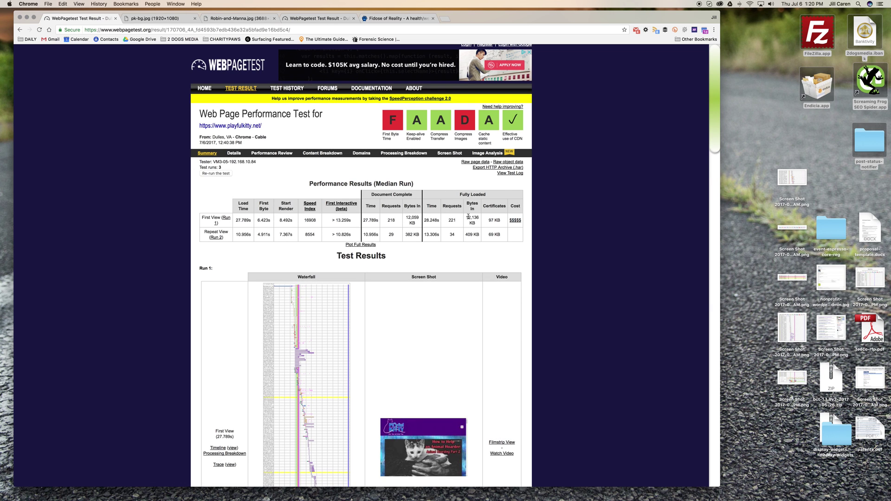
mouse_move(436, 227)
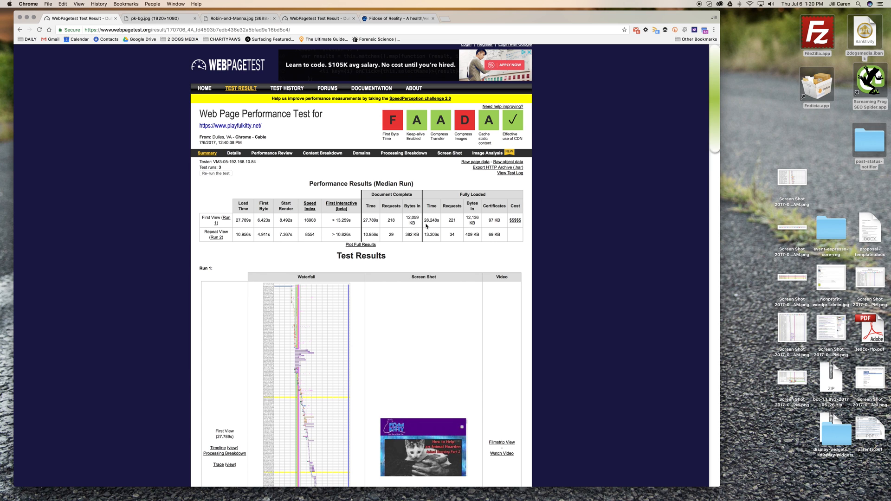
mouse_move(440, 226)
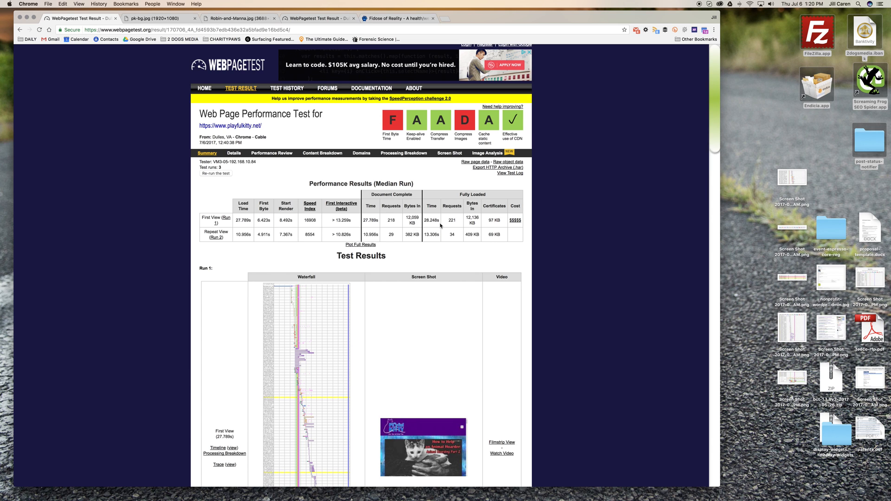
mouse_move(429, 221)
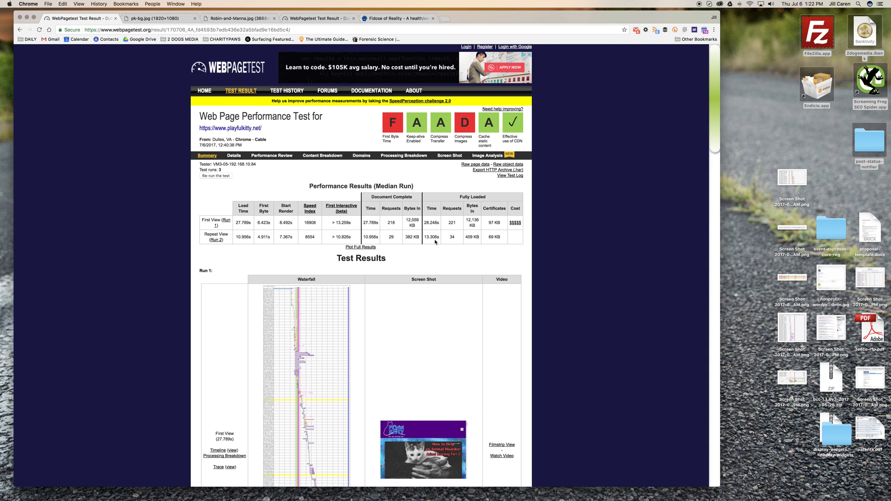
mouse_move(461, 239)
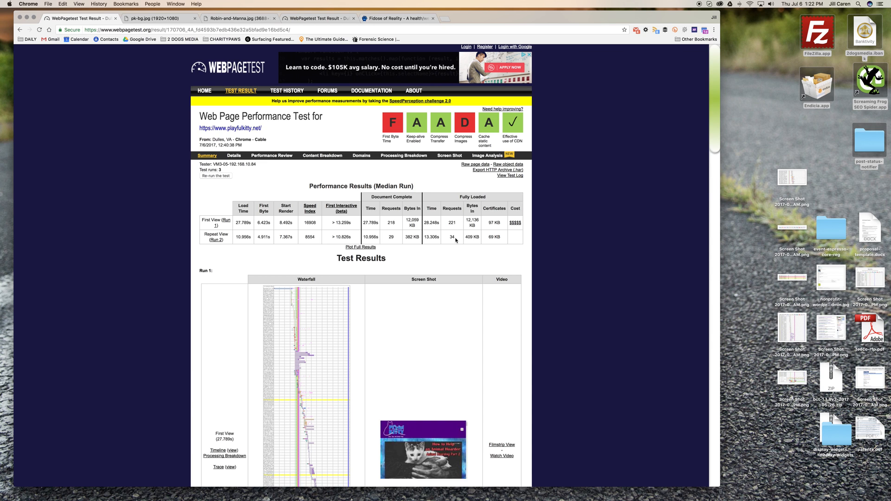
mouse_move(455, 222)
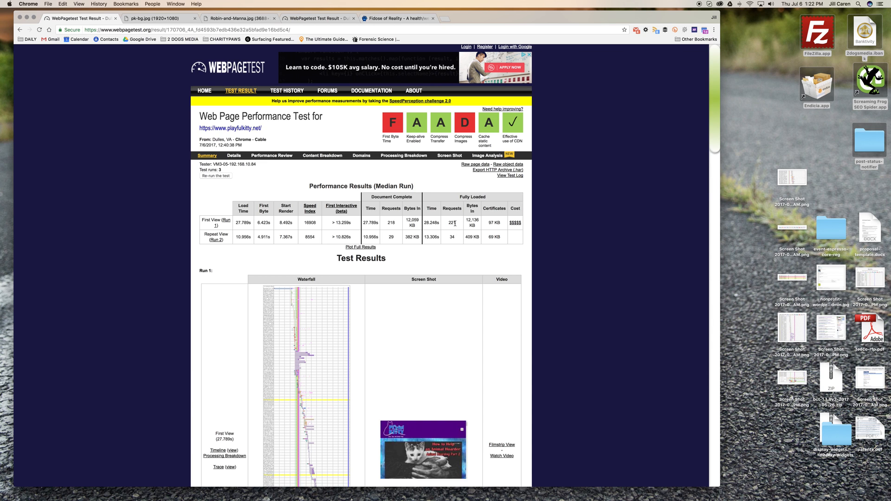
mouse_move(475, 237)
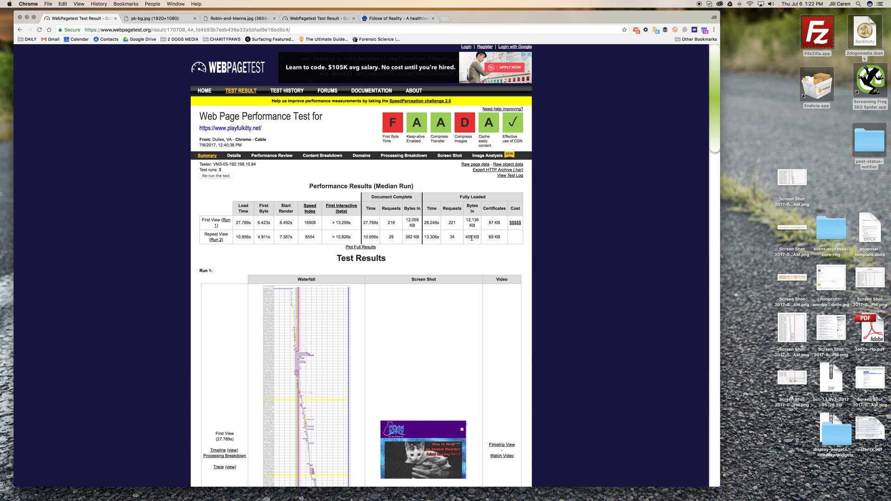
mouse_move(473, 242)
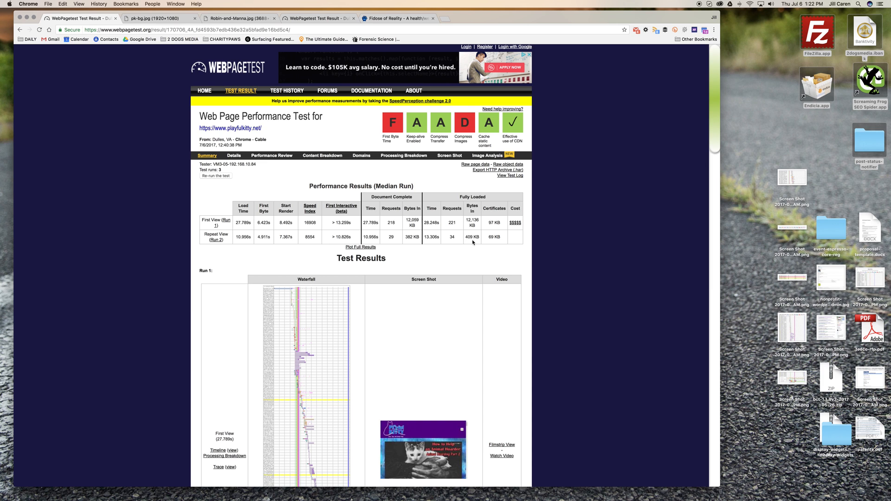
mouse_move(432, 239)
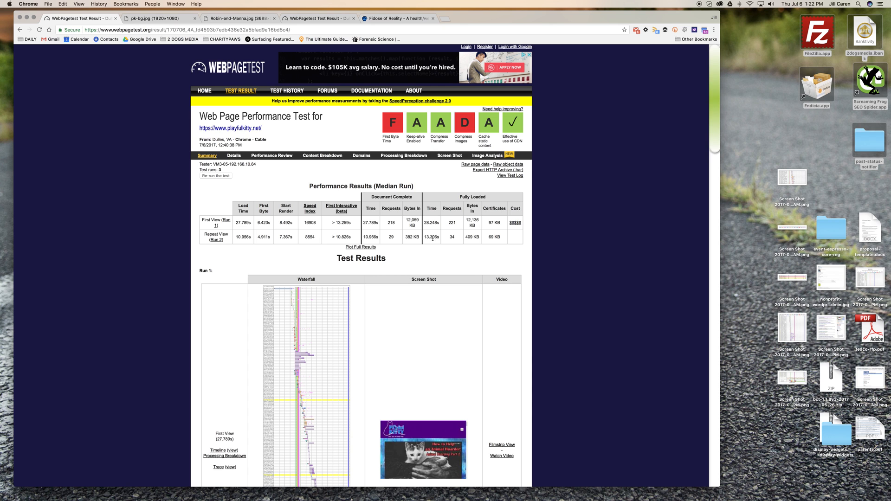
mouse_move(439, 242)
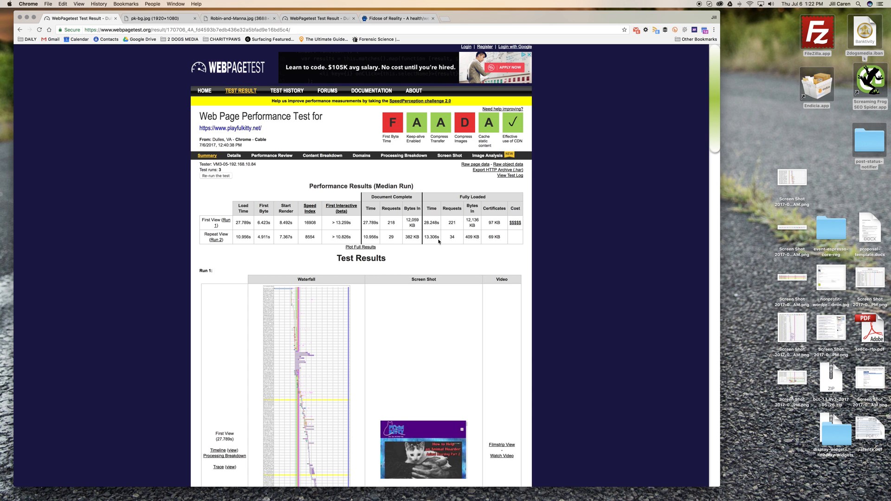
scroll("down", 3)
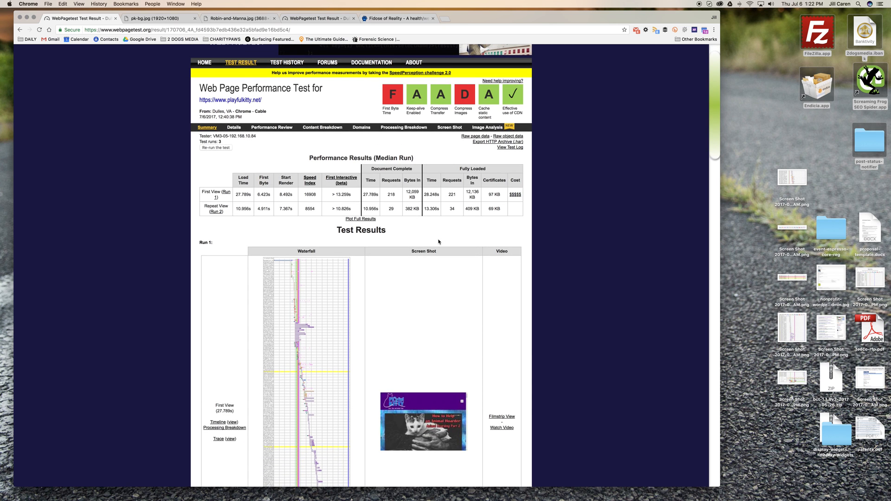
mouse_move(365, 188)
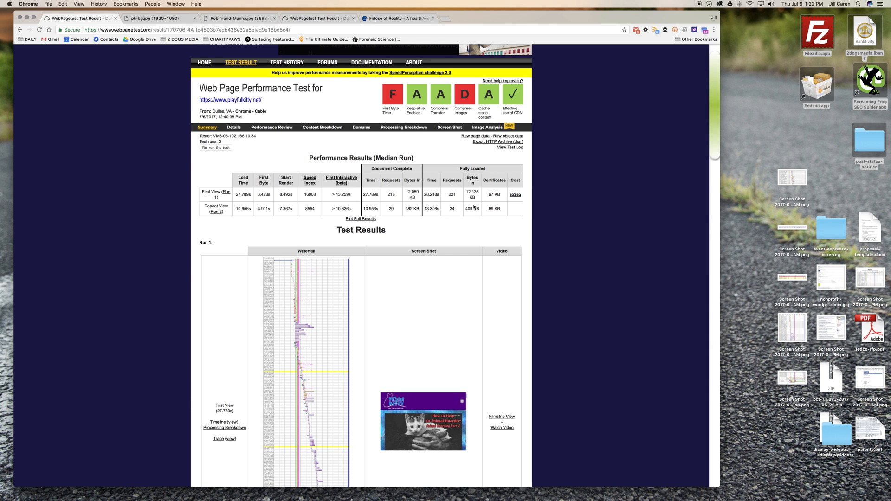
mouse_move(435, 229)
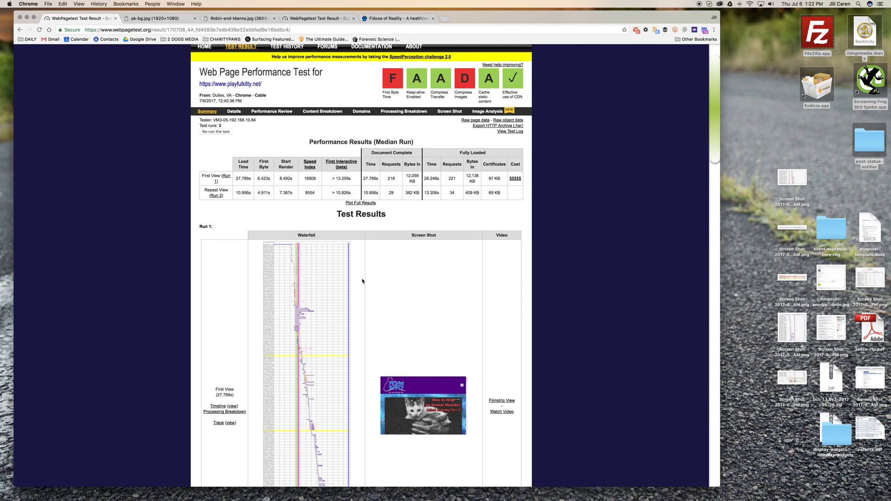
left_click(234, 111)
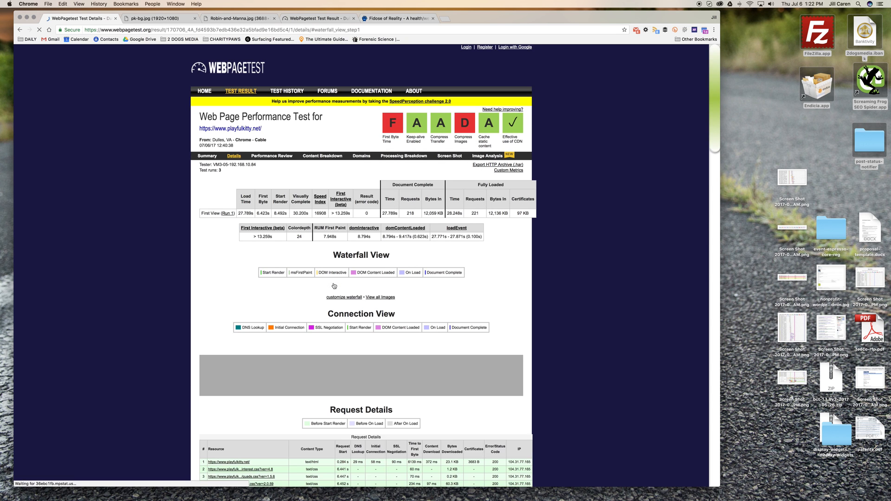
- Scroll through the waterfall's request rows and timings, then back up to the top
scroll("down", 3)
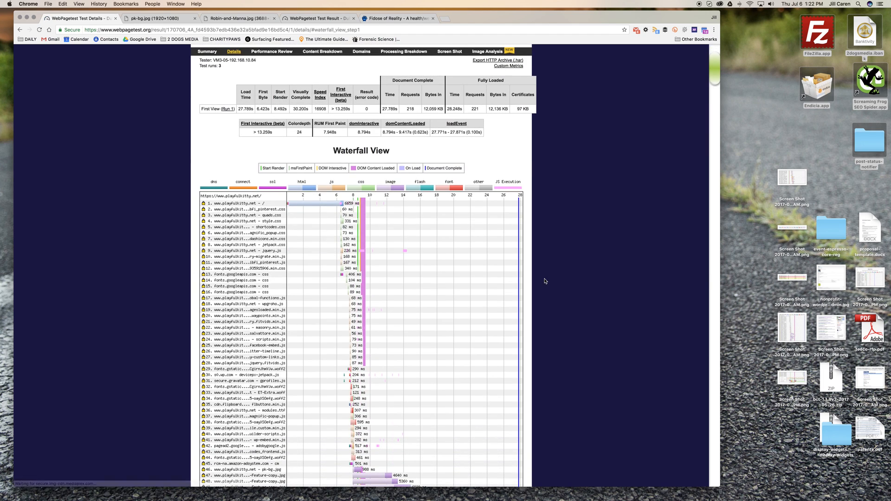
scroll("up", 3)
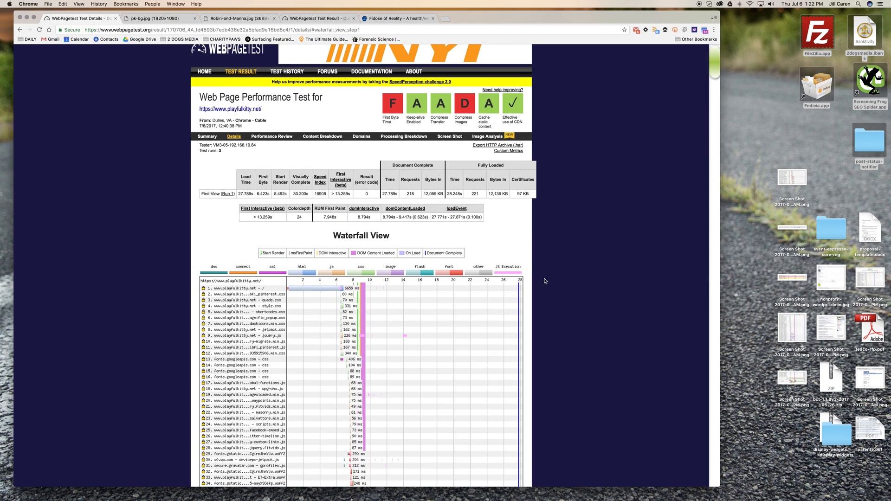
scroll("down", 3)
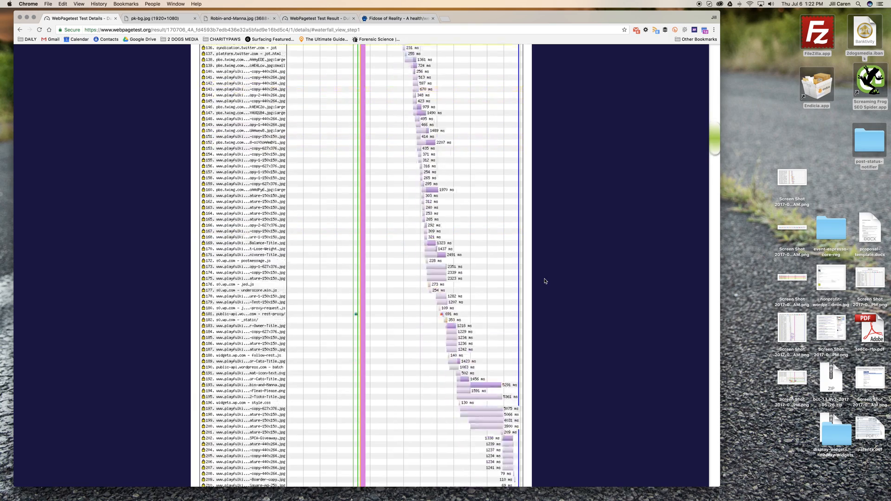
scroll("down", 3)
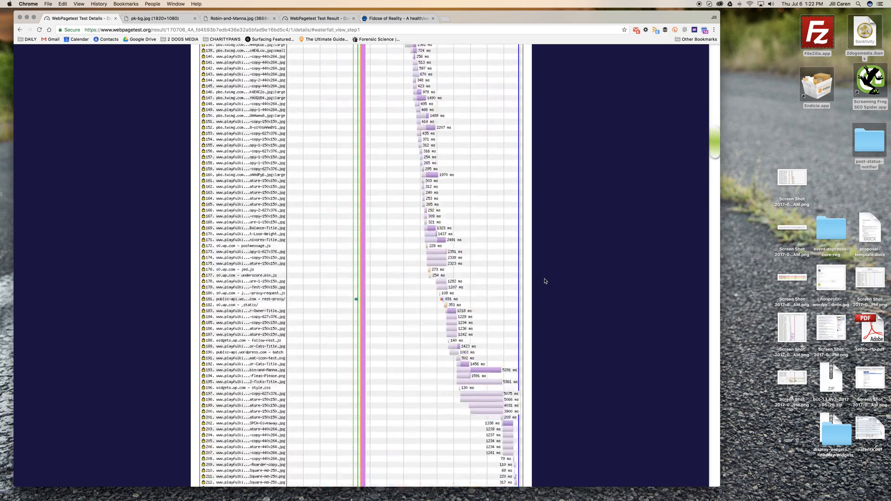
scroll("up", 3)
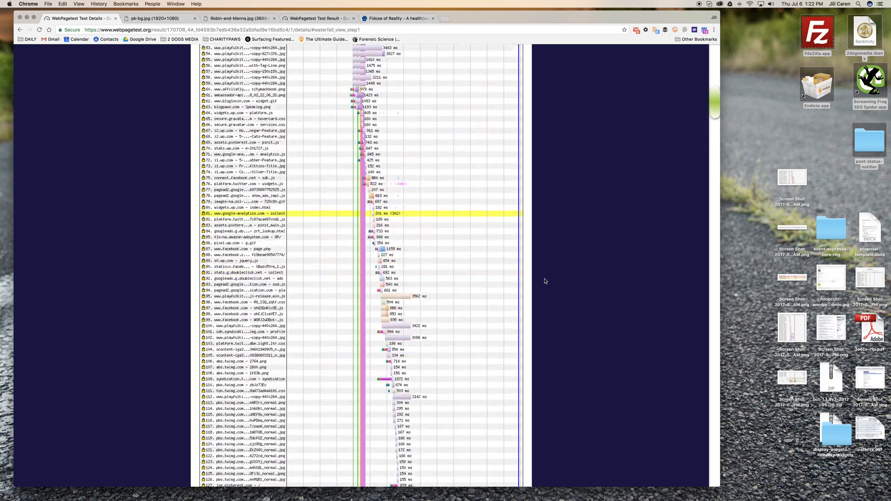
scroll("down", 3)
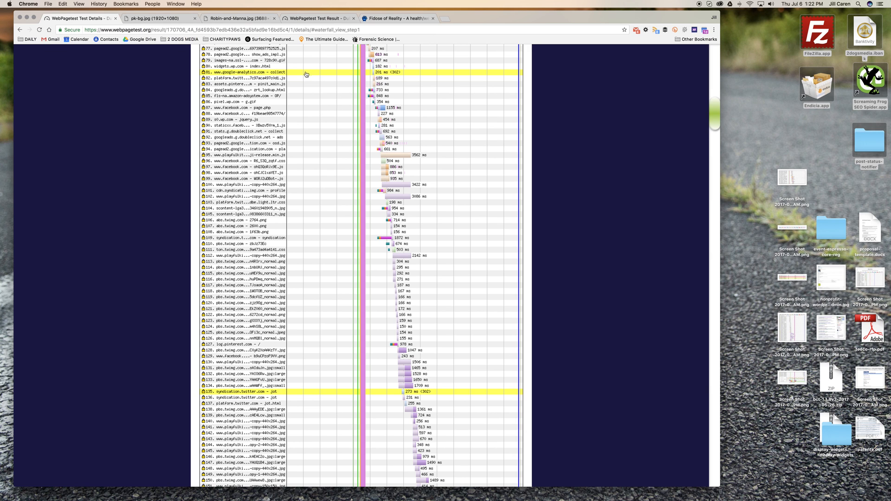
mouse_move(427, 76)
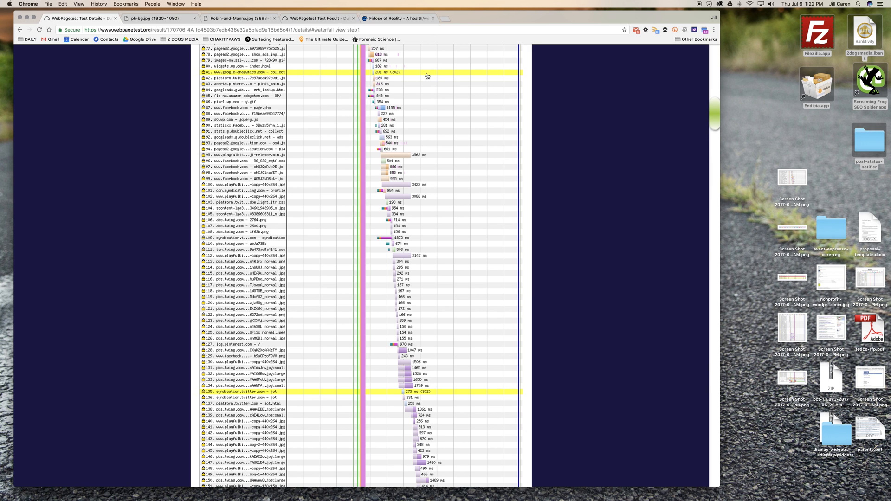
mouse_move(396, 74)
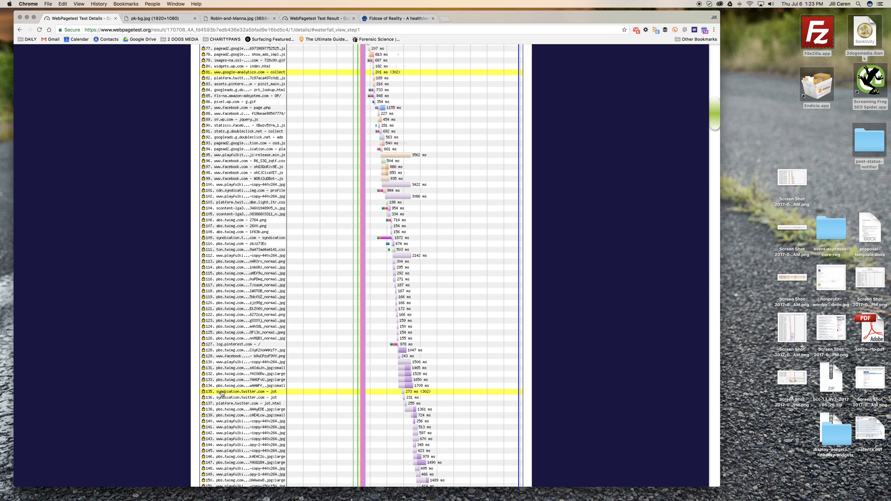
mouse_move(290, 394)
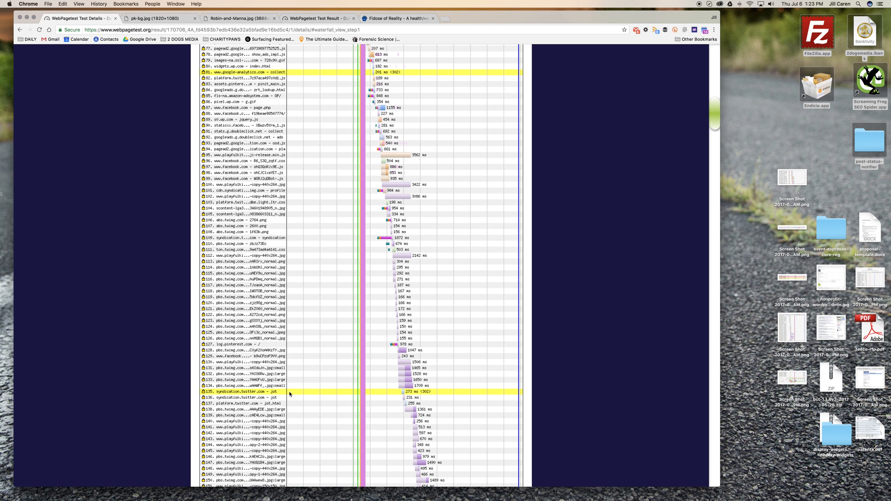
scroll("up", 3)
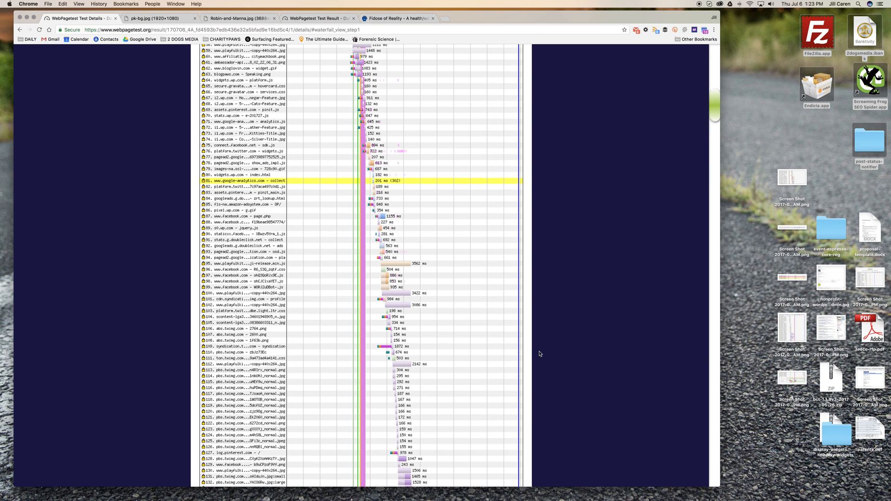
scroll("up", 3)
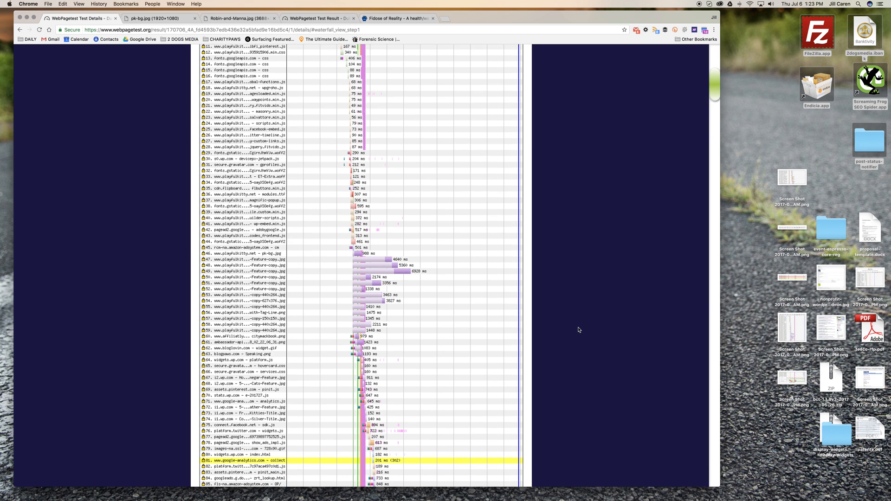
scroll("up", 3)
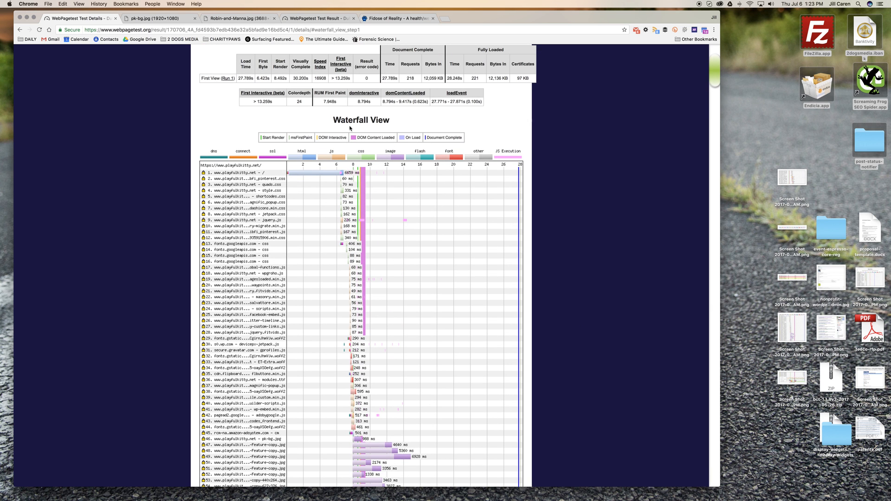
mouse_move(302, 166)
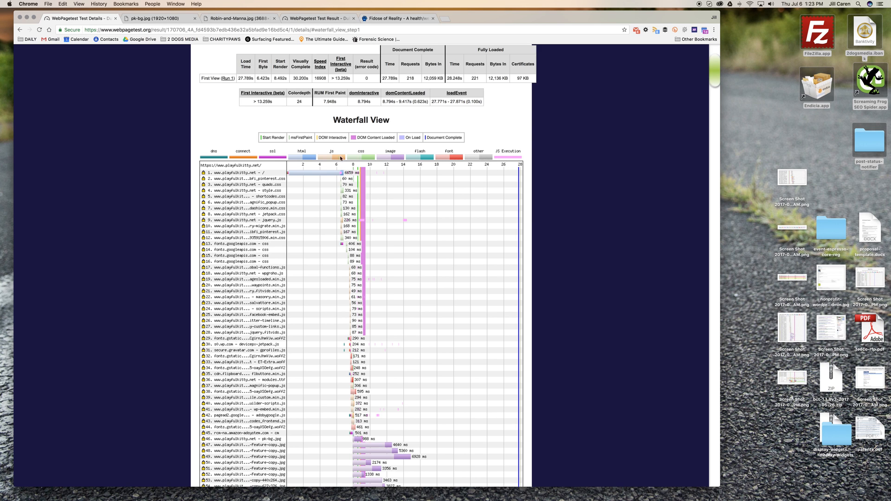
mouse_move(323, 160)
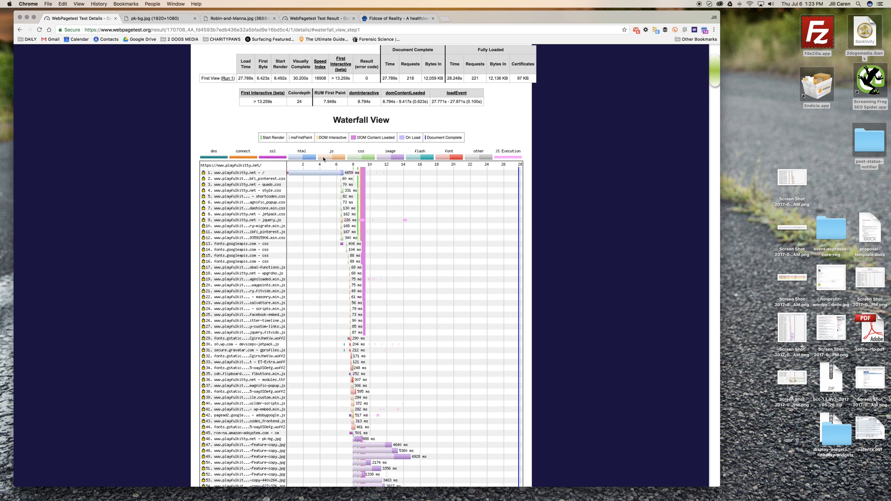
mouse_move(308, 159)
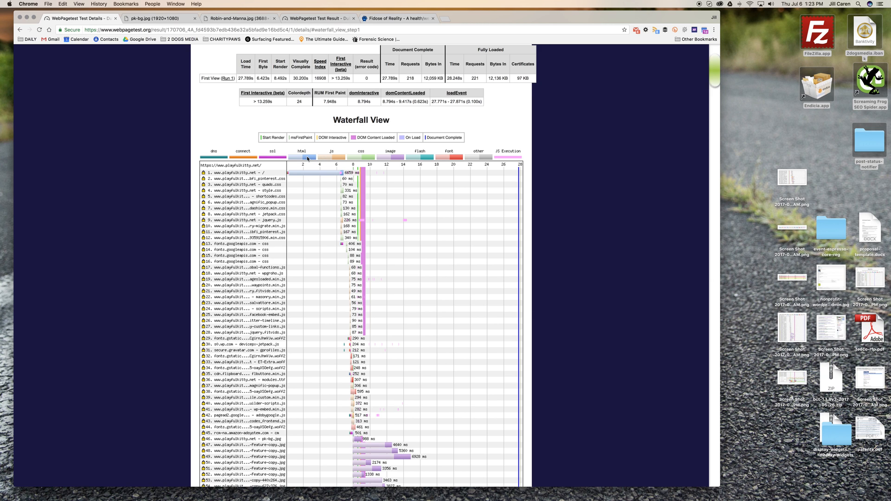
mouse_move(326, 159)
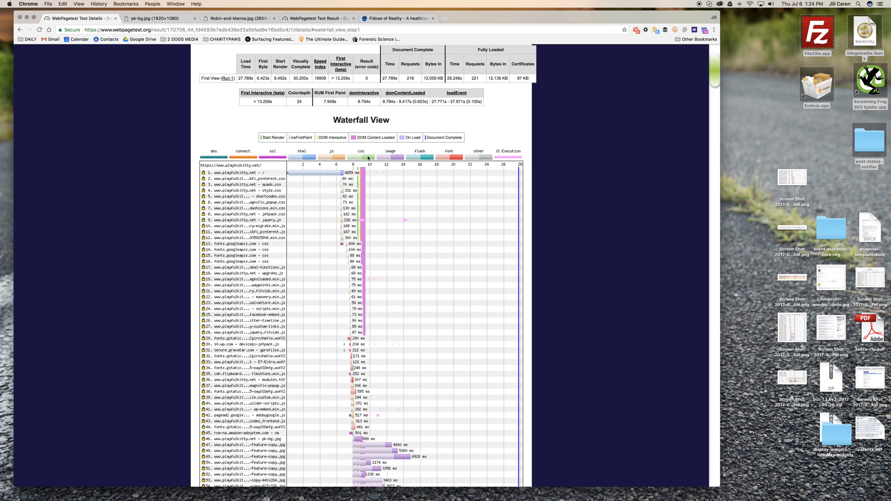
mouse_move(307, 194)
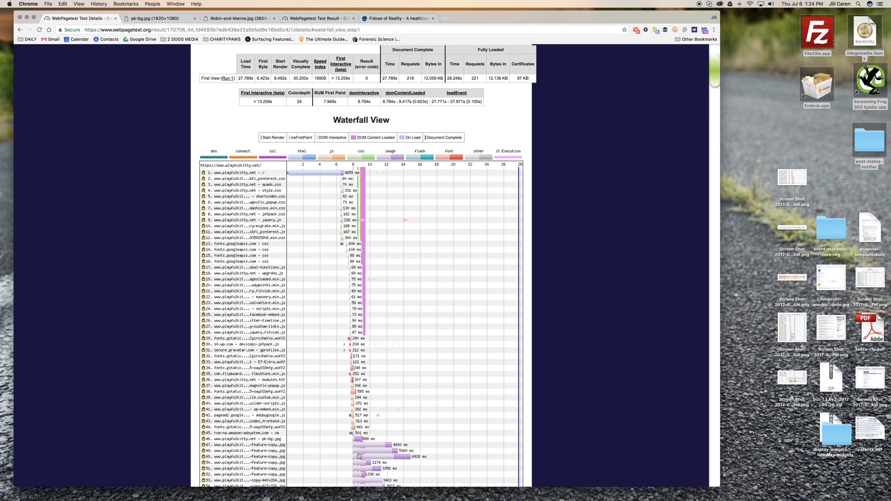
scroll("down", 3)
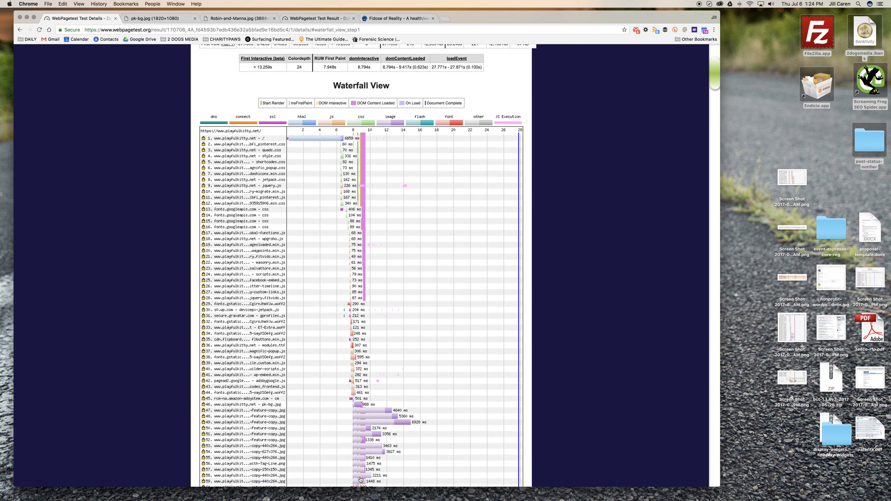
scroll("down", 3)
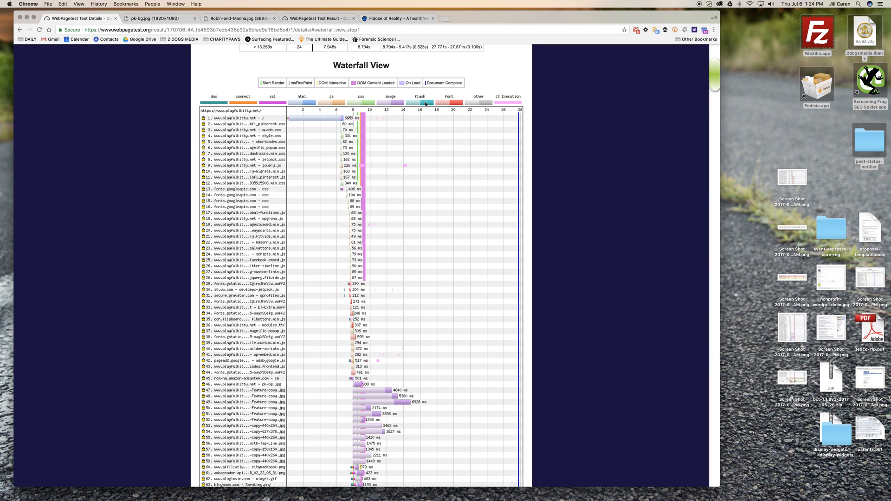
mouse_move(459, 108)
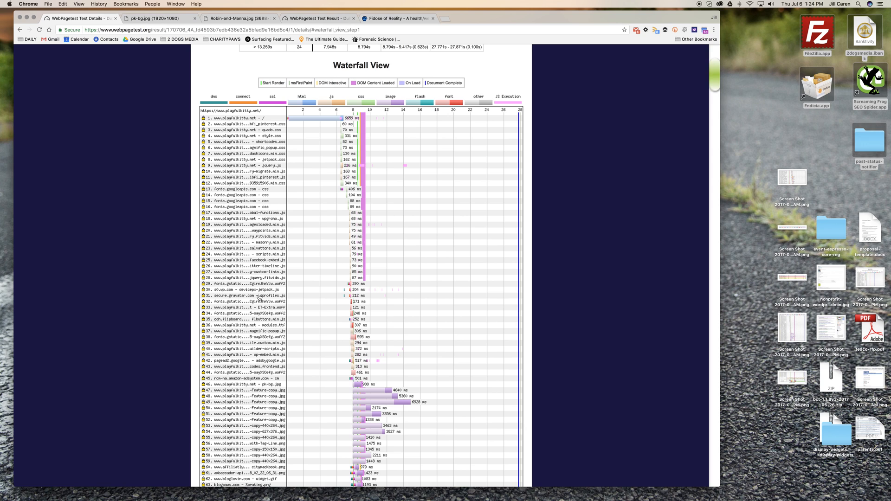
mouse_move(352, 288)
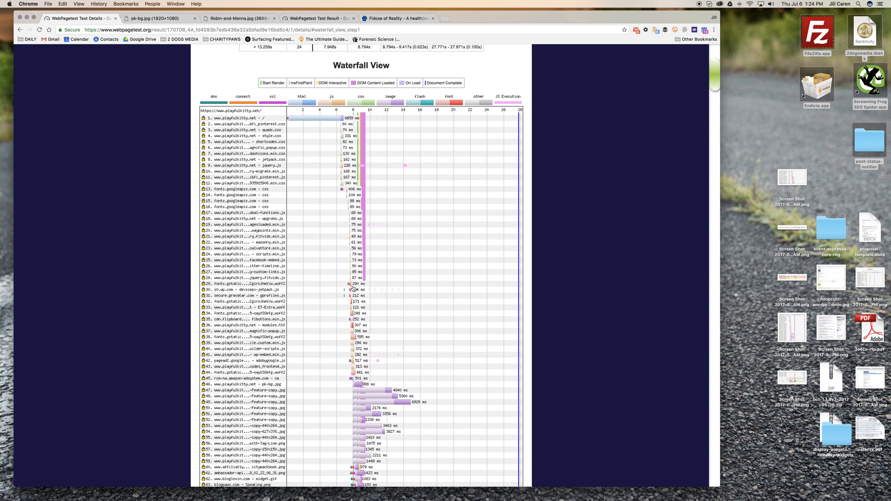
mouse_move(351, 288)
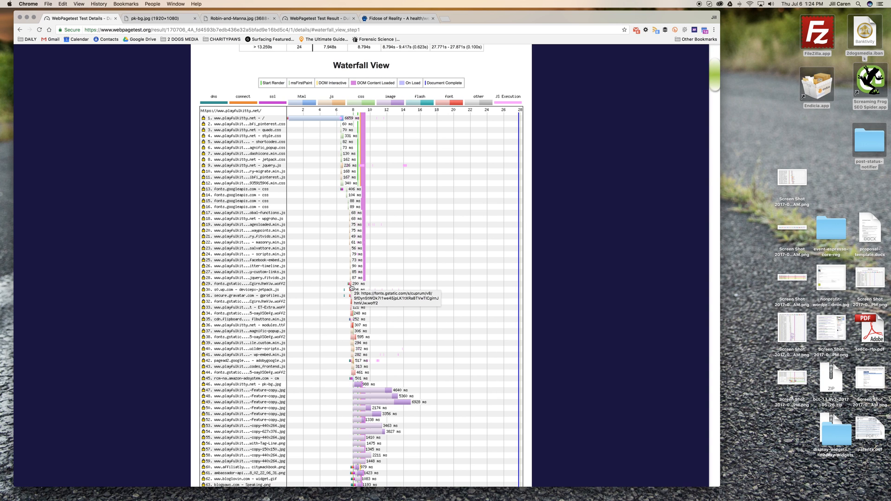
mouse_move(415, 283)
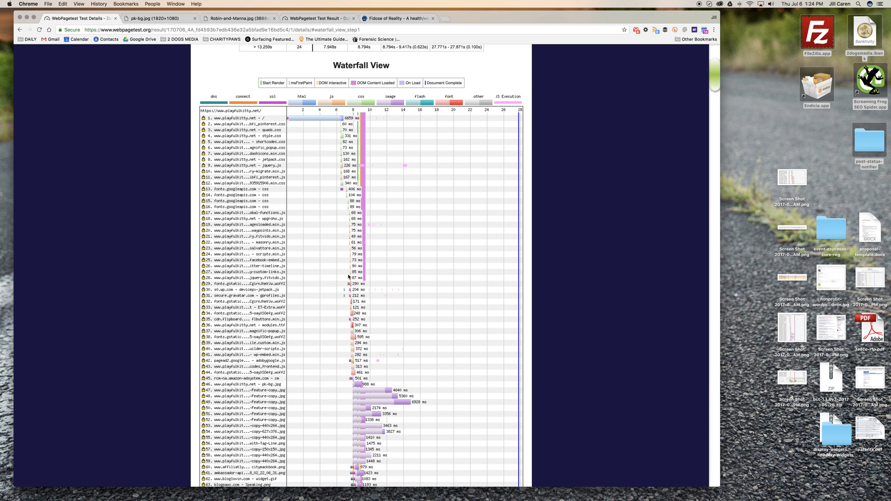
scroll("up", 3)
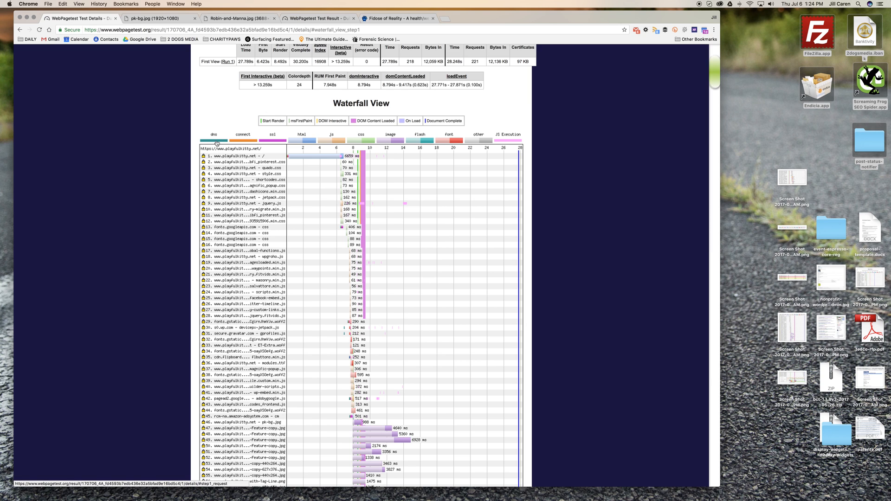
mouse_move(217, 143)
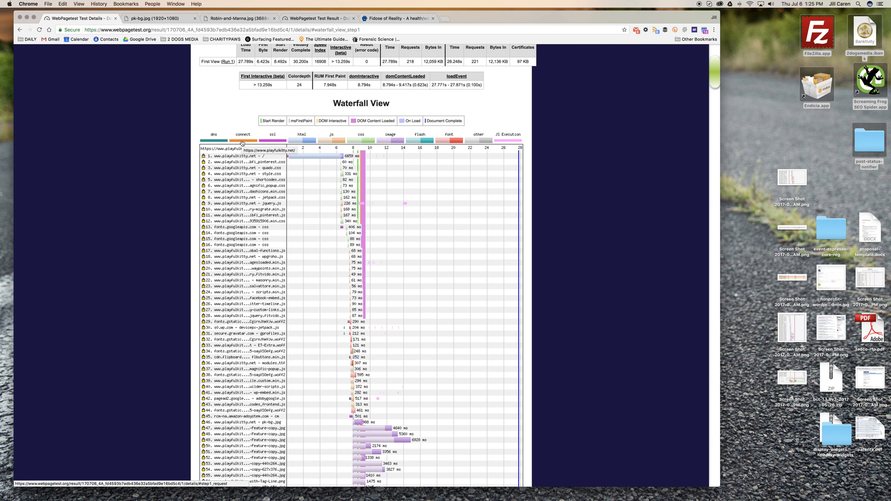
mouse_move(445, 200)
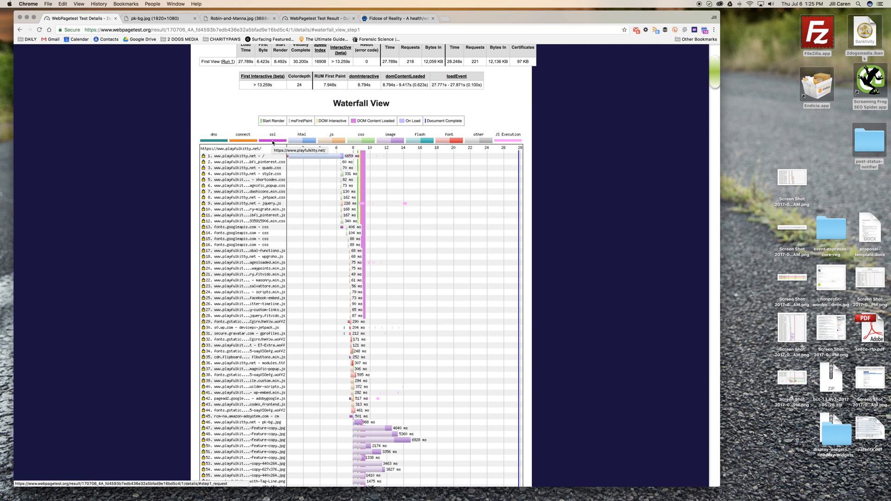
scroll("down", 3)
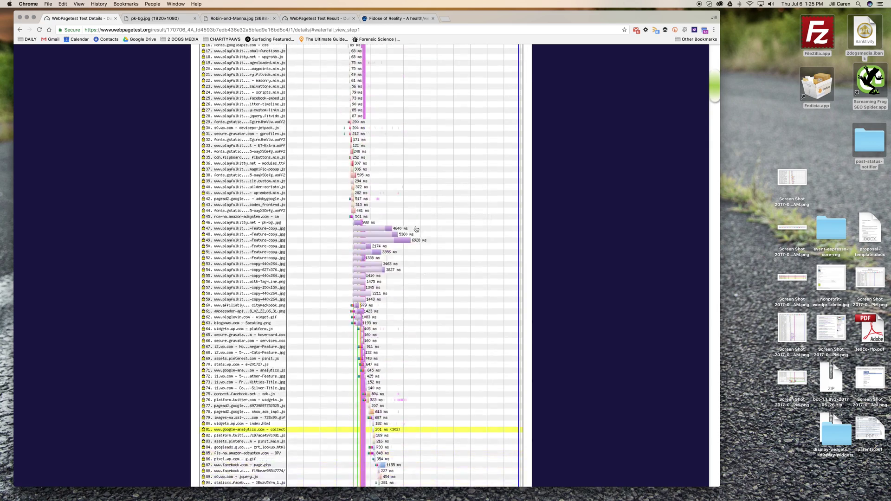
scroll("down", 3)
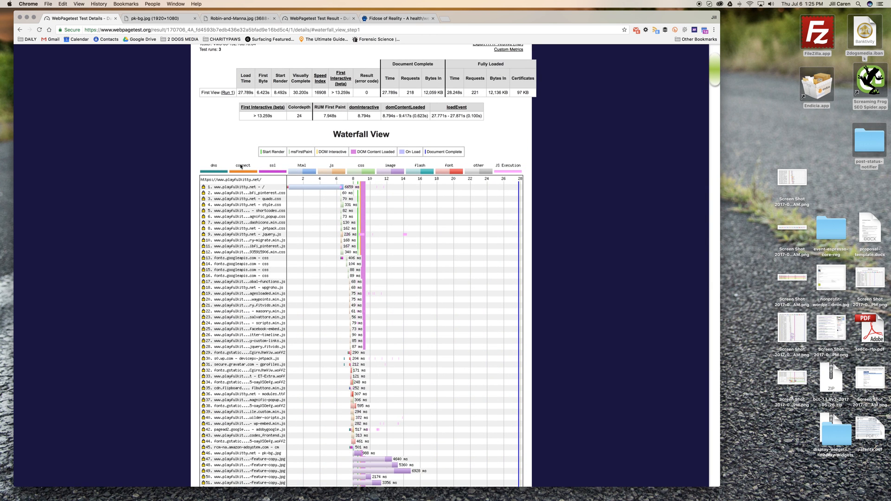
mouse_move(313, 190)
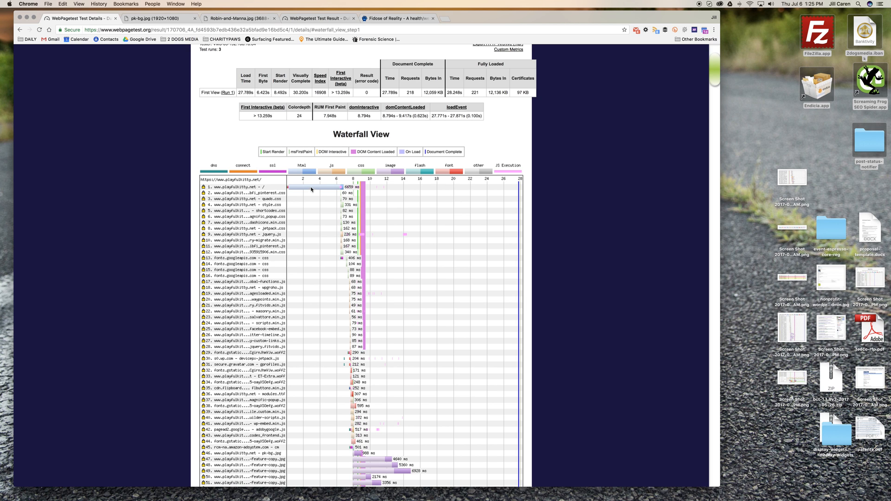
mouse_move(315, 191)
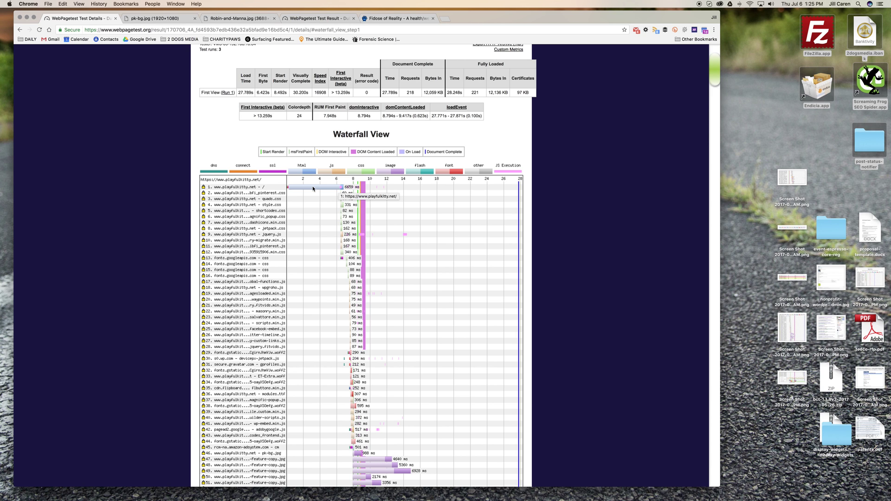
mouse_move(331, 190)
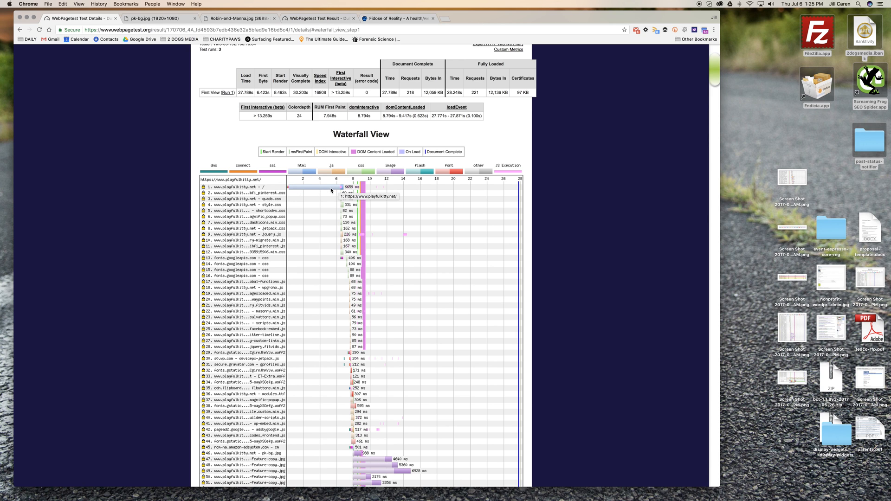
mouse_move(316, 190)
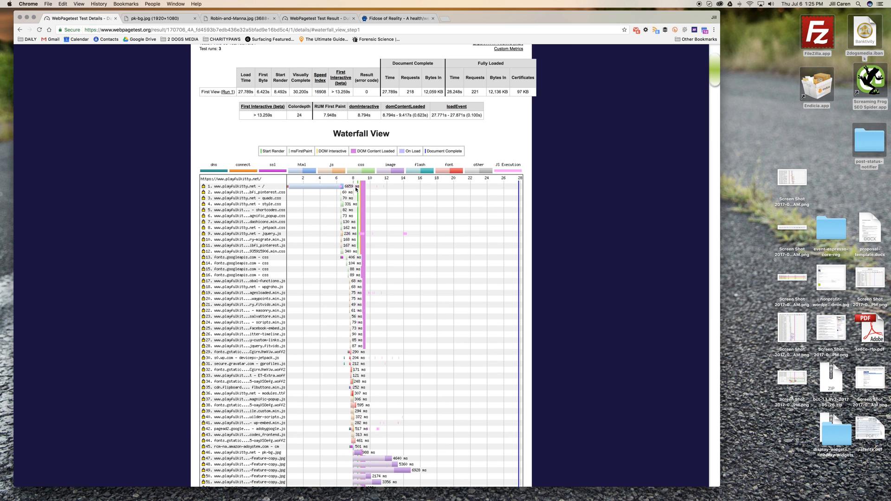
mouse_move(356, 187)
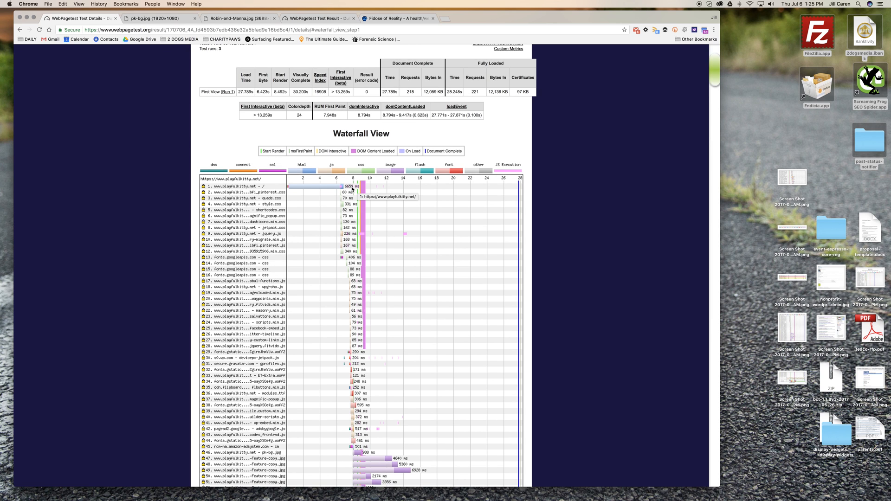
mouse_move(343, 198)
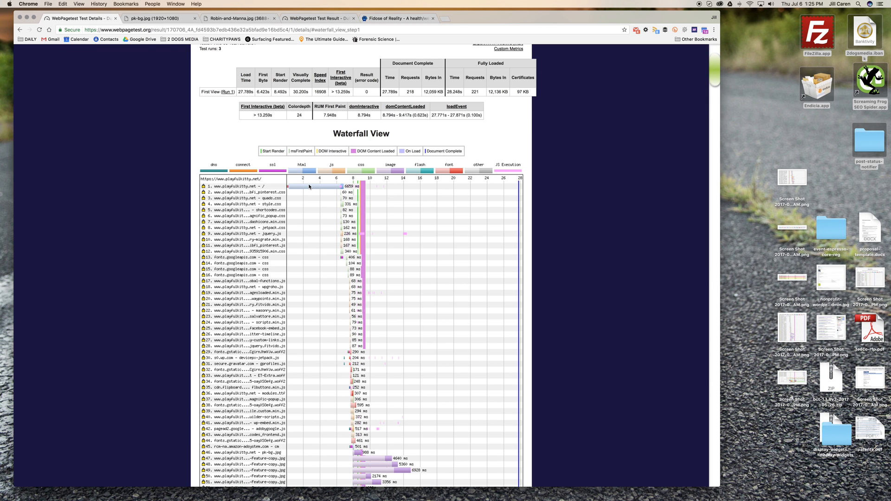
mouse_move(311, 189)
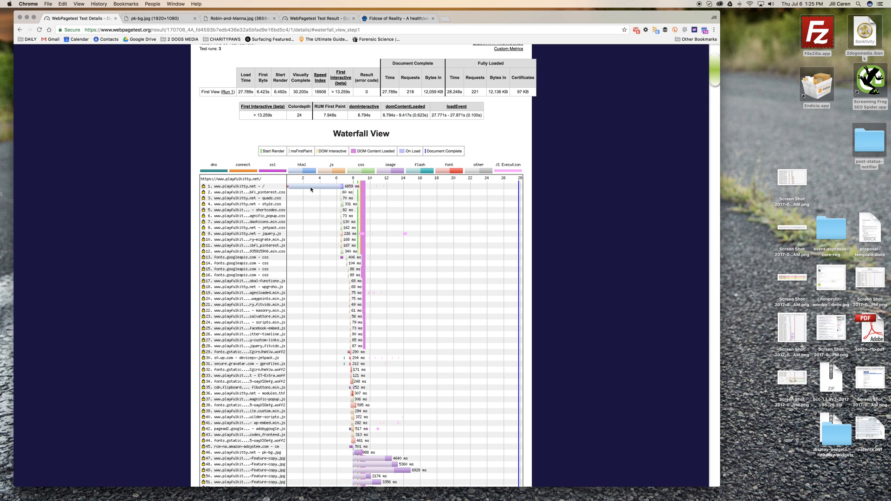
mouse_move(323, 186)
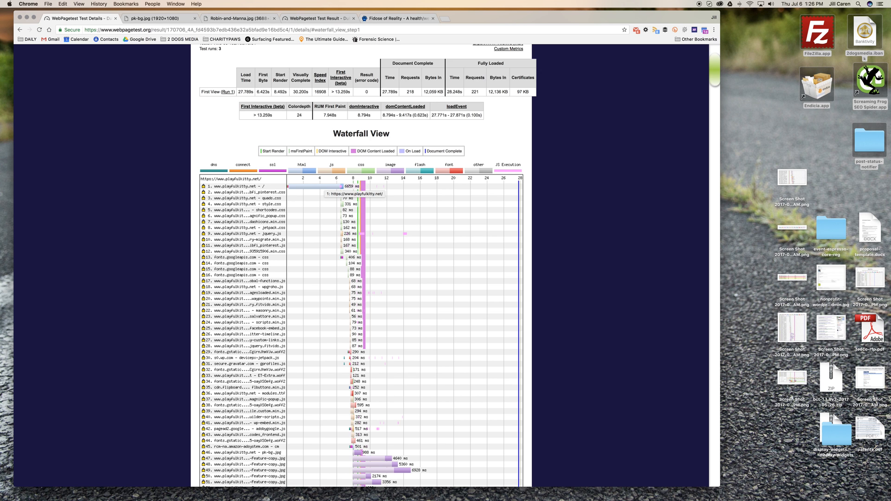
scroll("down", 3)
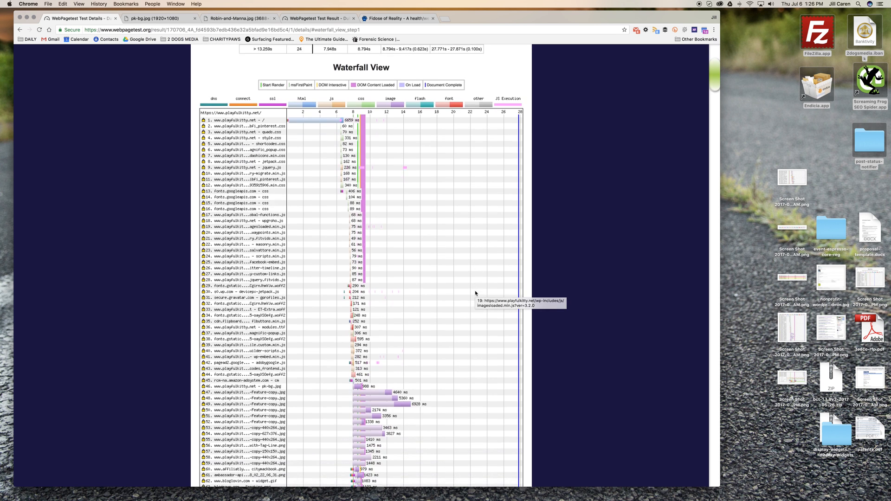
- Scroll past the Twitter and Facebook requests to the later image rows and CPU/bandwidth graphs
scroll("down", 3)
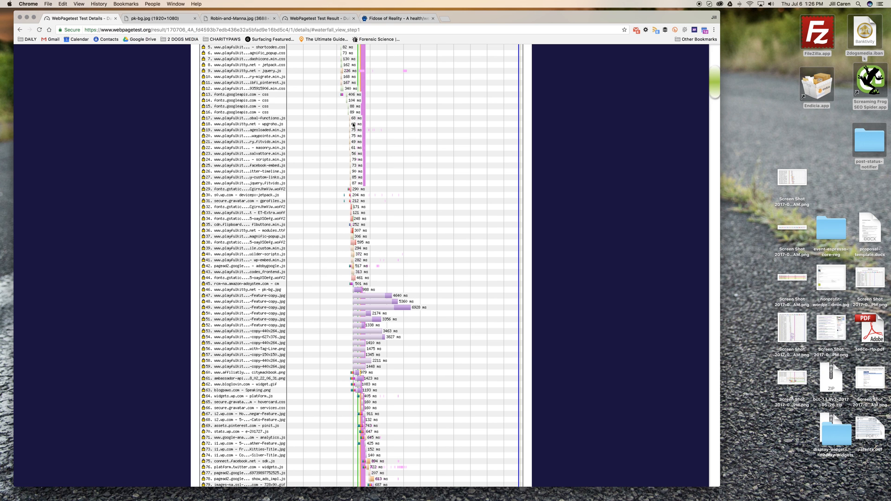
scroll("down", 3)
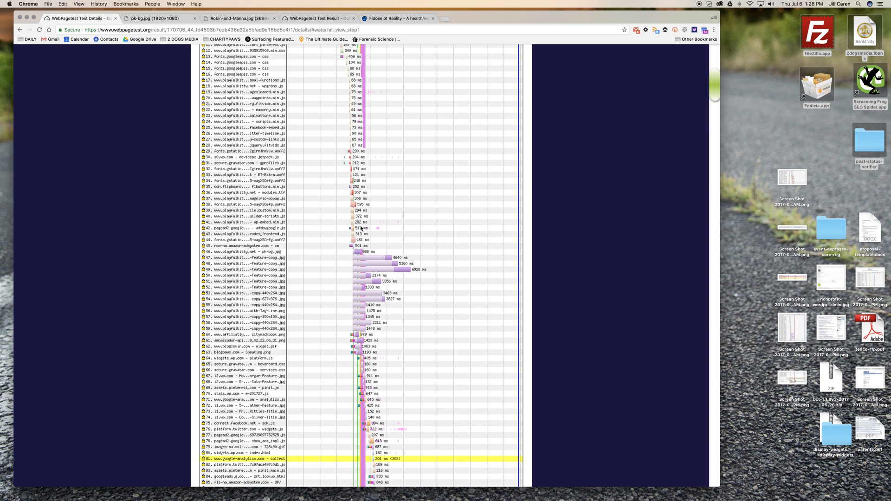
scroll("down", 3)
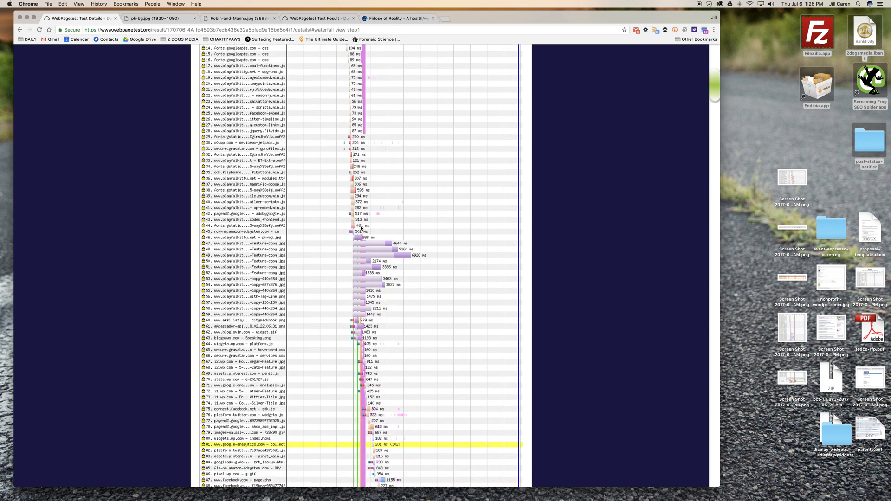
scroll("down", 3)
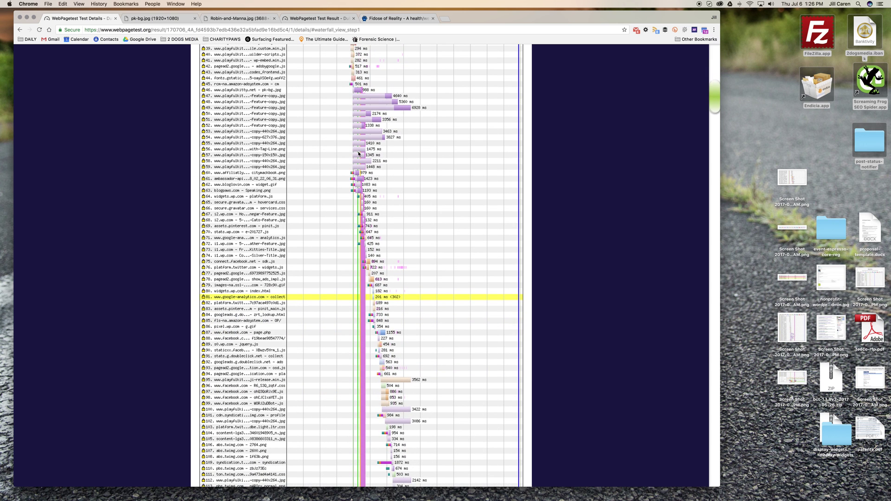
scroll("down", 3)
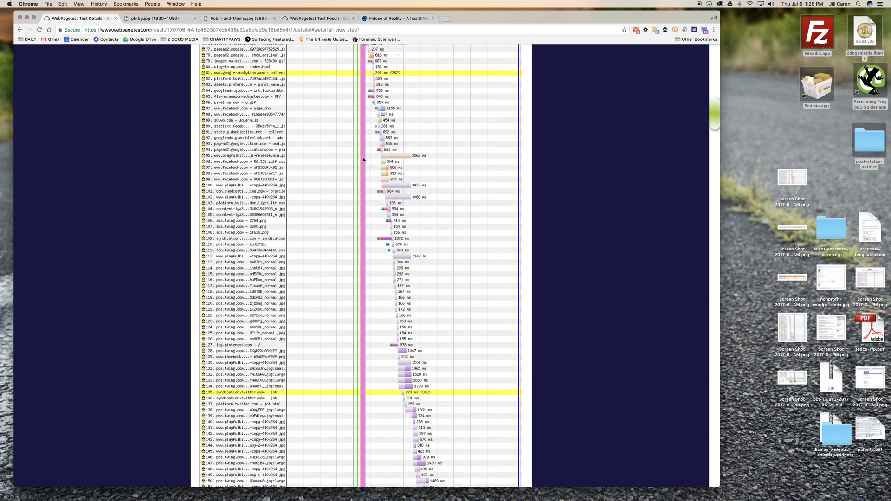
scroll("down", 3)
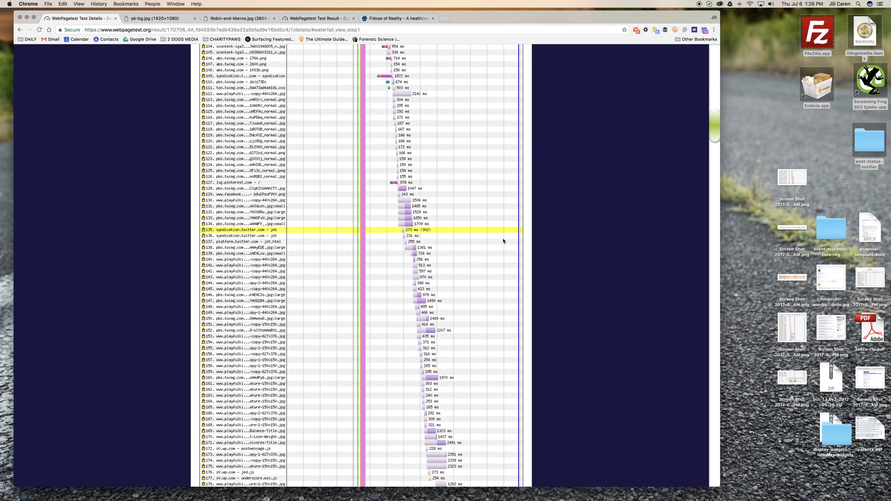
scroll("down", 3)
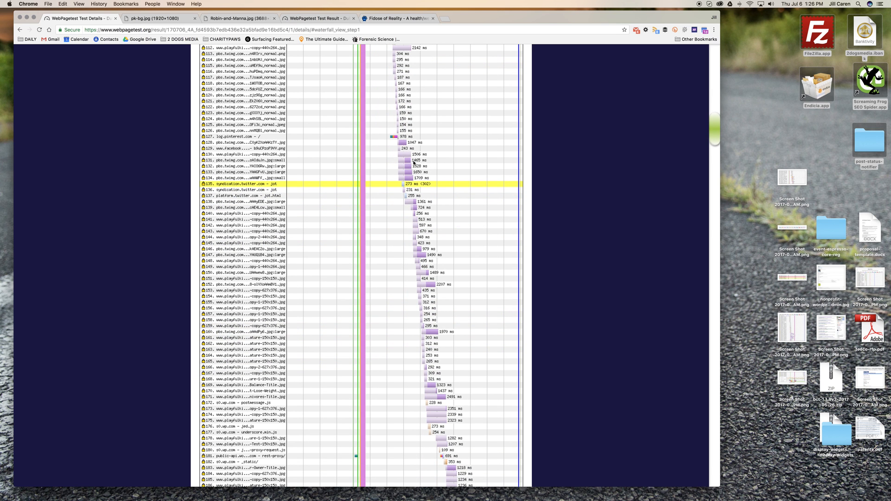
mouse_move(430, 162)
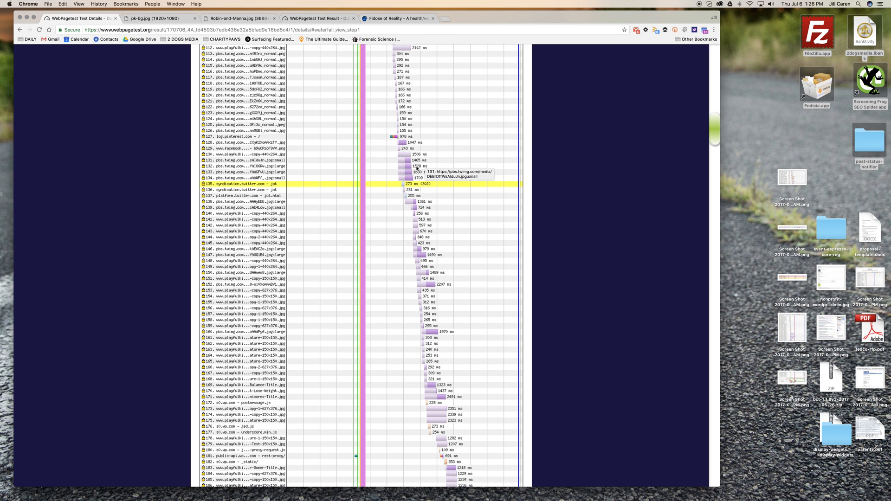
mouse_move(425, 260)
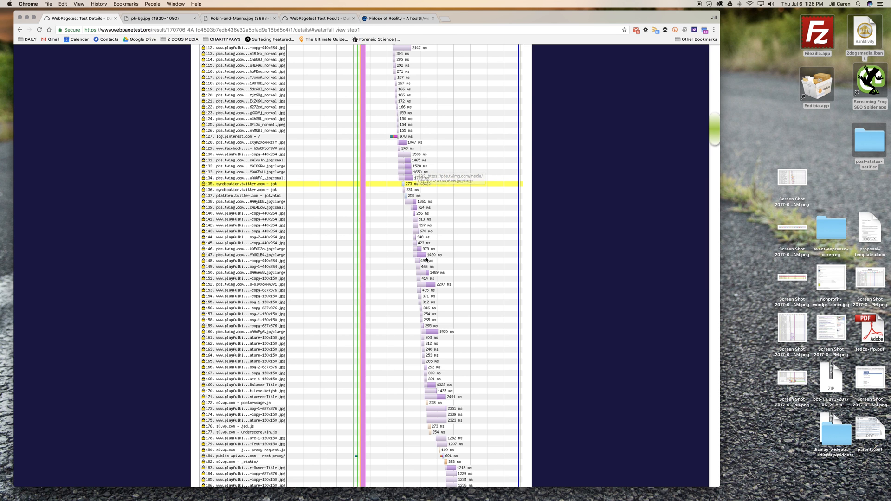
scroll("down", 3)
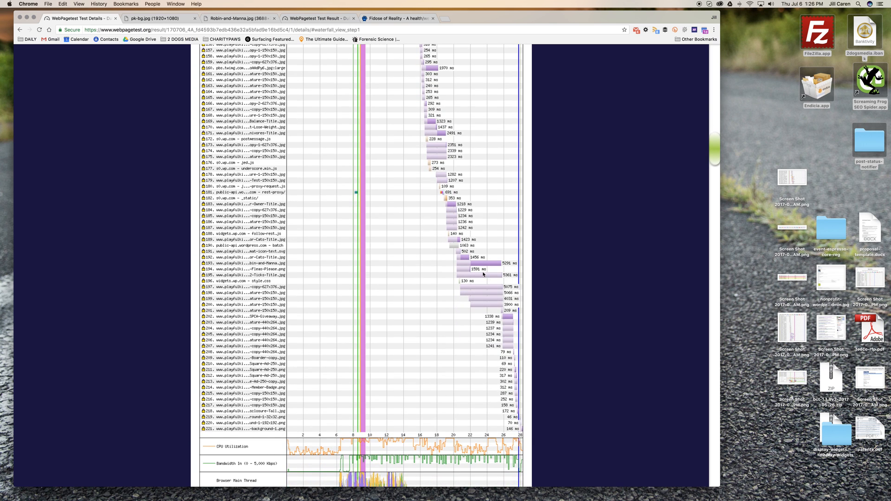
mouse_move(498, 305)
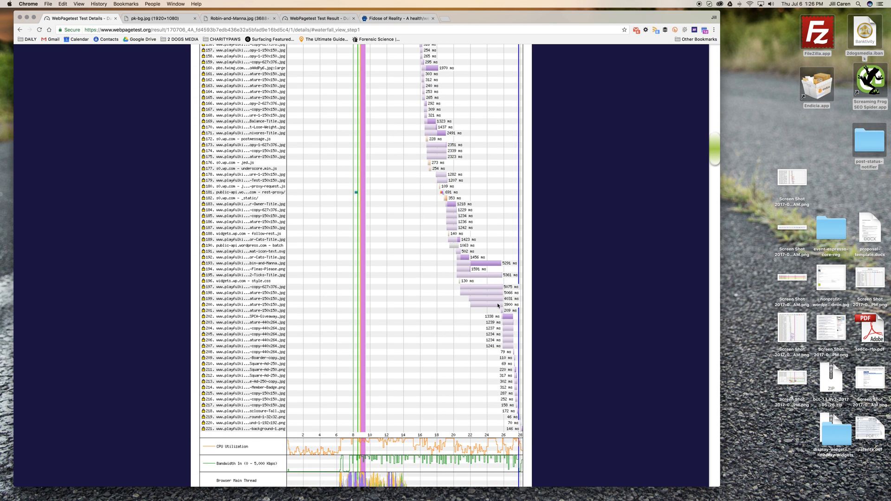
mouse_move(497, 306)
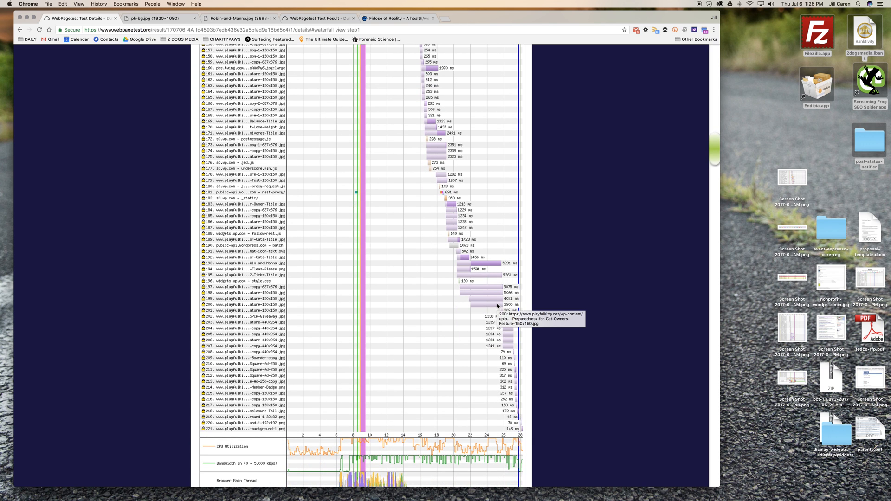
mouse_move(535, 433)
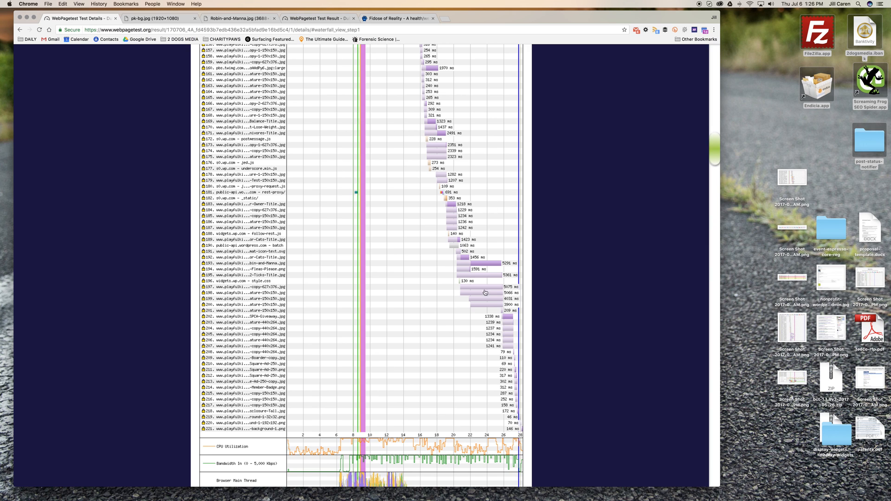
mouse_move(486, 292)
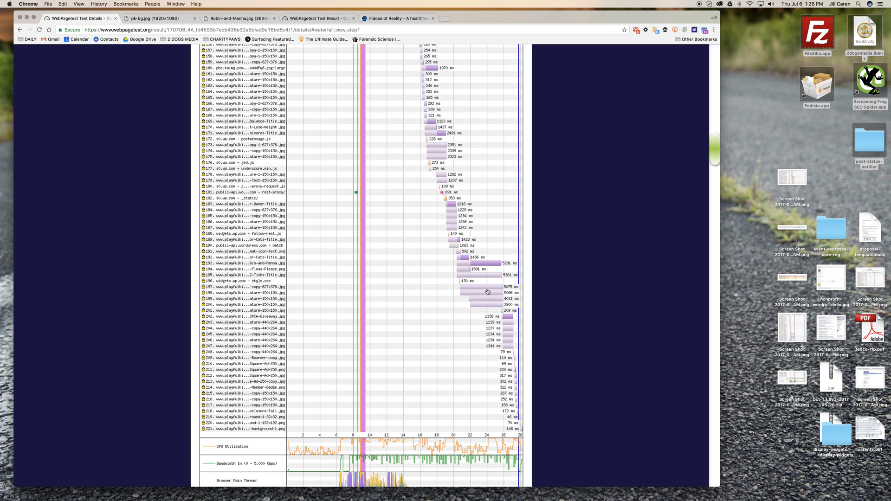
mouse_move(495, 291)
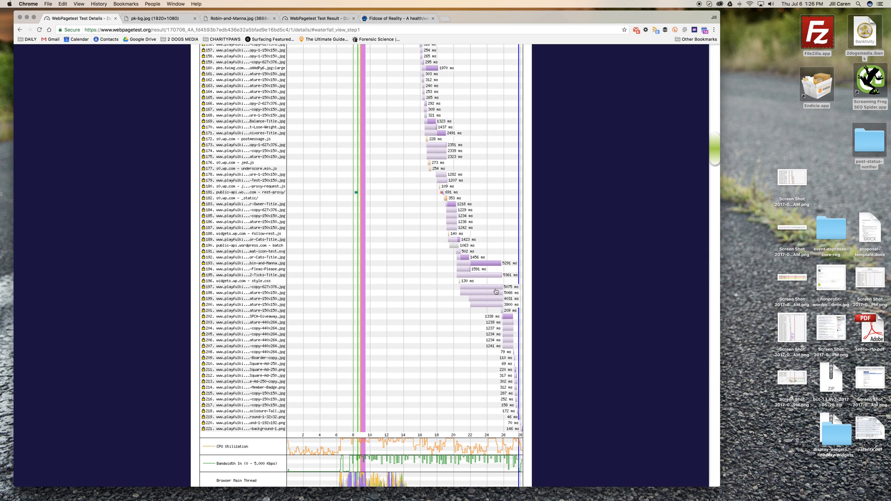
mouse_move(461, 290)
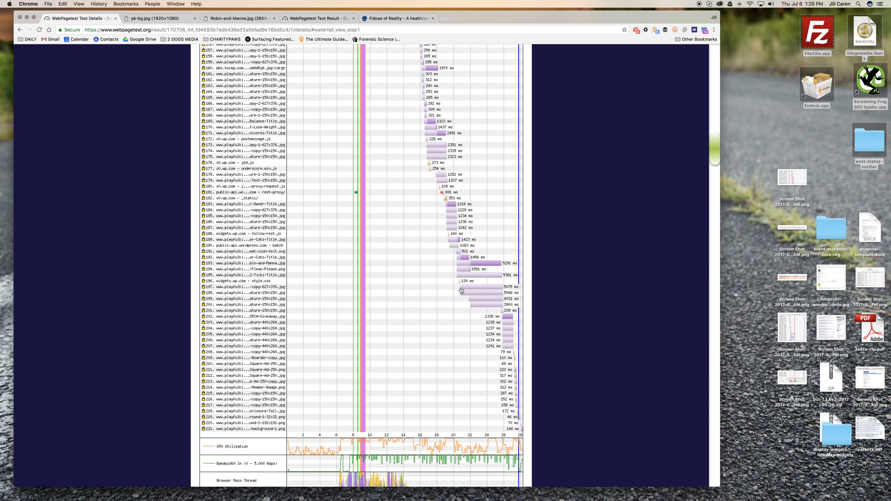
mouse_move(485, 294)
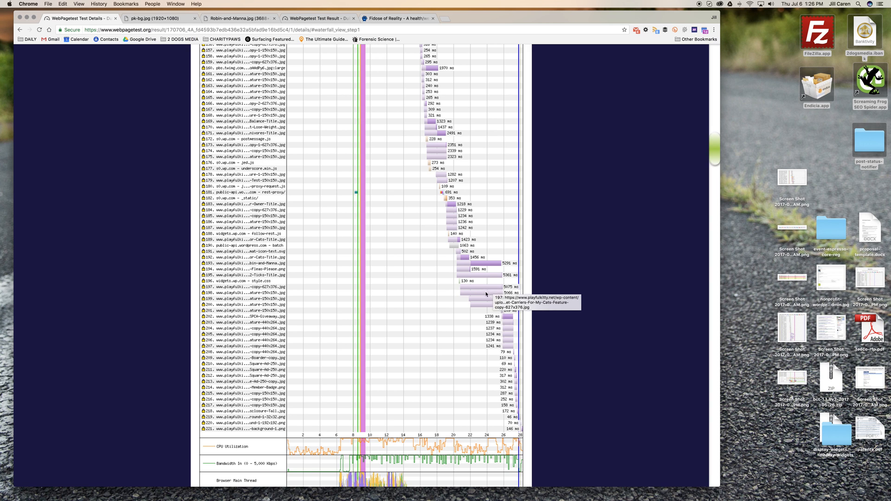
mouse_move(483, 303)
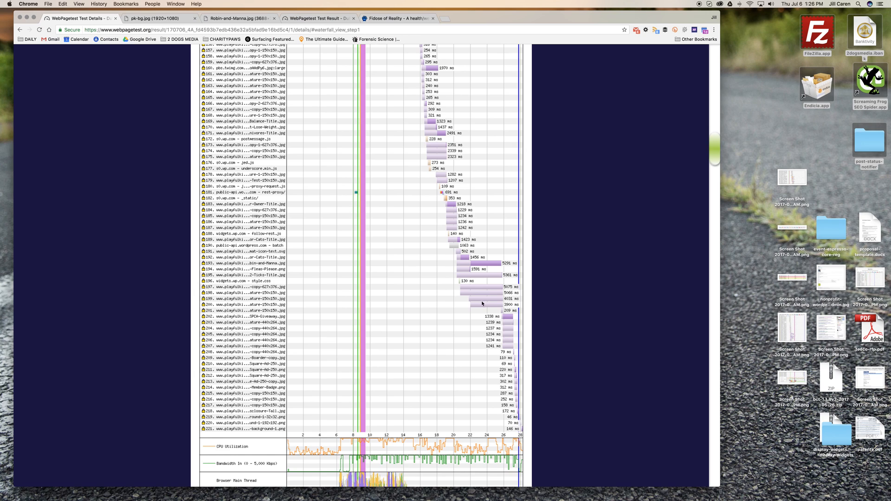
mouse_move(453, 233)
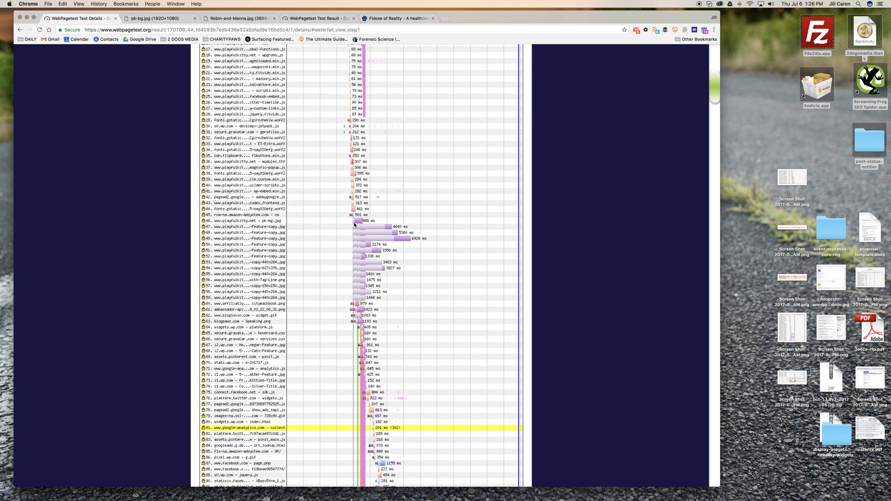
mouse_move(355, 224)
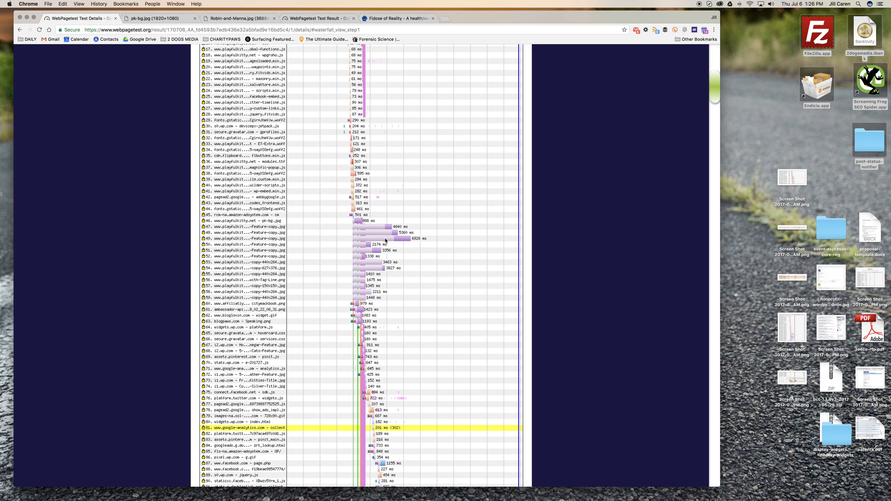
mouse_move(360, 302)
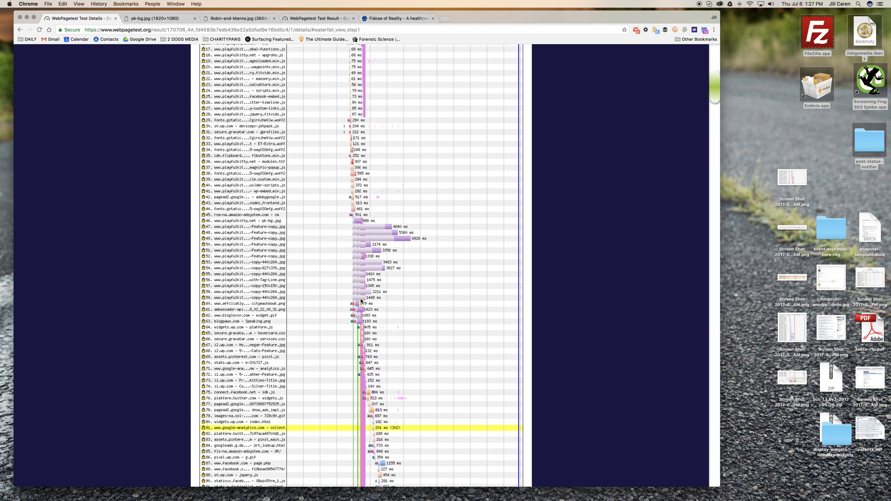
mouse_move(362, 237)
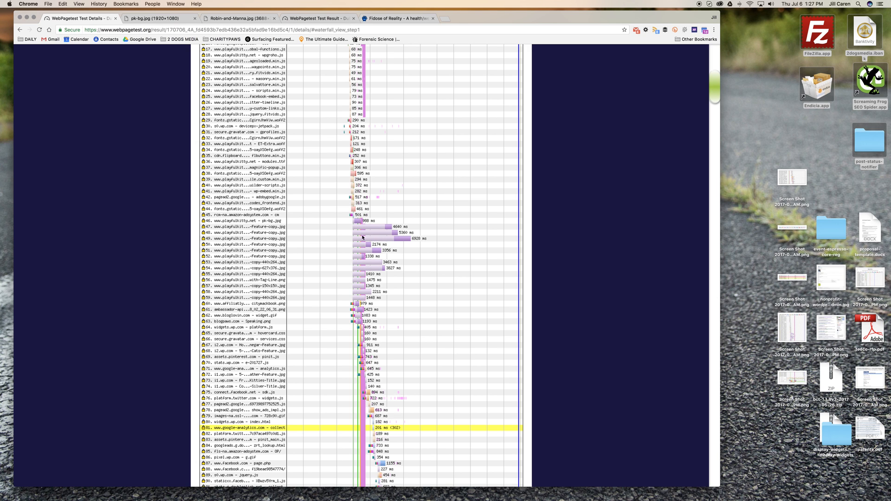
mouse_move(352, 262)
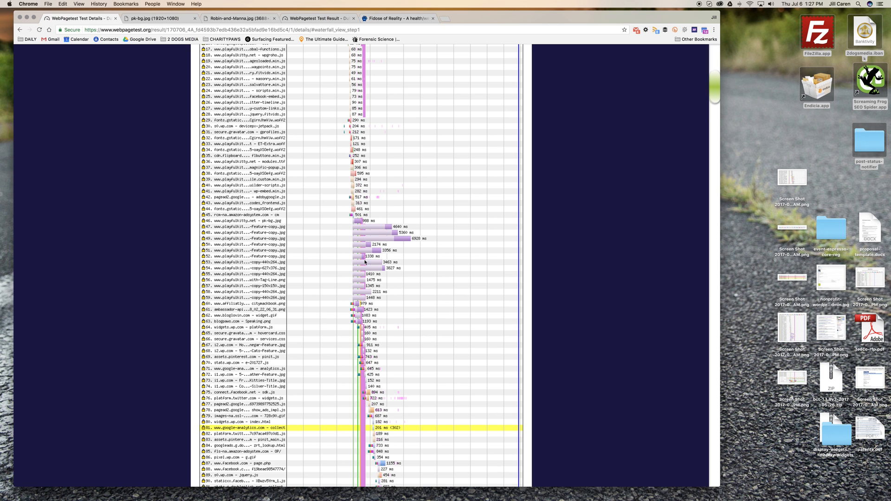
- Open and close detail popups for request 49's feature image and the shortcodes frontend script
left_click(250, 238)
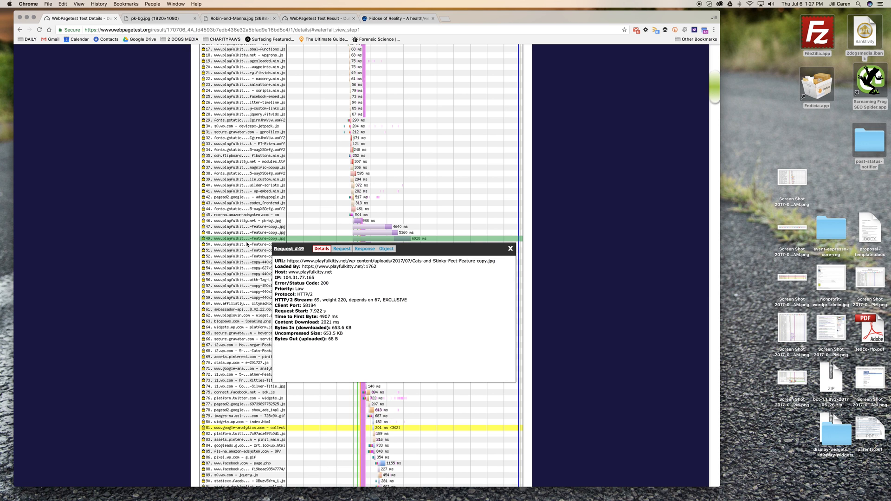
mouse_move(245, 231)
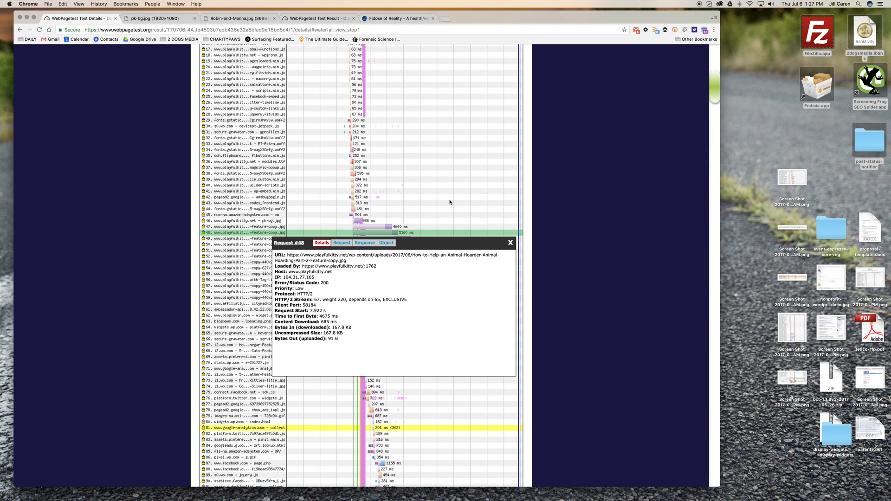
left_click(244, 202)
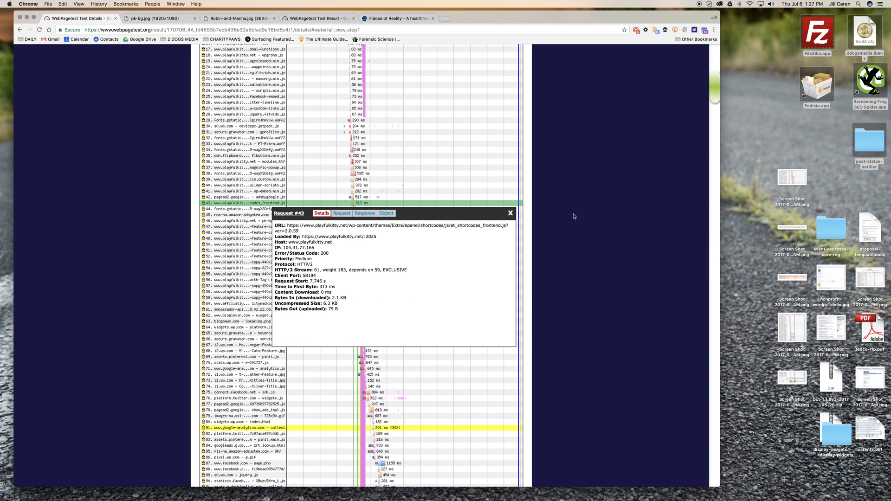
left_click(510, 212)
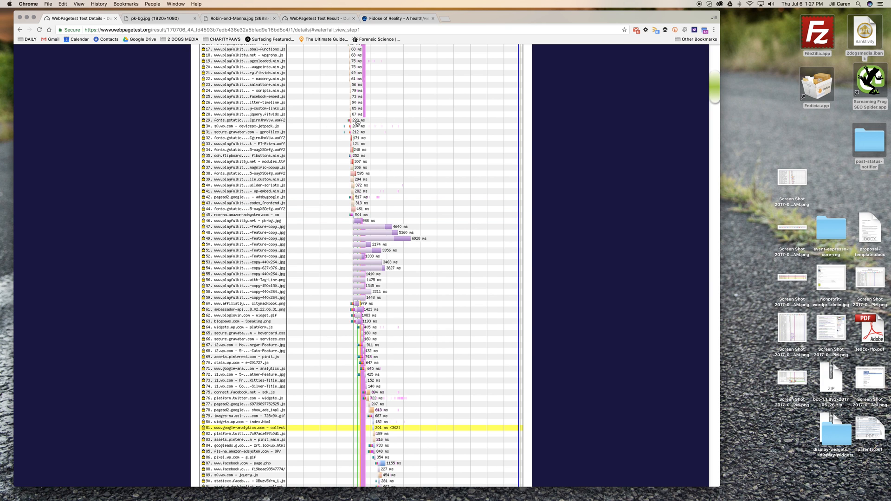
- Scroll down to the CPU Utilization and Bandwidth charts, then back up to the first rows
scroll("down", 3)
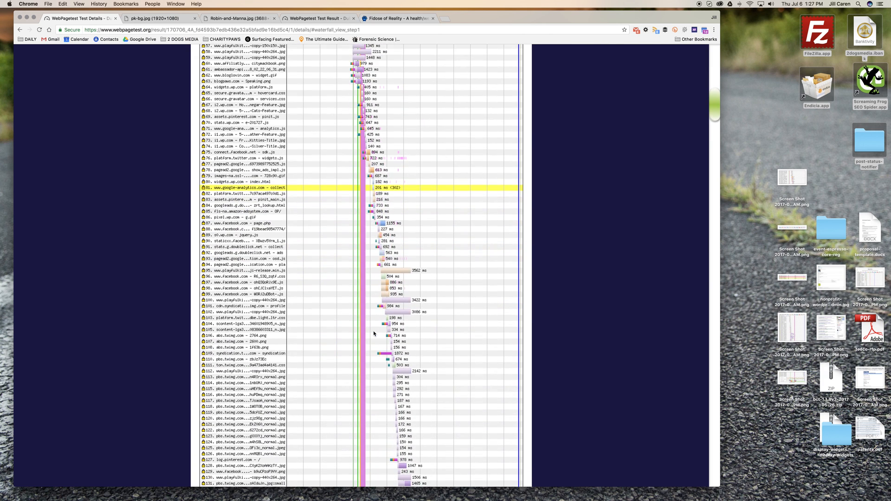
scroll("down", 3)
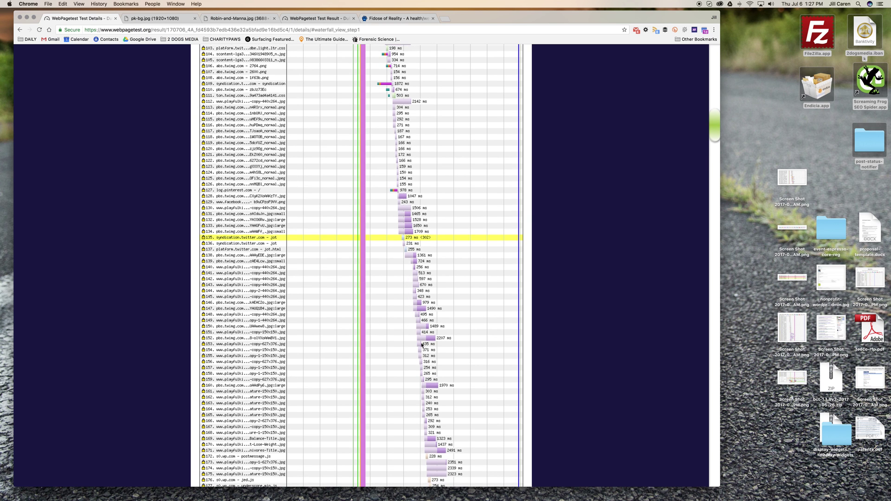
scroll("down", 3)
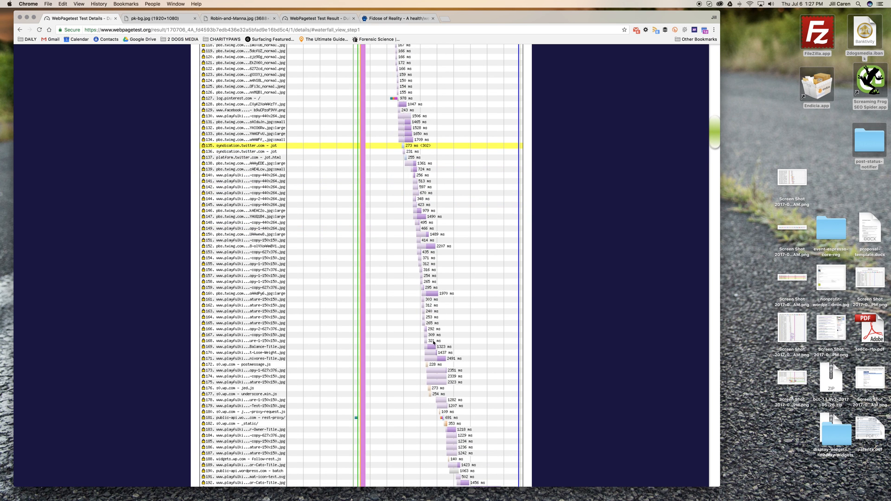
scroll("down", 3)
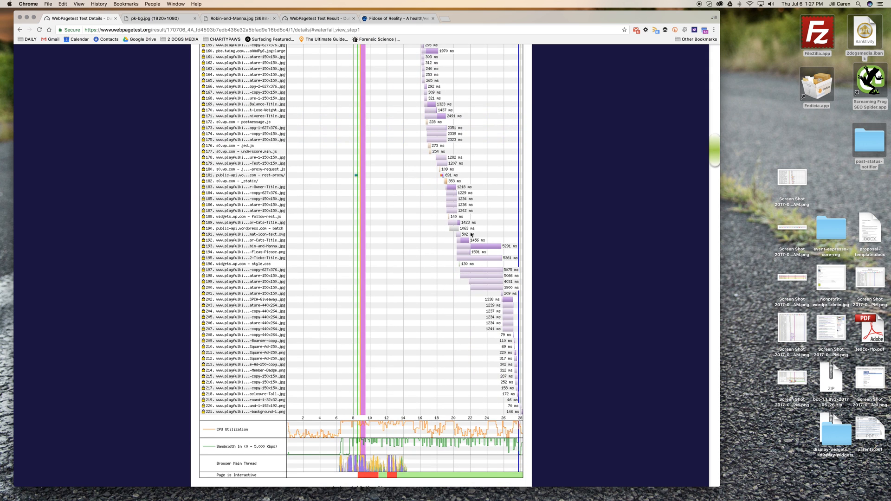
mouse_move(455, 282)
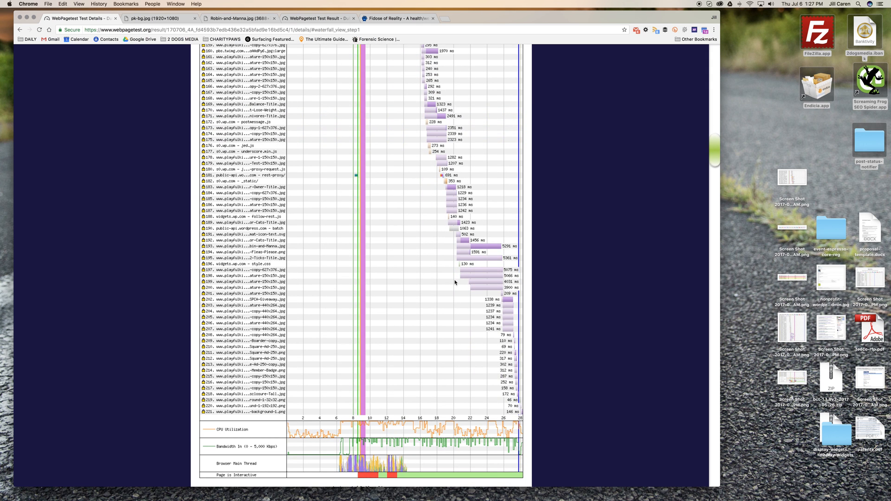
mouse_move(495, 379)
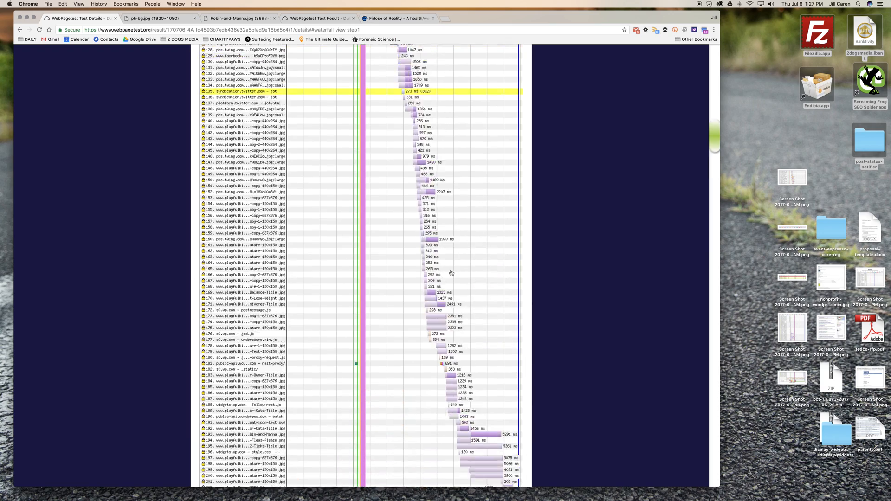
scroll("up", 3)
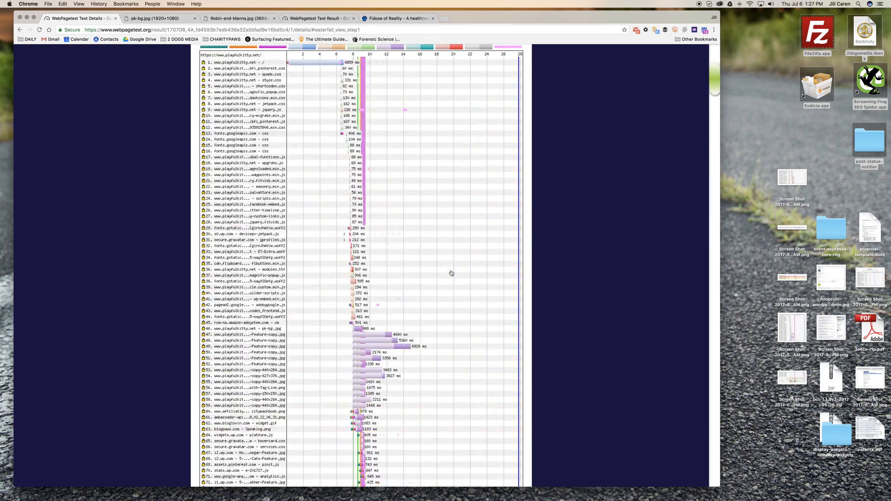
scroll("up", 3)
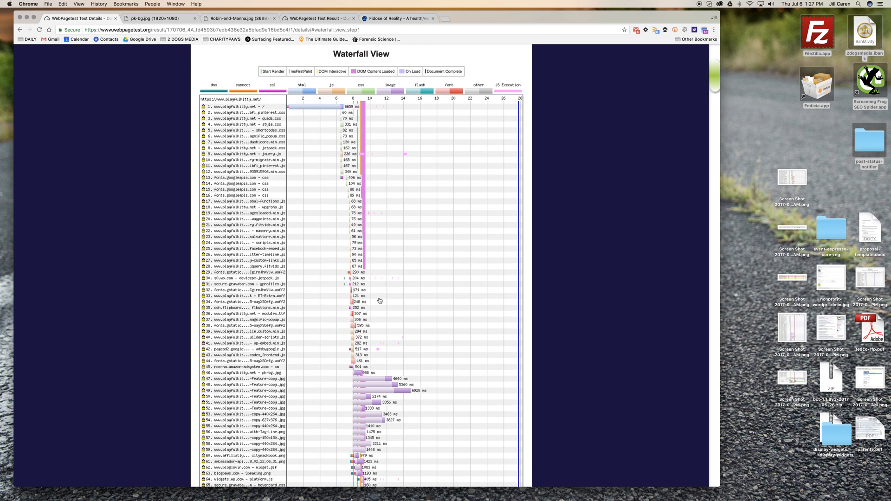
mouse_move(238, 204)
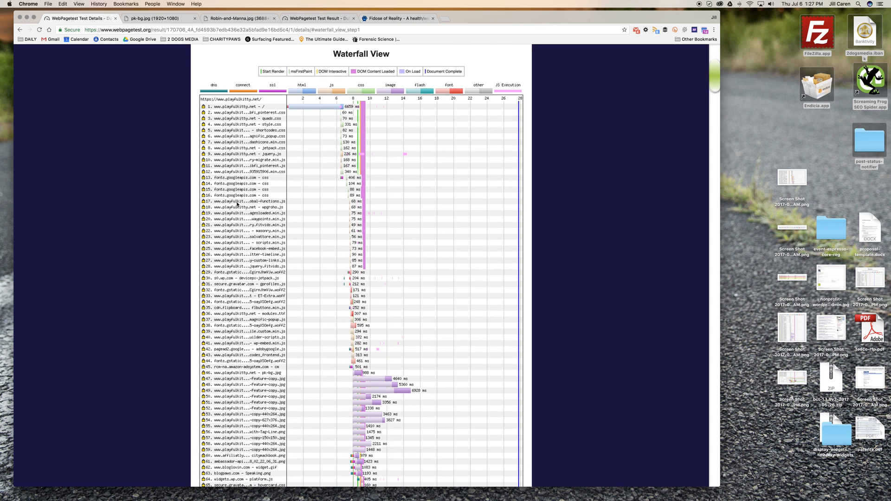
mouse_move(250, 266)
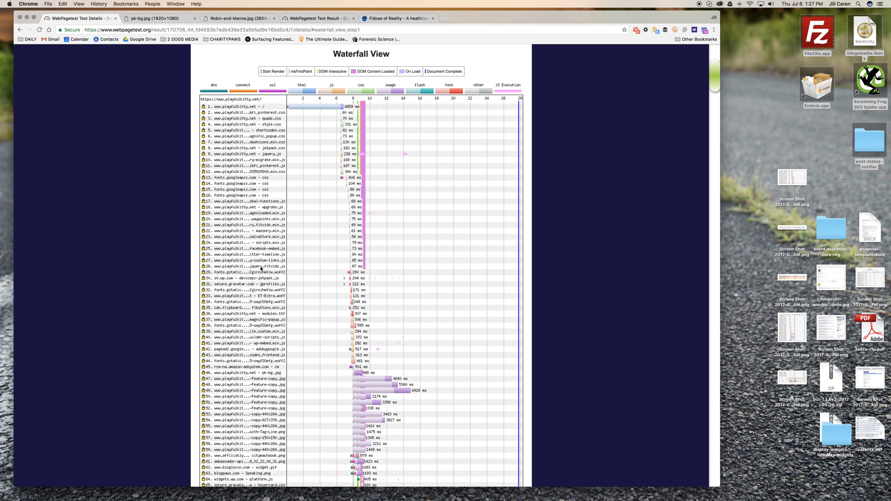
mouse_move(255, 266)
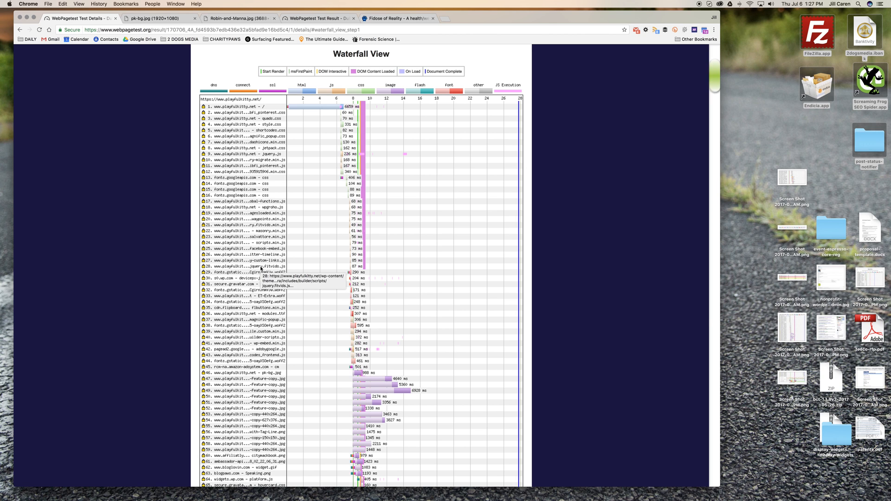
mouse_move(258, 283)
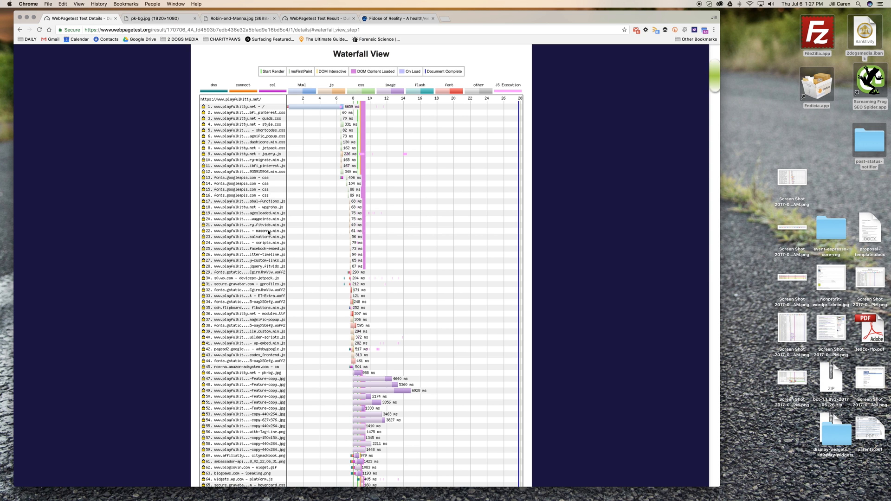
left_click(263, 225)
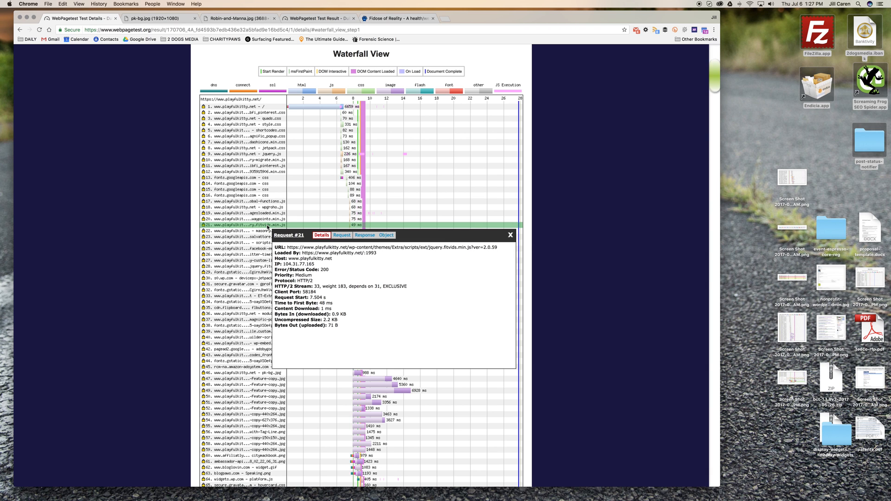
mouse_move(311, 211)
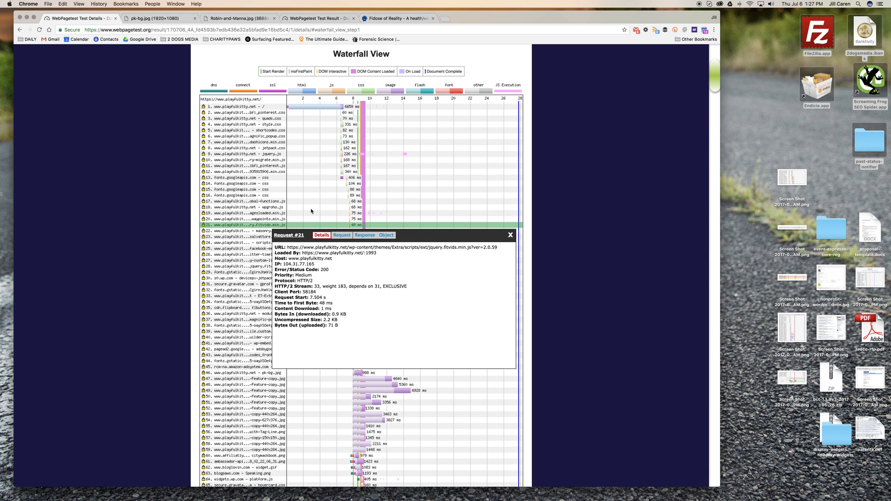
left_click(242, 207)
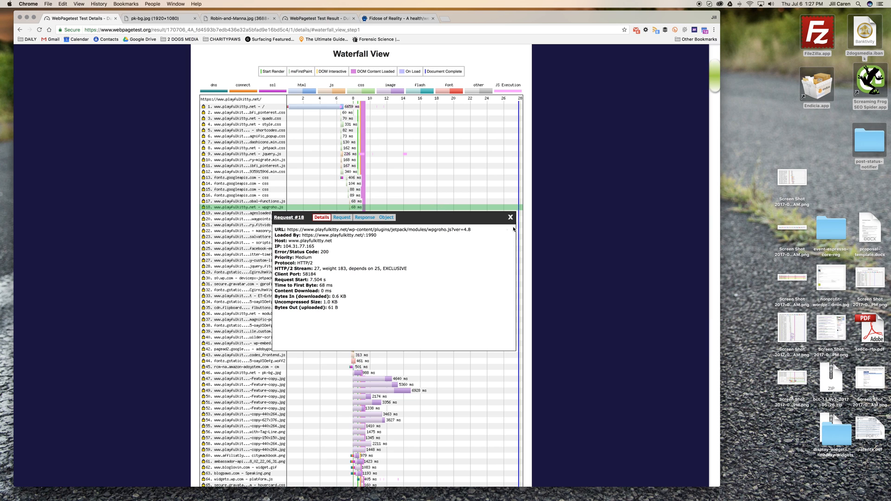
left_click(510, 217)
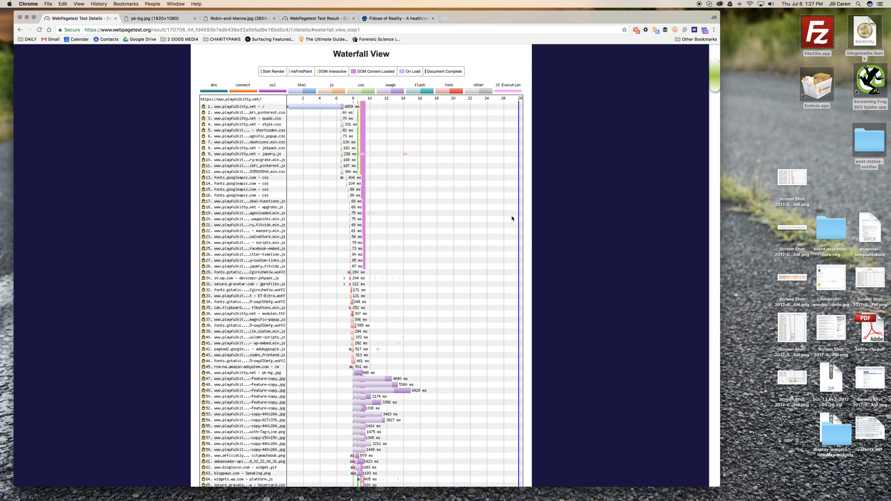
mouse_move(507, 215)
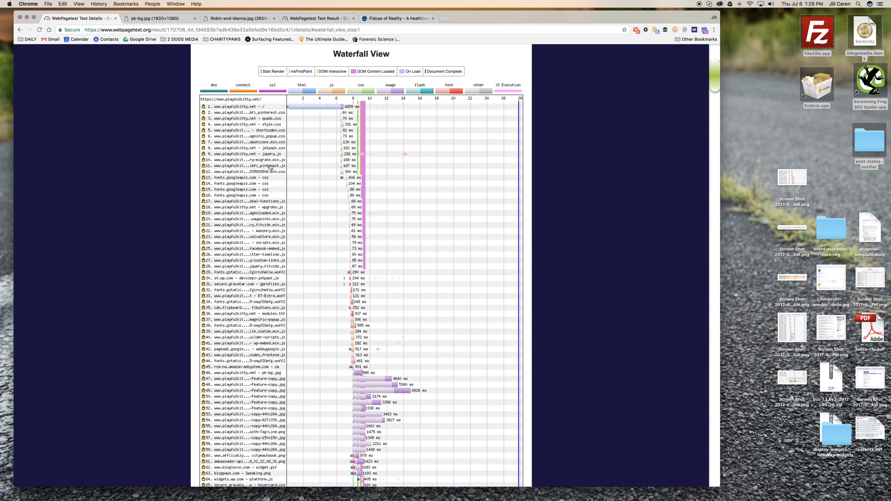
mouse_move(352, 167)
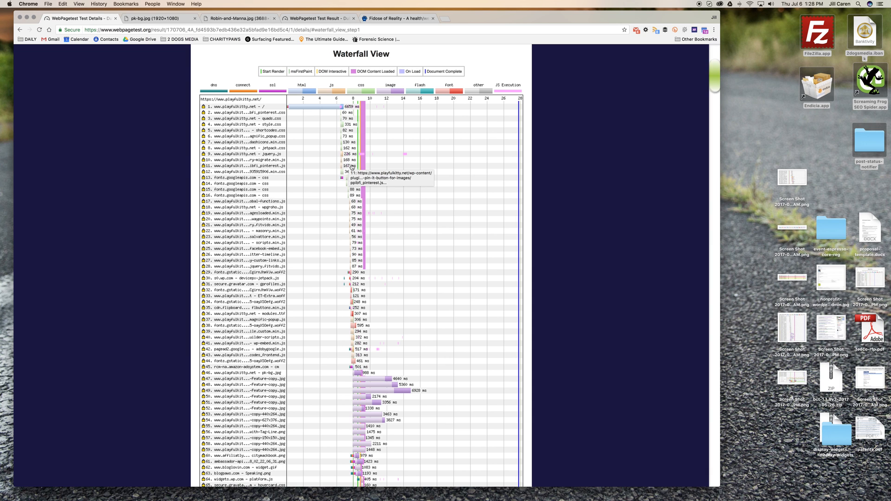
mouse_move(272, 154)
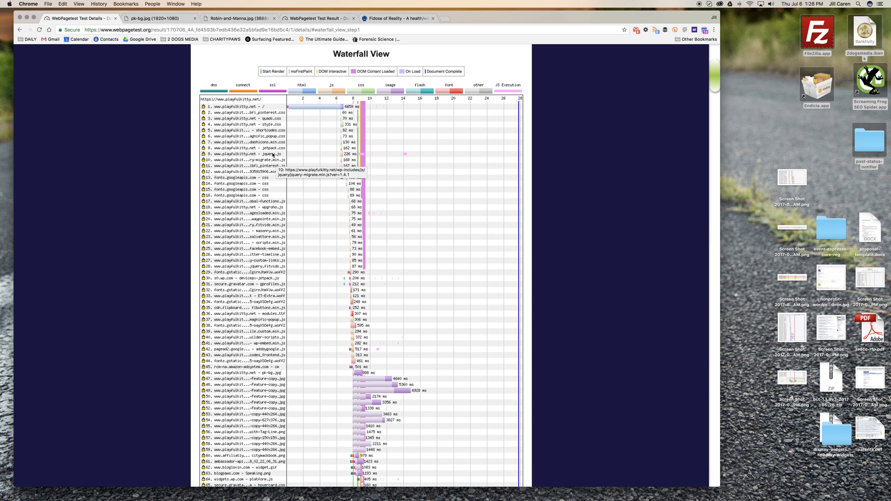
mouse_move(265, 142)
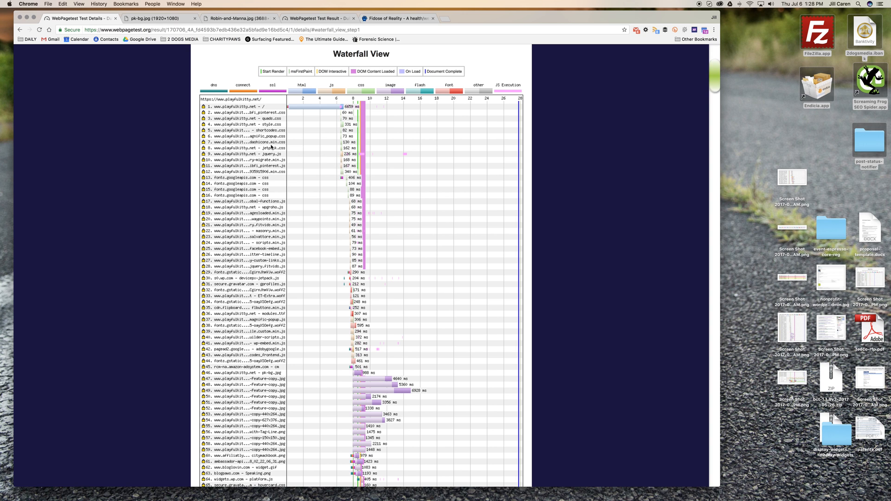
mouse_move(275, 165)
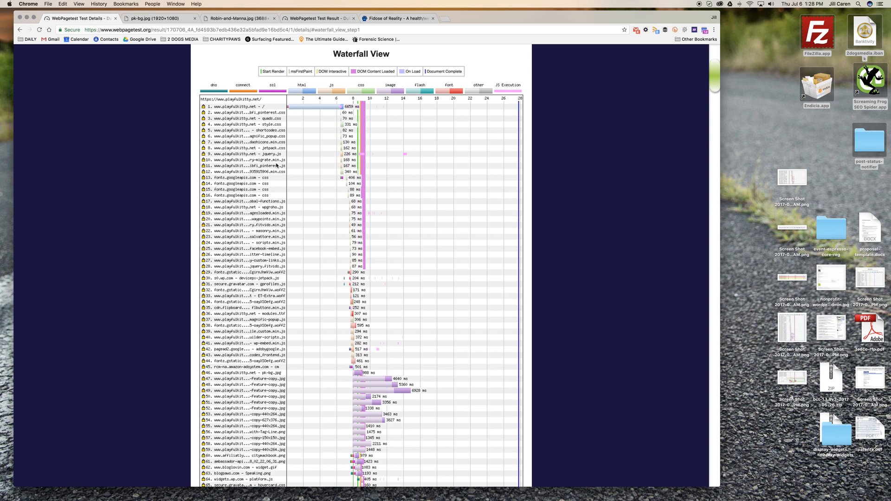
mouse_move(288, 178)
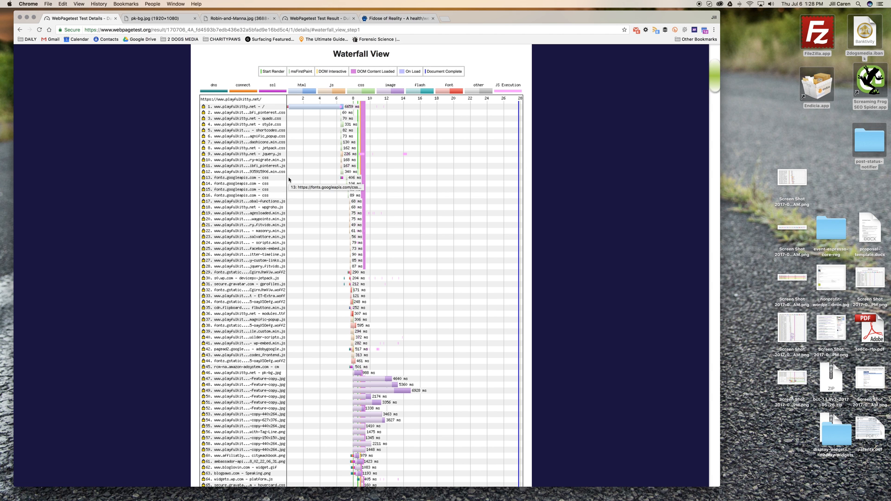
- Scroll to the middle rows and open request 71's google-analytics.com analytics.js details popup
scroll("down", 3)
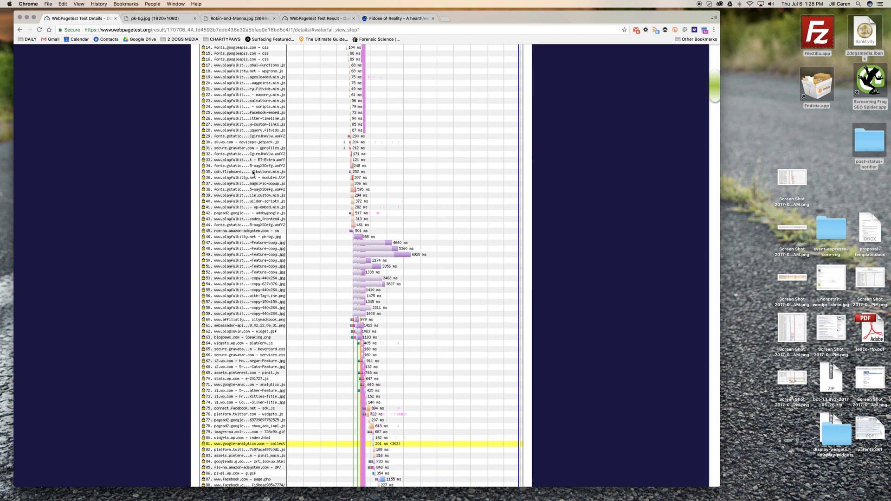
scroll("down", 3)
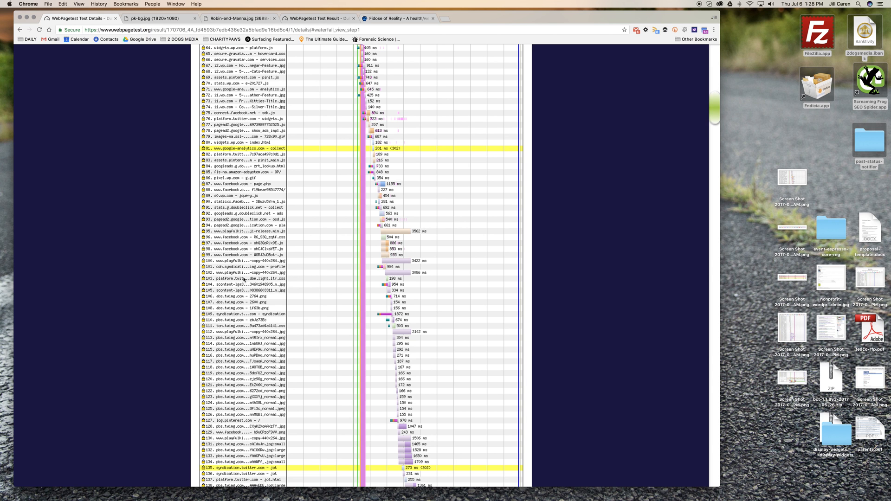
scroll("down", 3)
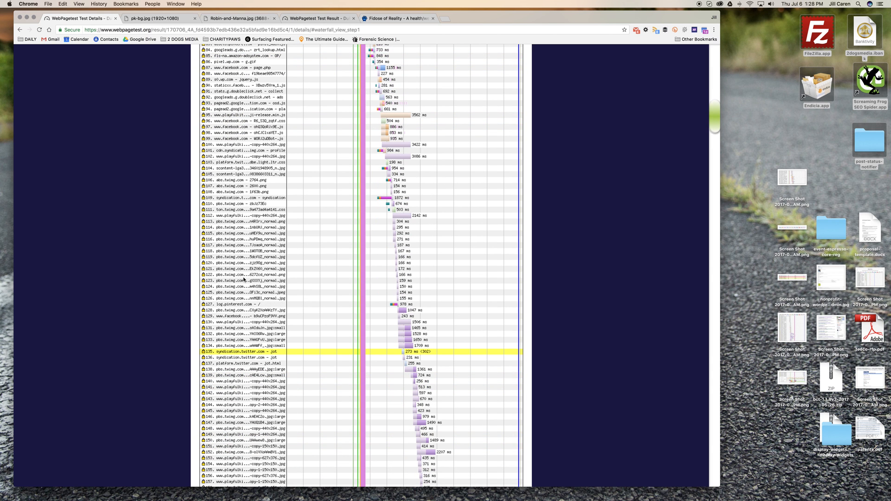
scroll("down", 3)
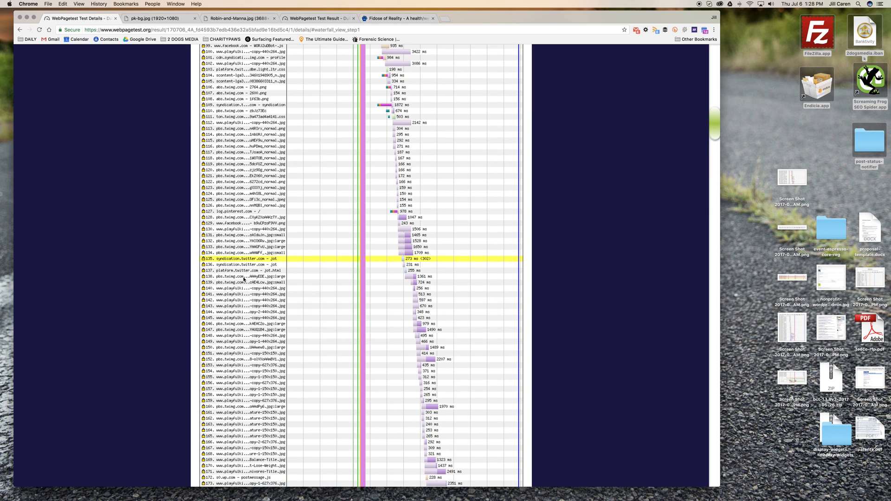
mouse_move(316, 136)
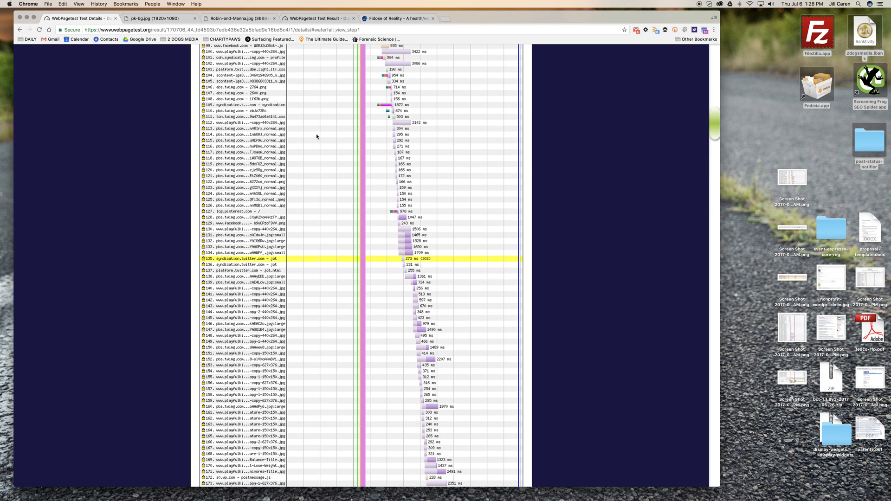
left_click(244, 134)
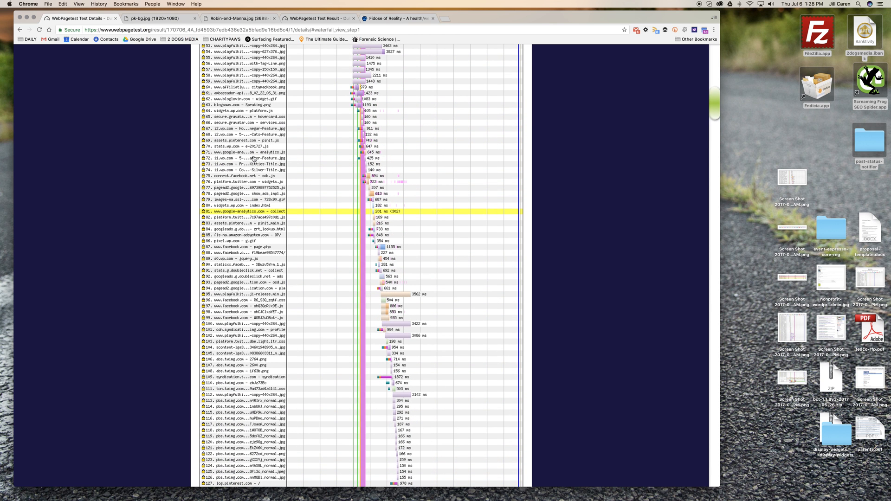
left_click(251, 152)
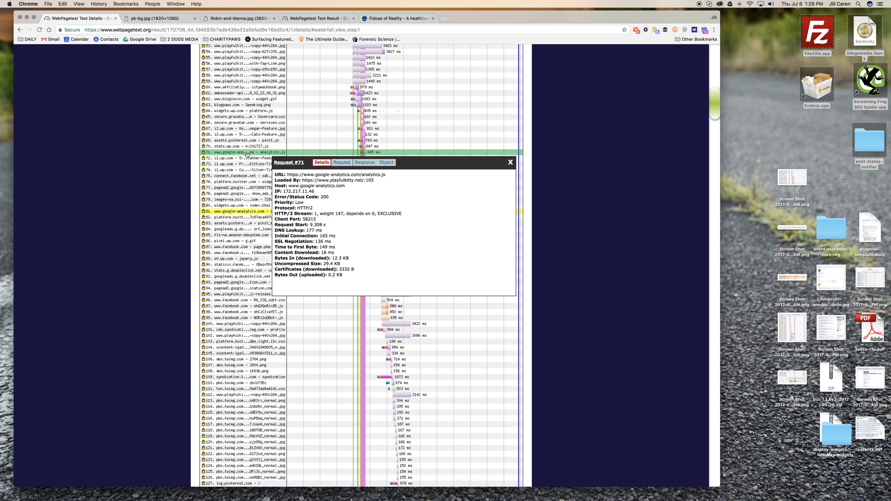
mouse_move(510, 162)
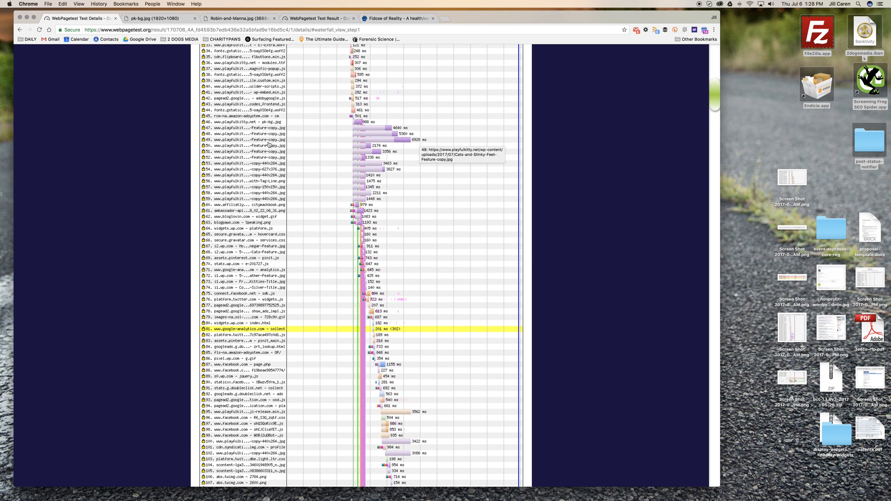
- Open request #49's Cats-and-Stinky-Feet image popup and view its request headers
left_click(267, 140)
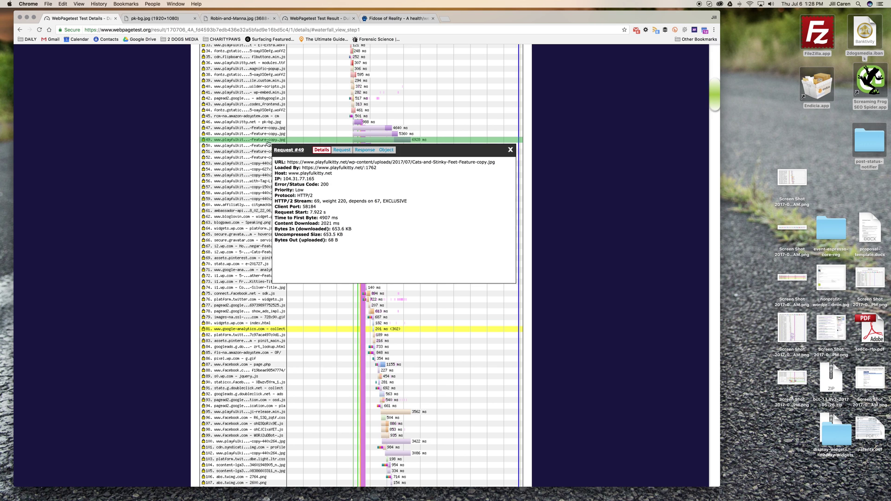
mouse_move(506, 163)
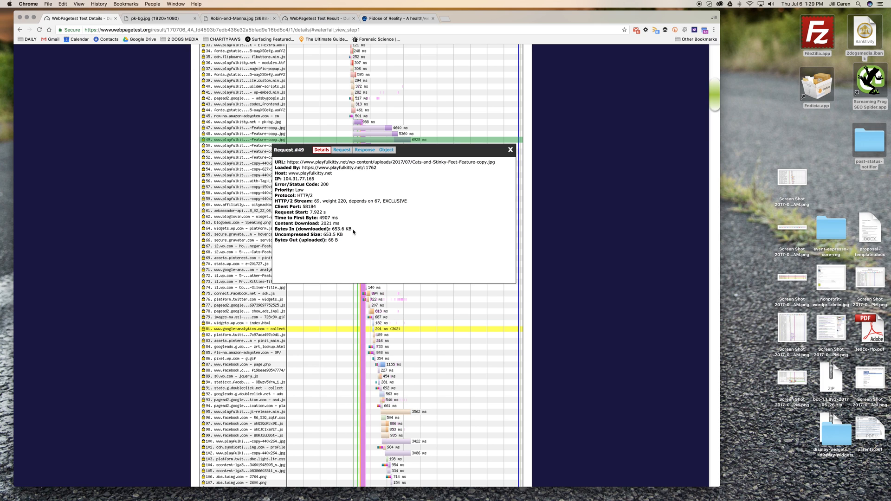
mouse_move(326, 243)
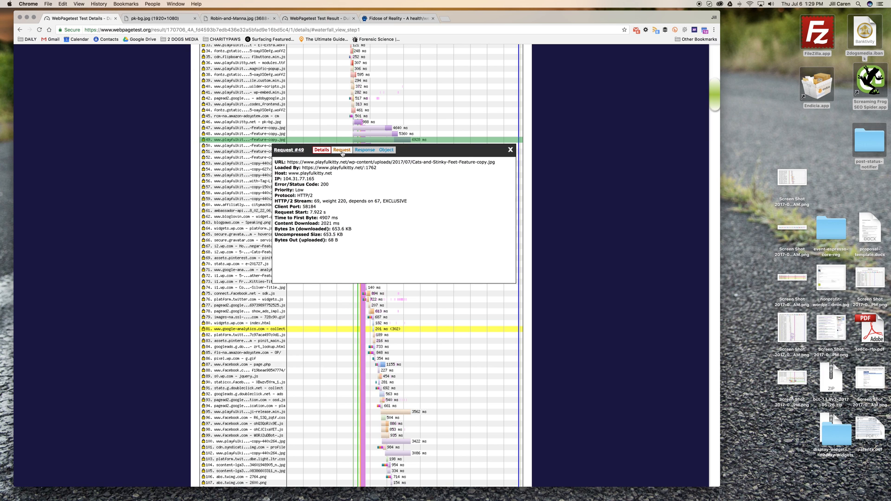
left_click(342, 150)
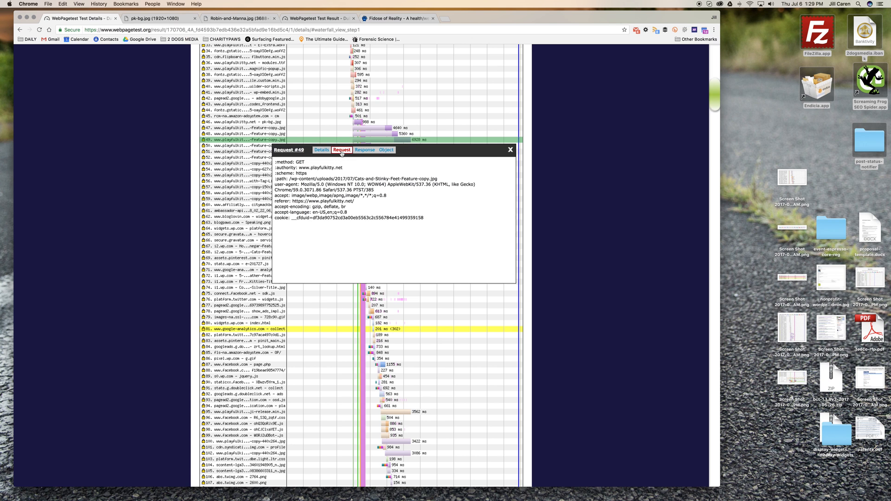
- Preview request #49's downloaded image, close the popup, and scroll to rows 100–170
left_click(386, 150)
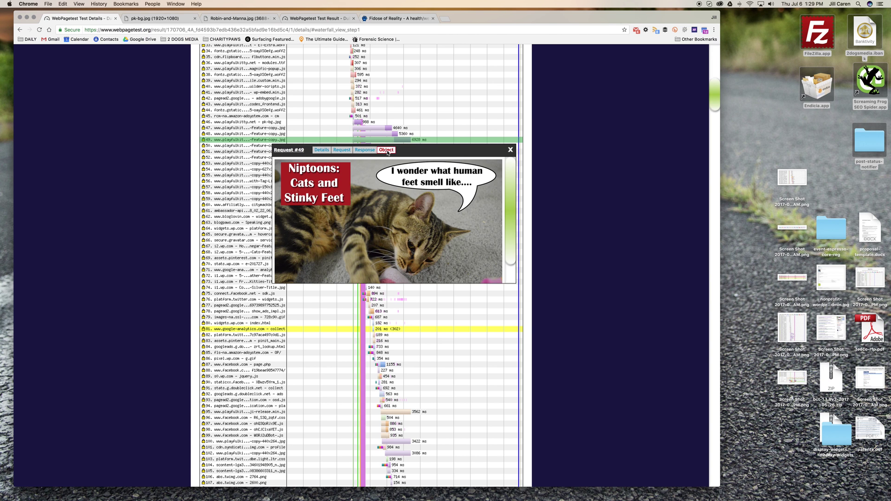
scroll("down", 3)
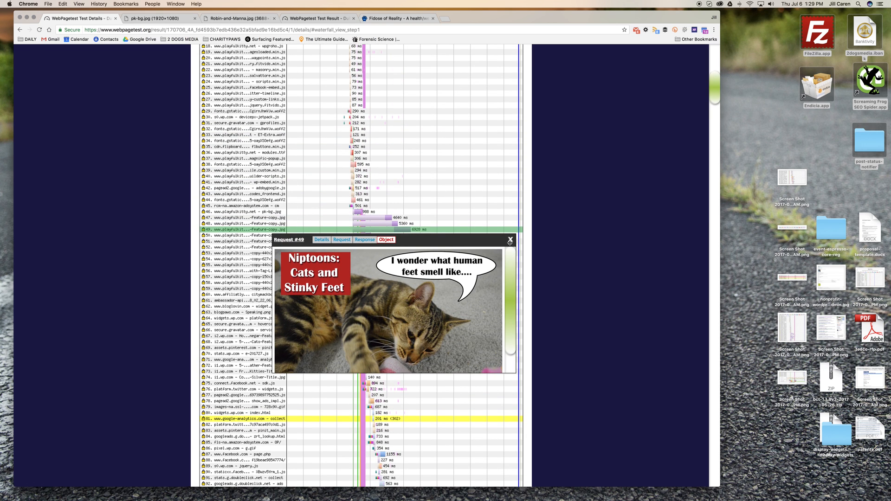
left_click(510, 239)
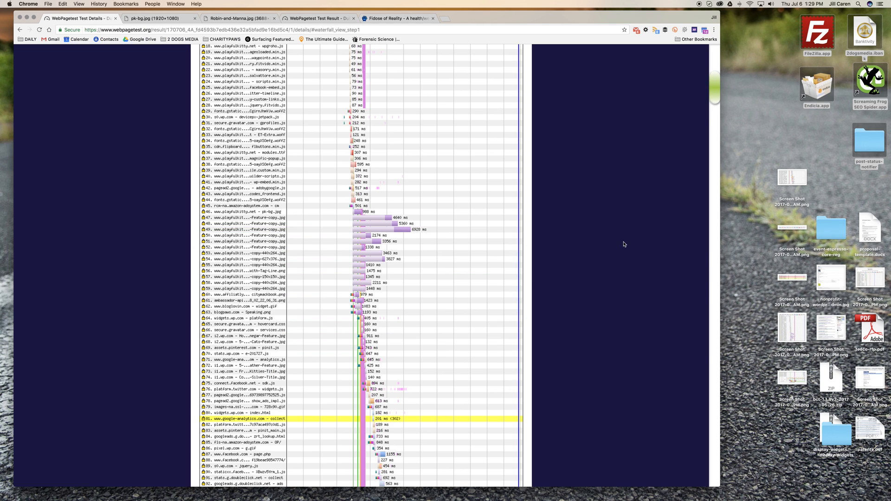
scroll("down", 3)
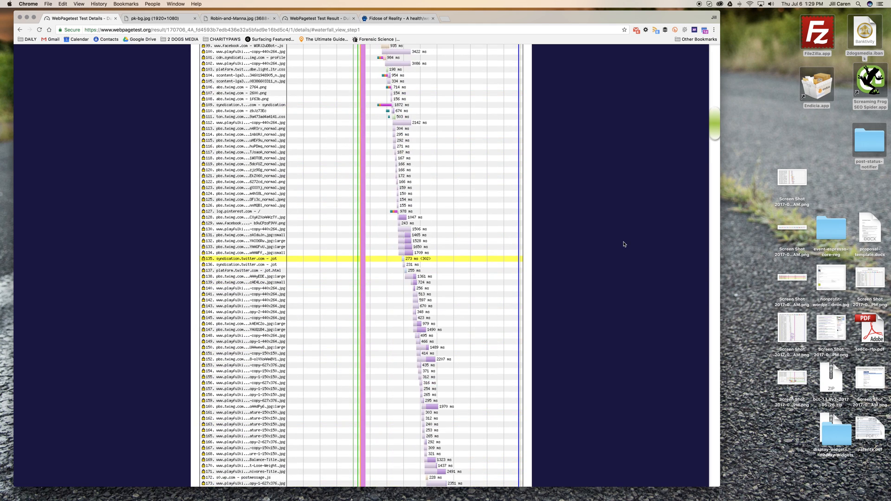
- Open and close the details for request #142, a feature image
left_click(258, 167)
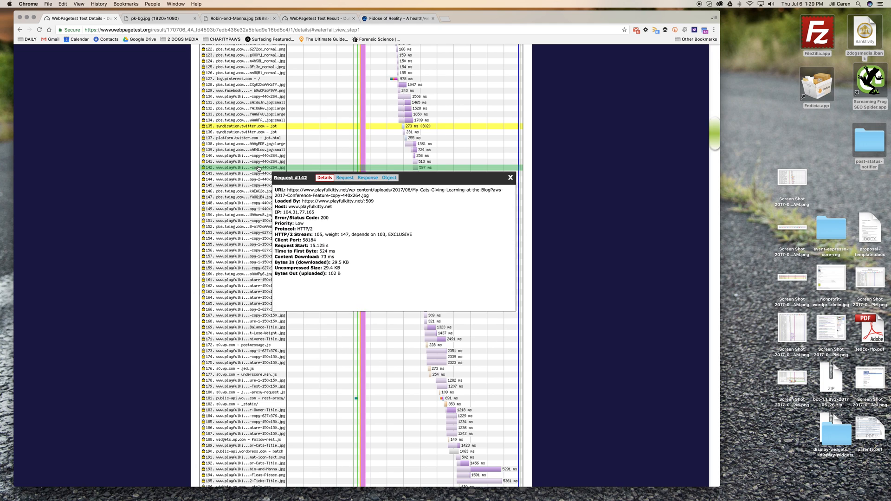
scroll("down", 3)
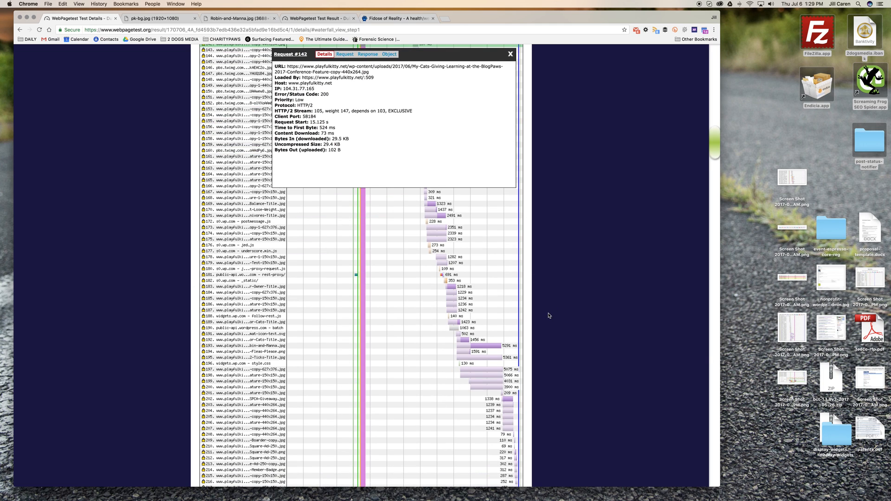
left_click(509, 54)
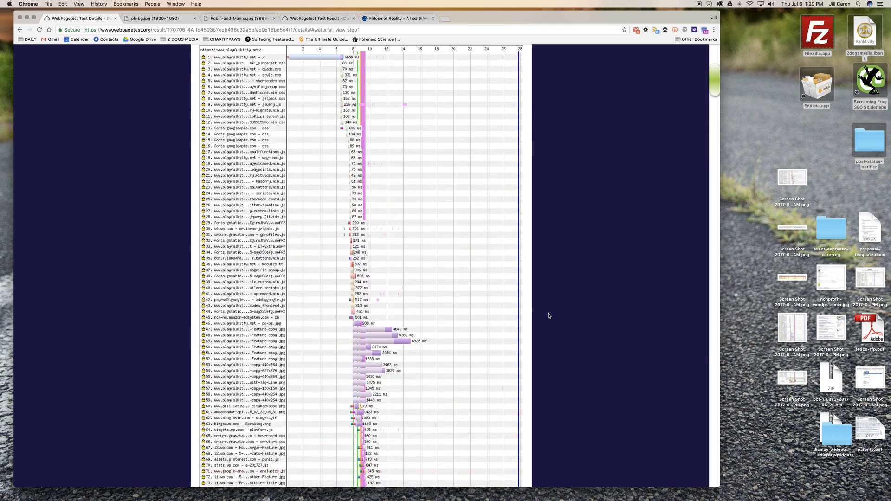
scroll("up", 3)
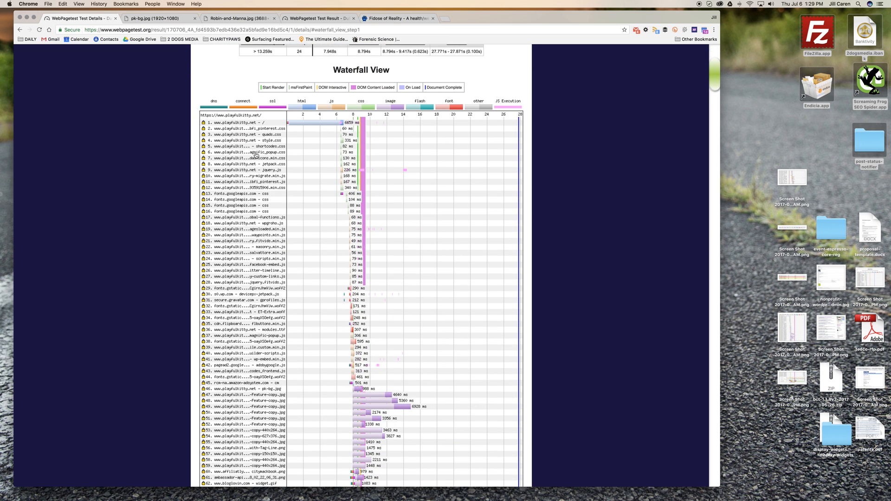
- Check request #6 magnific_popup.css details, response headers and object availability, then close it
left_click(254, 152)
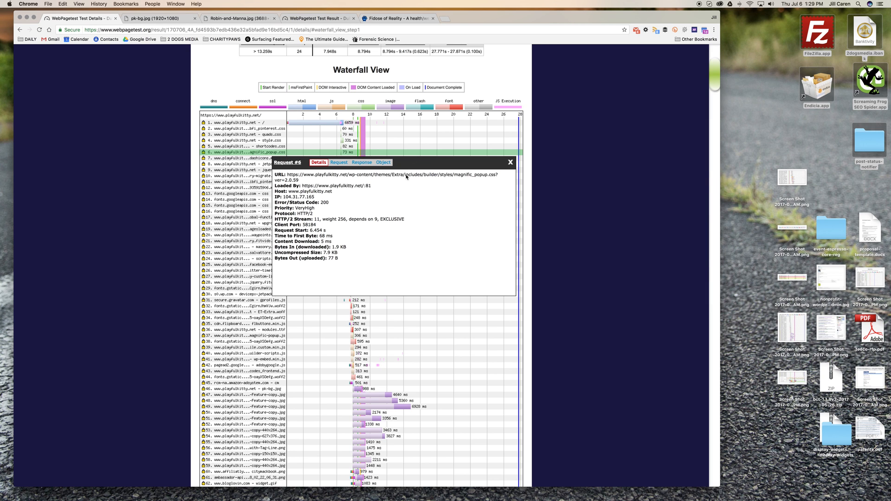
mouse_move(477, 177)
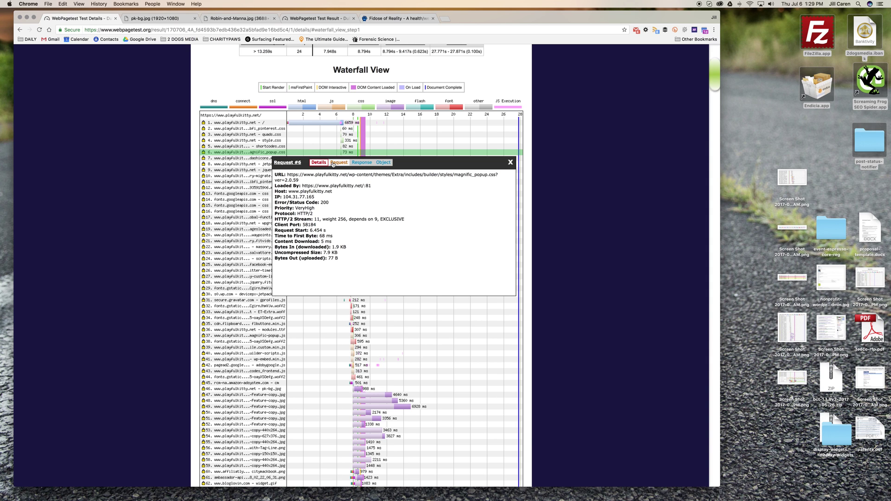
left_click(362, 162)
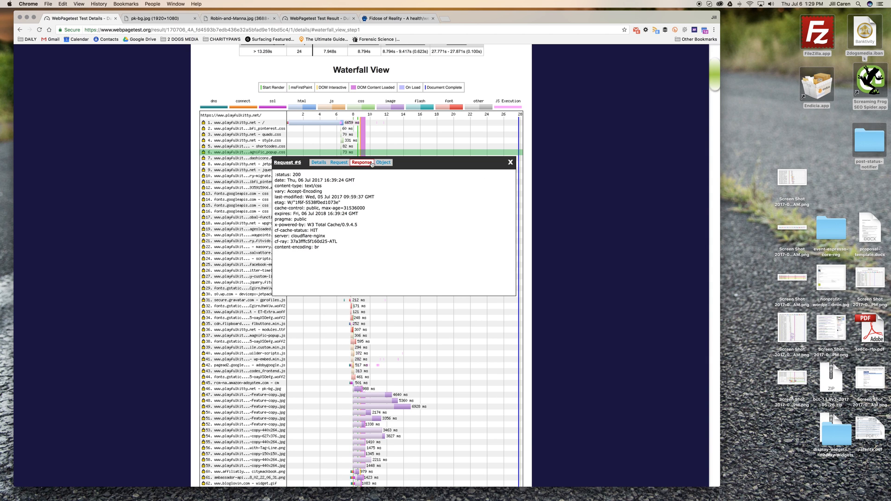
left_click(383, 162)
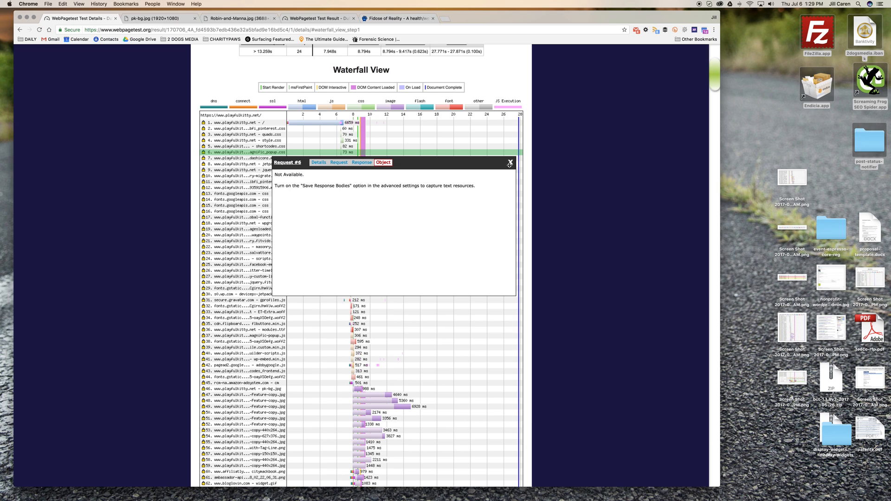
left_click(509, 163)
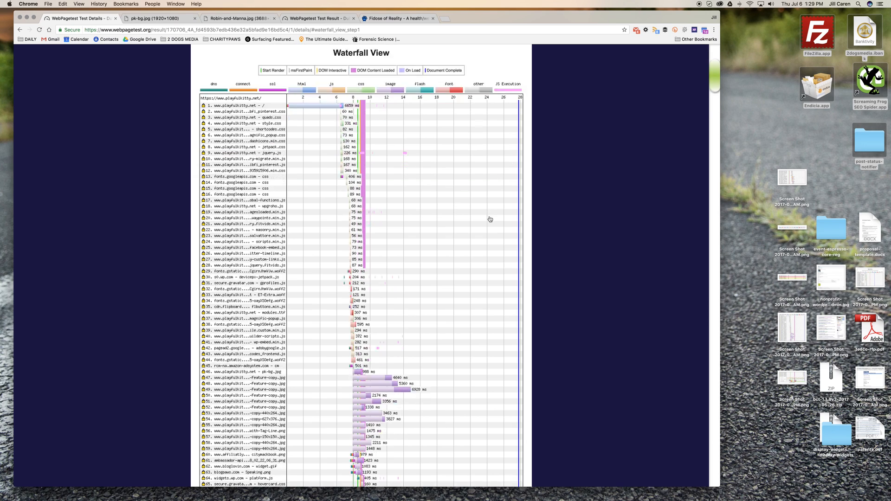
- Scroll below the waterfall and open View all Images, showing the pk-bg.jpg background
scroll("down", 3)
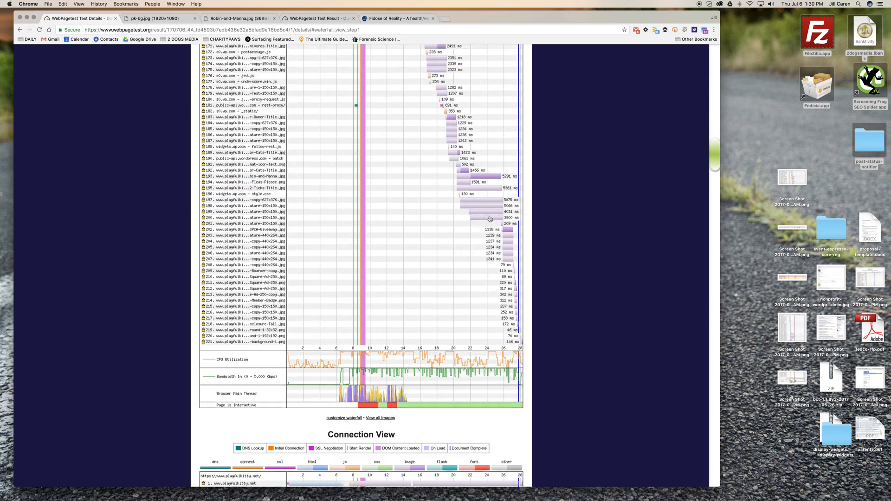
scroll("down", 3)
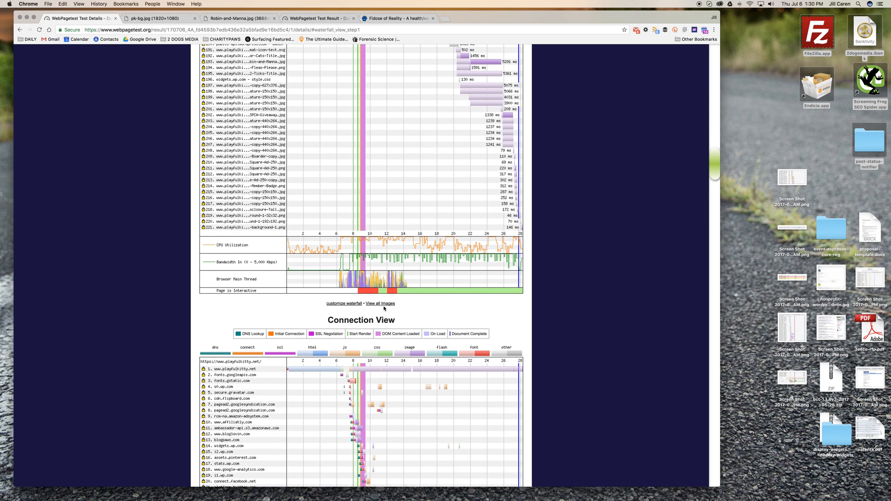
mouse_move(373, 307)
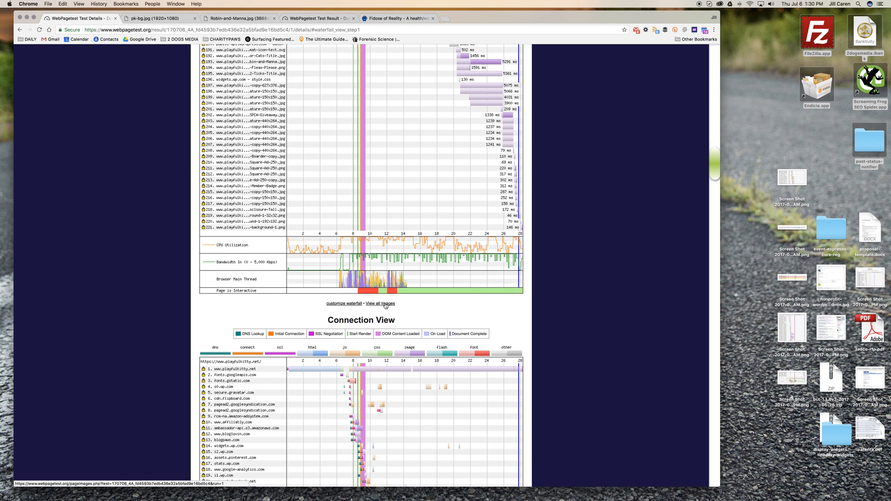
left_click(379, 303)
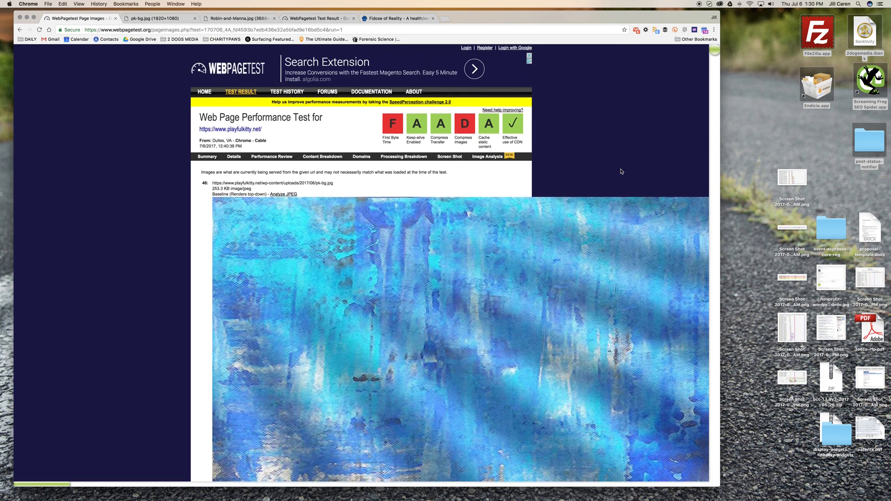
- Scroll the page images list down to image 193, the 2,179.8 KB Robin-and-Manna.jpg
scroll("down", 3)
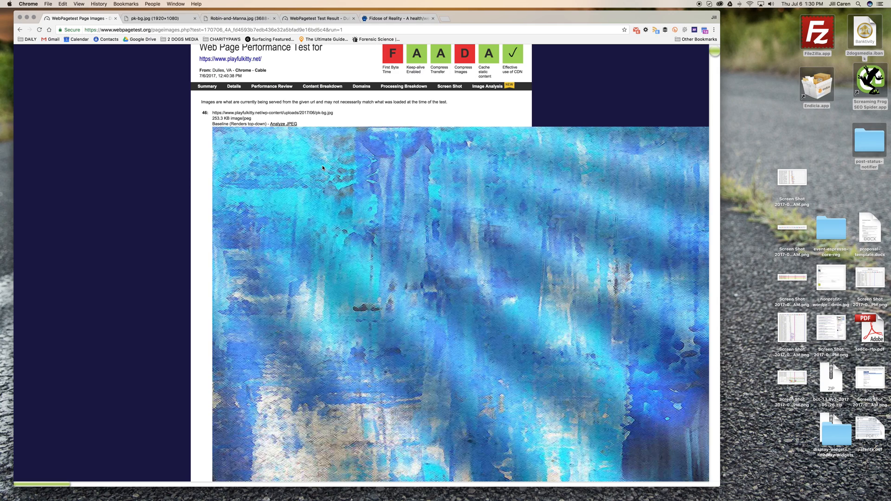
scroll("down", 3)
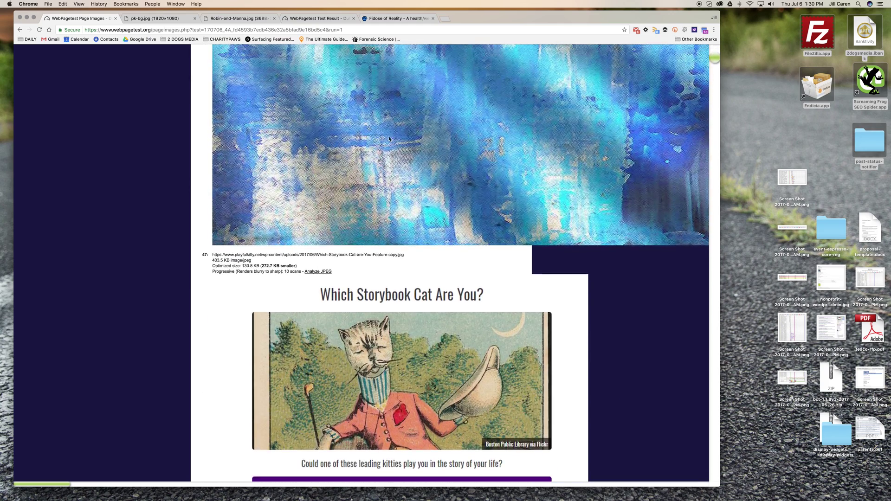
scroll("up", 3)
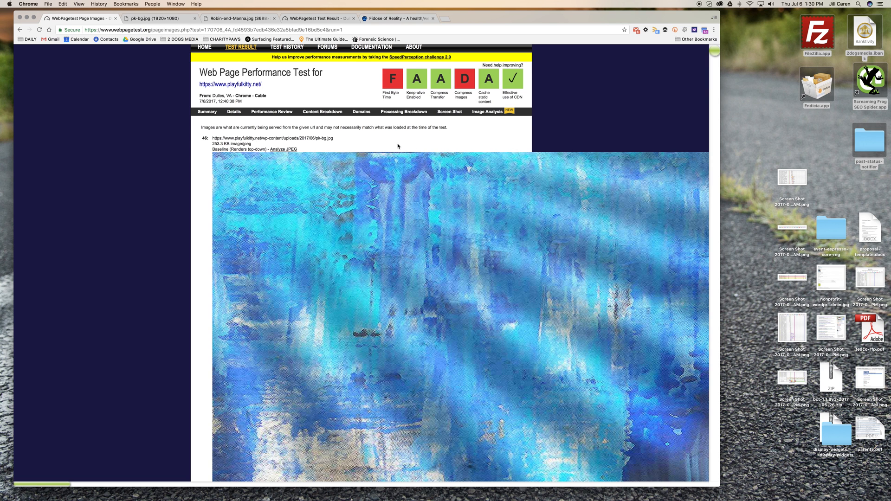
scroll("down", 3)
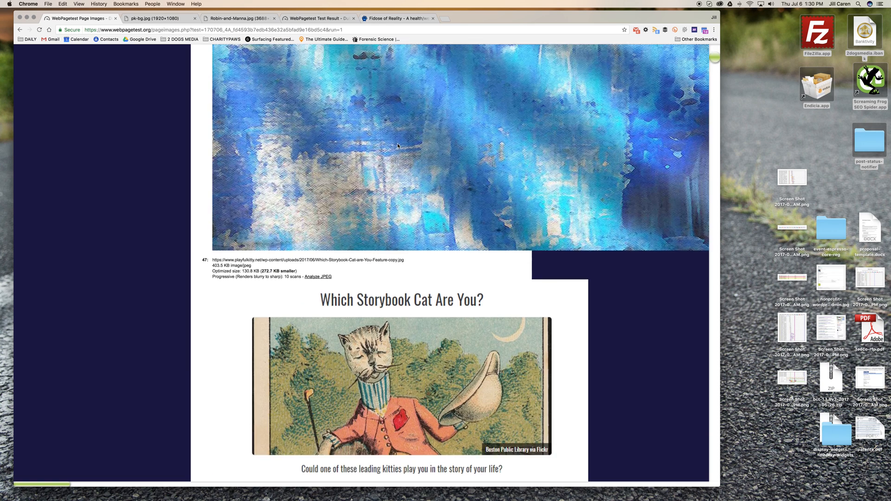
scroll("down", 3)
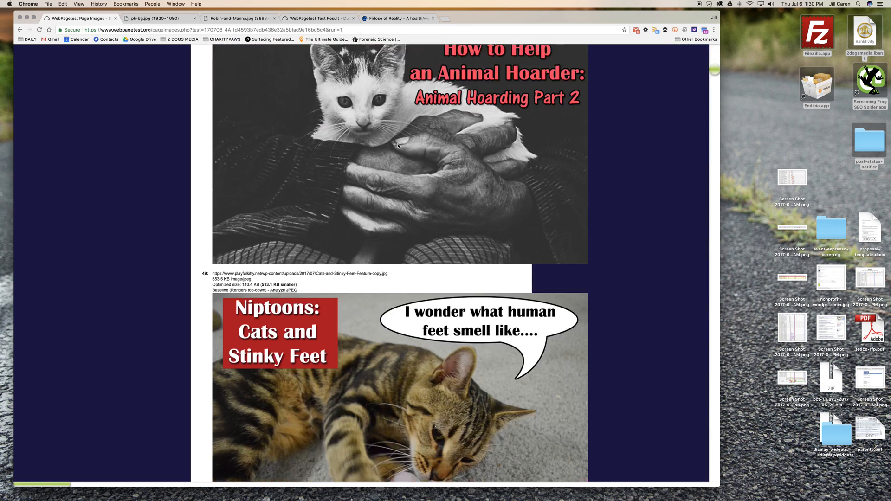
scroll("down", 3)
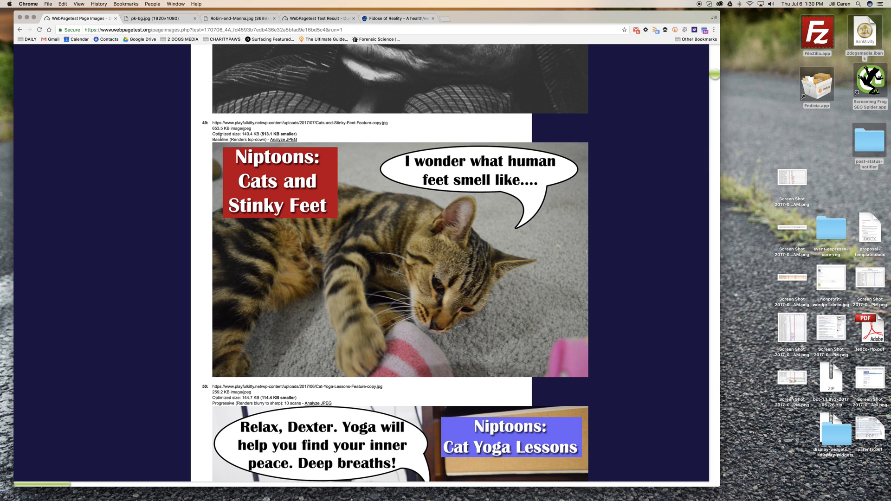
mouse_move(307, 144)
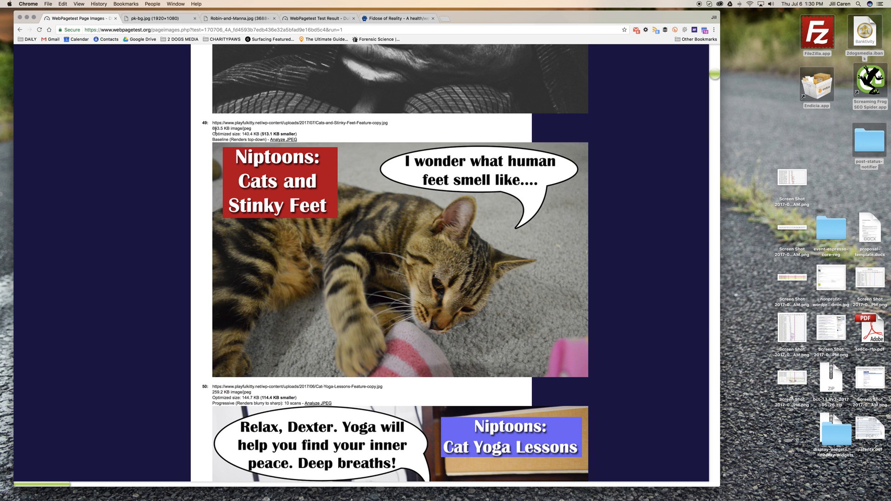
scroll("down", 3)
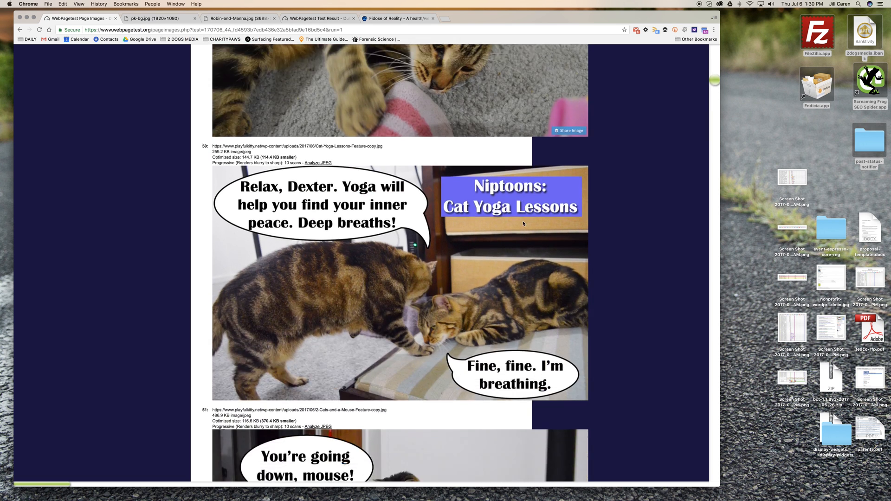
scroll("down", 3)
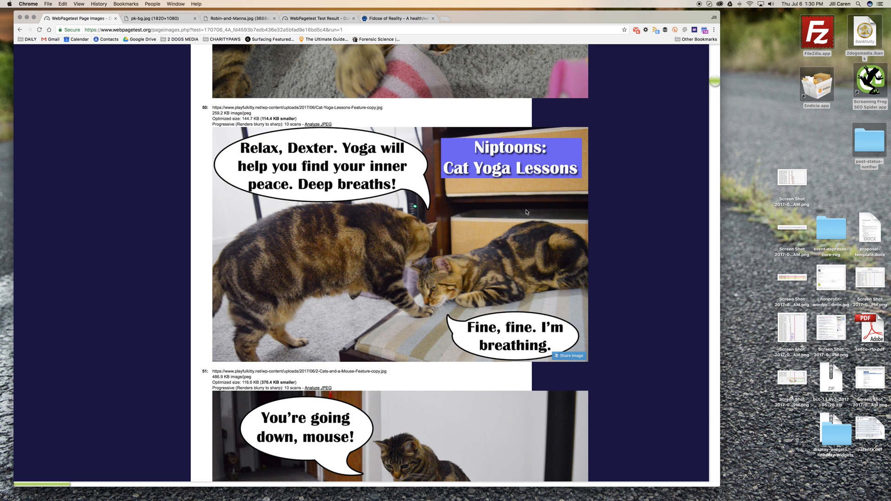
scroll("down", 3)
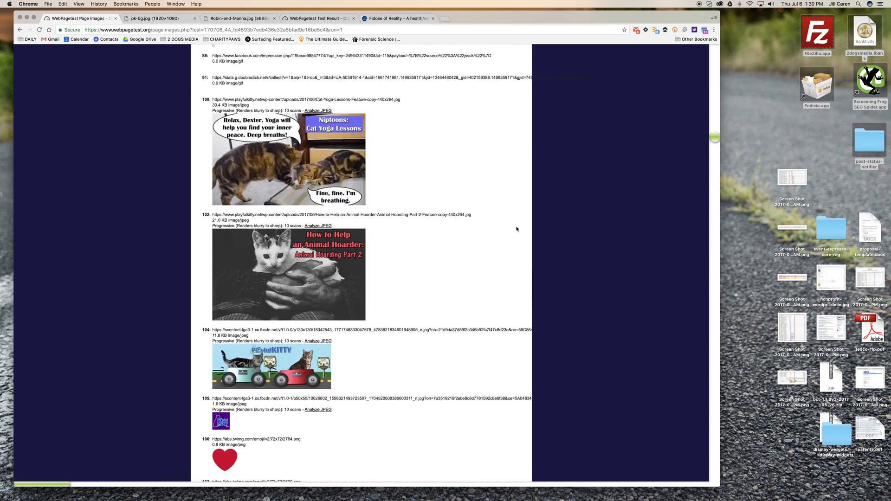
scroll("down", 3)
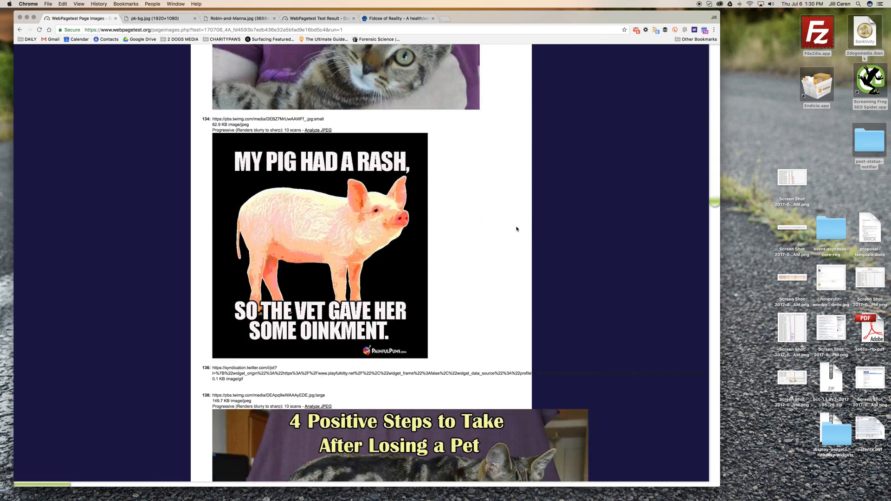
scroll("down", 3)
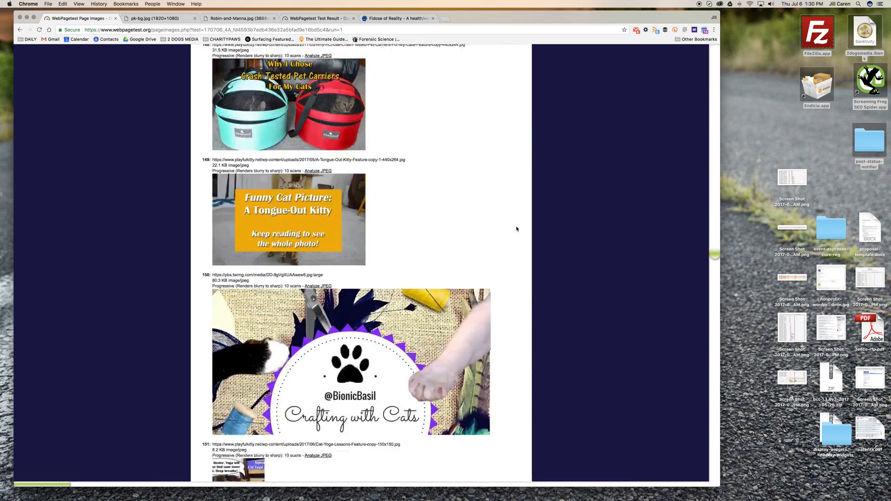
scroll("down", 3)
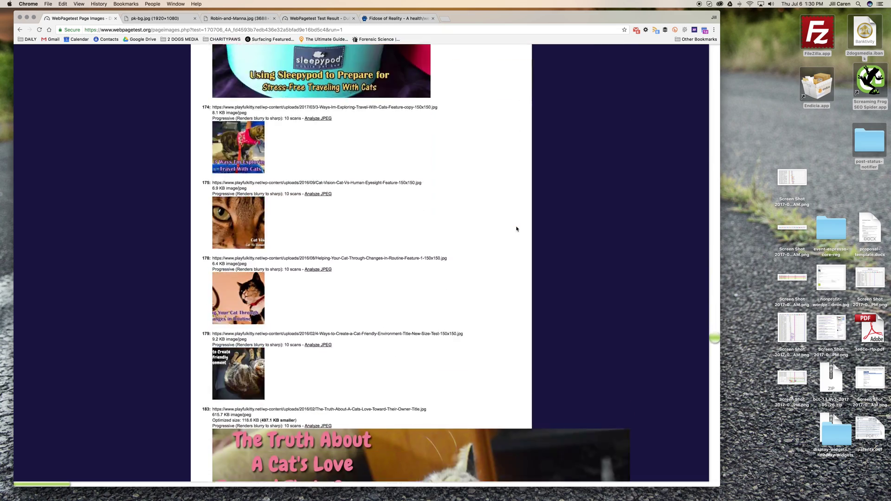
scroll("down", 3)
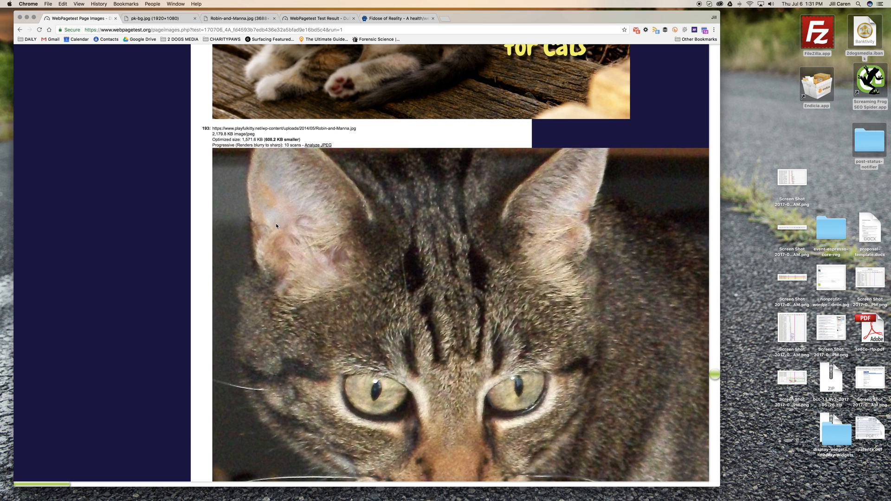
- Dismiss the cat photo's context menu and return to the top with the 253.3 KB pk-bg.jpg
right_click(277, 226)
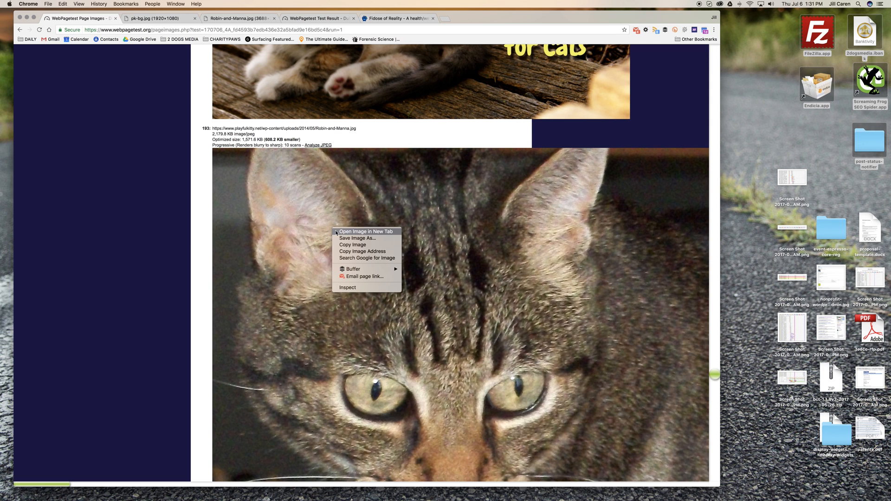
mouse_move(211, 258)
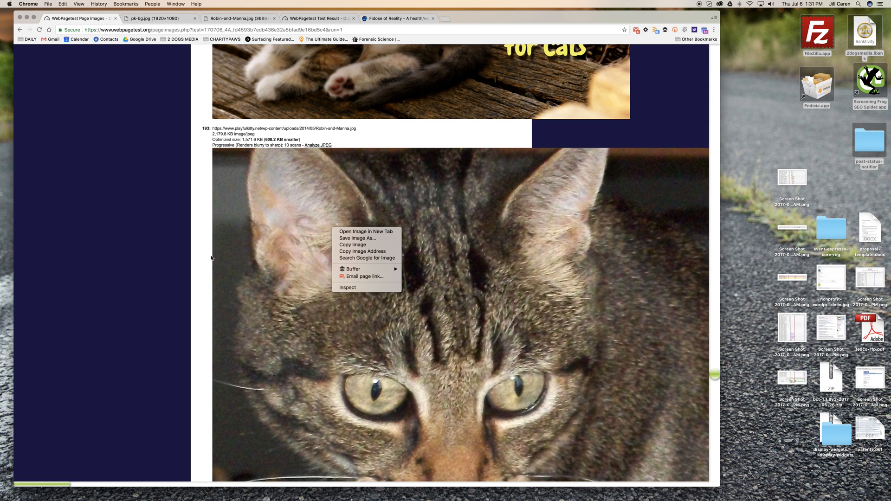
mouse_move(183, 242)
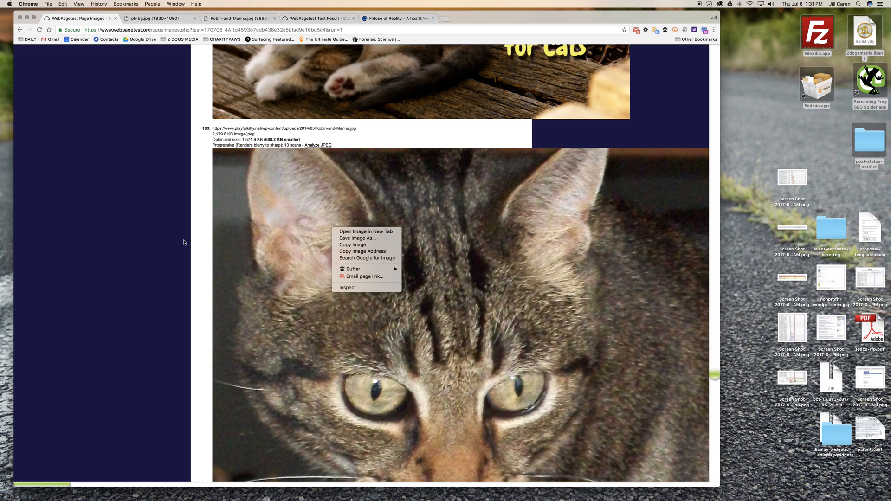
scroll("down", 3)
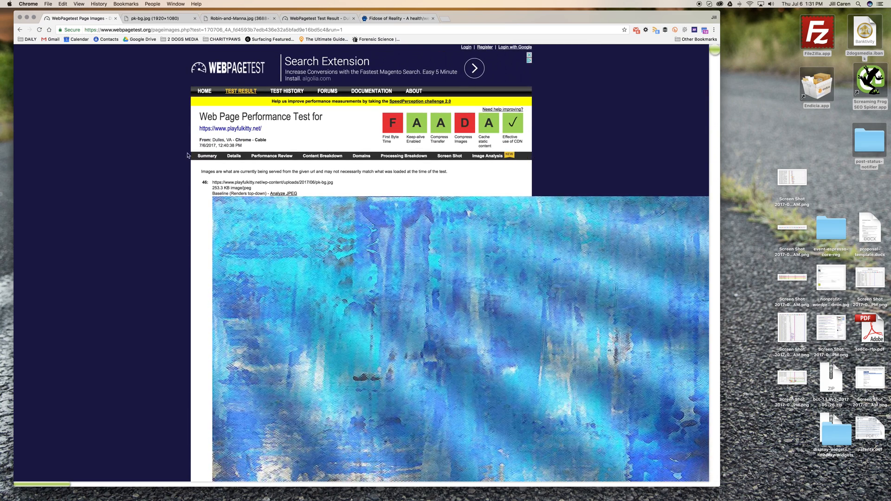
- Switch to the fidoseofreality.com WebPagetest Test Result tab showing grades and median run
left_click(206, 155)
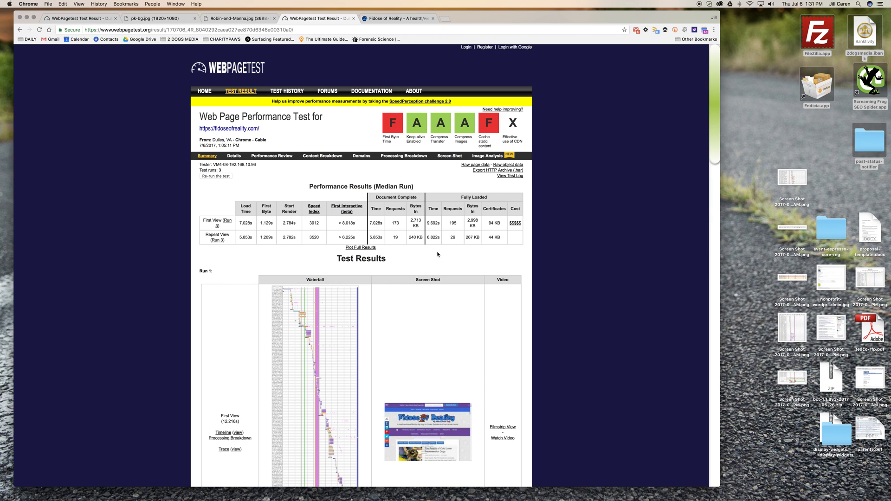
mouse_move(453, 222)
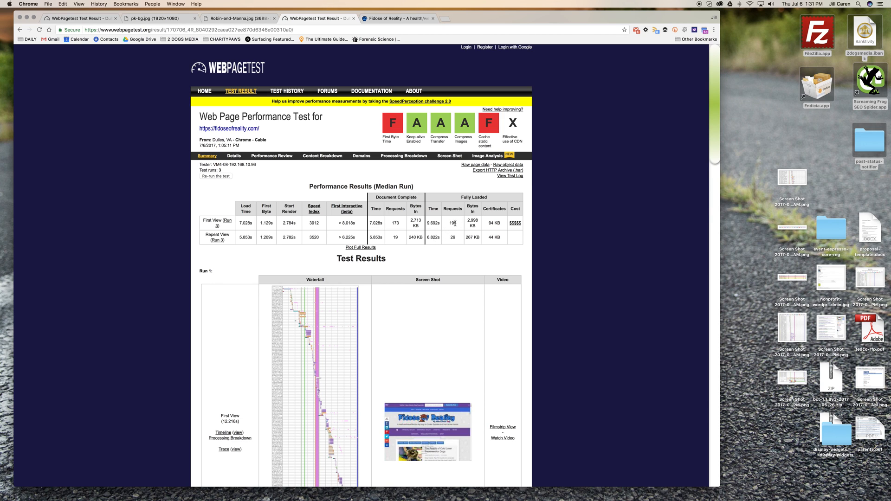
mouse_move(457, 227)
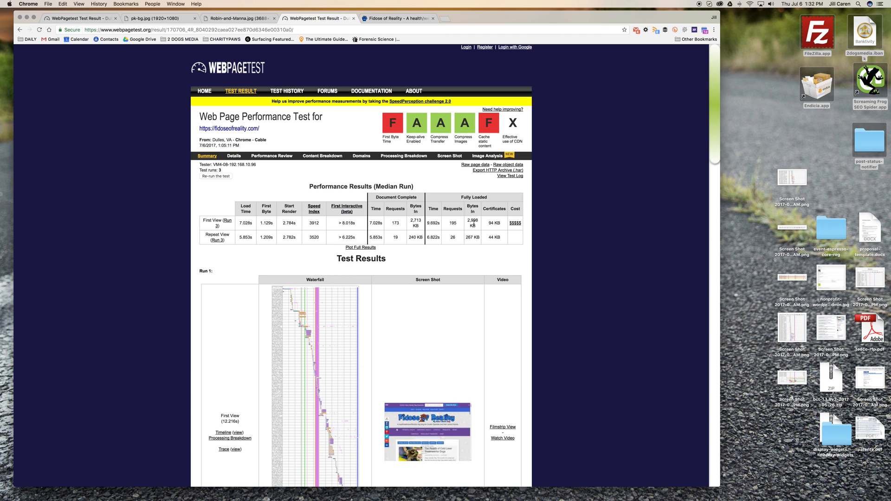
mouse_move(578, 351)
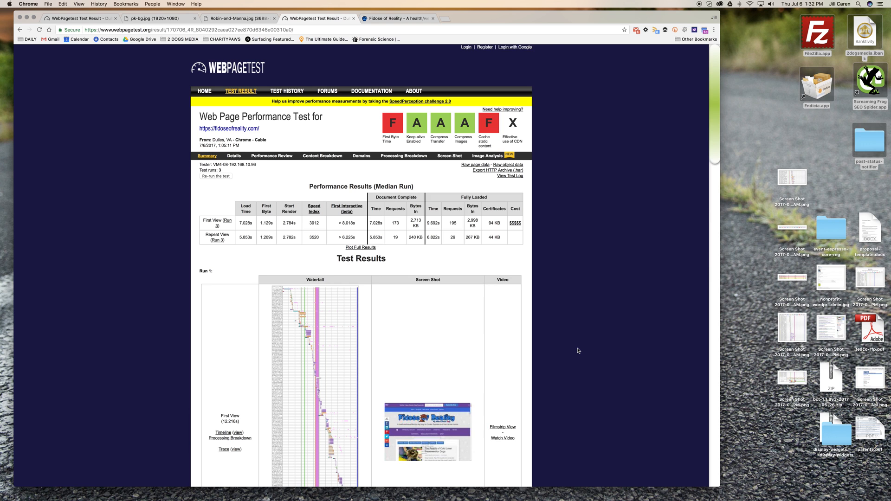
- Scroll down the Details page to the fidoseofreality.com Waterfall View request rows
scroll("down", 3)
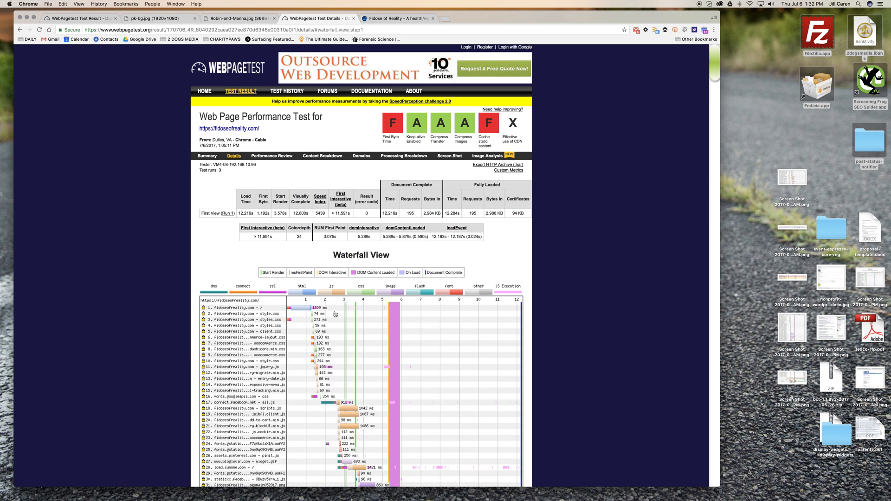
scroll("down", 3)
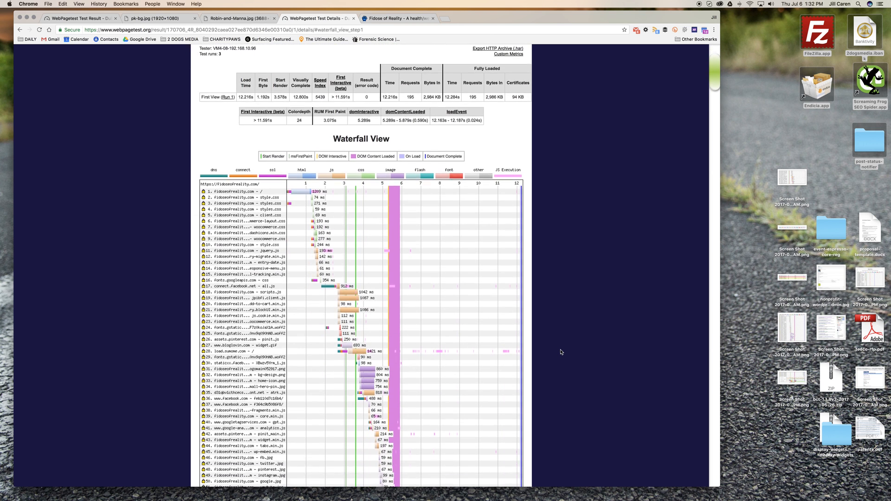
scroll("down", 3)
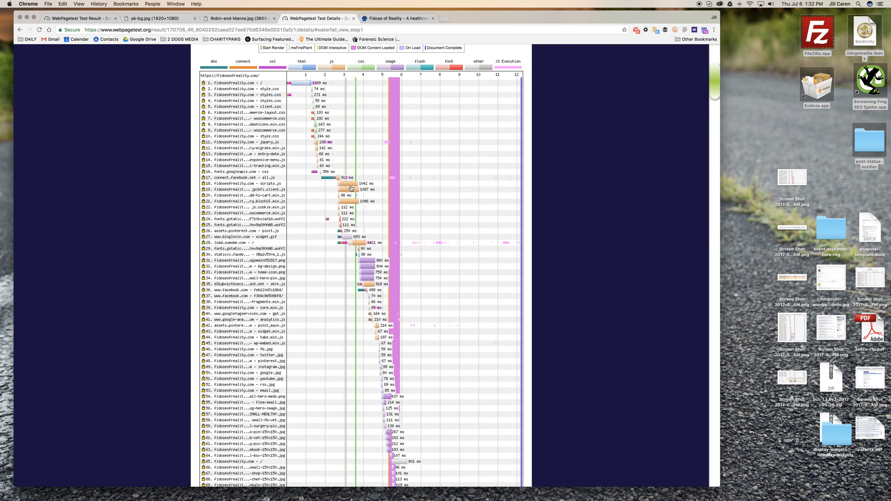
mouse_move(351, 184)
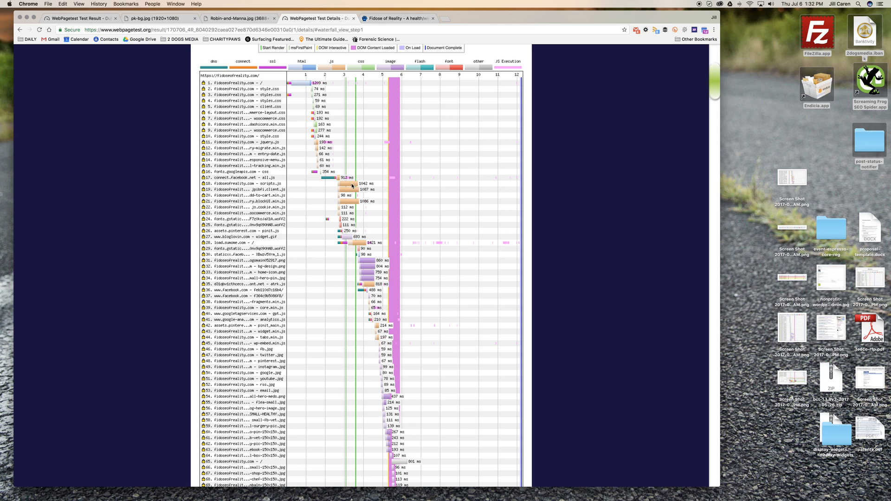
mouse_move(347, 185)
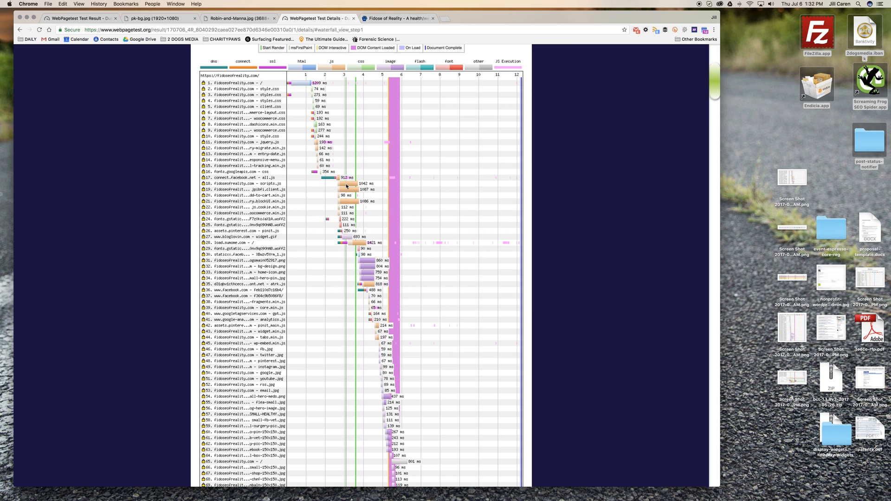
mouse_move(345, 184)
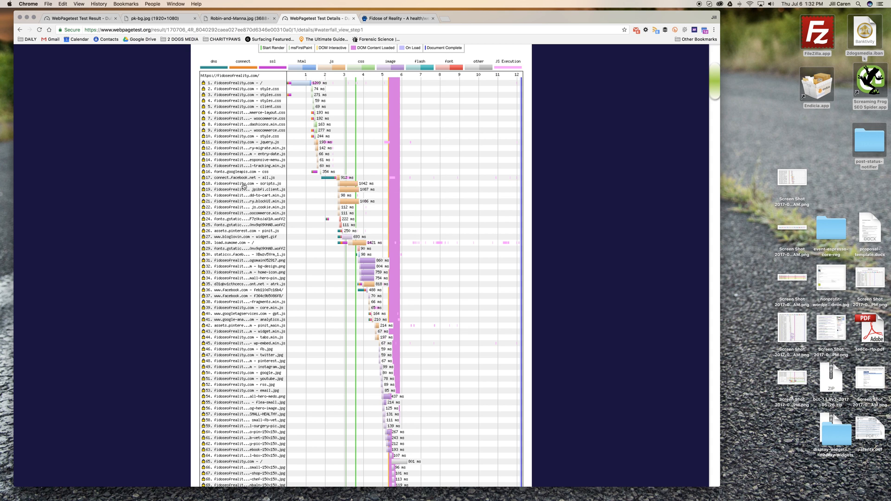
left_click(244, 184)
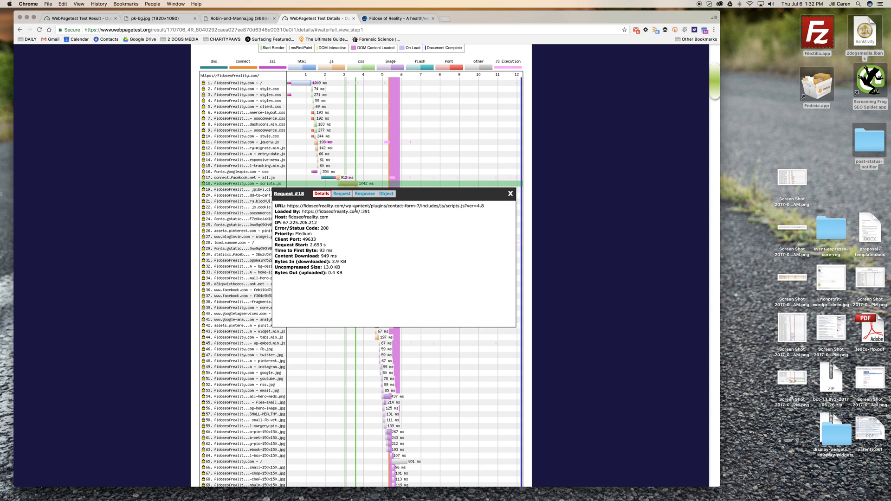
mouse_move(406, 208)
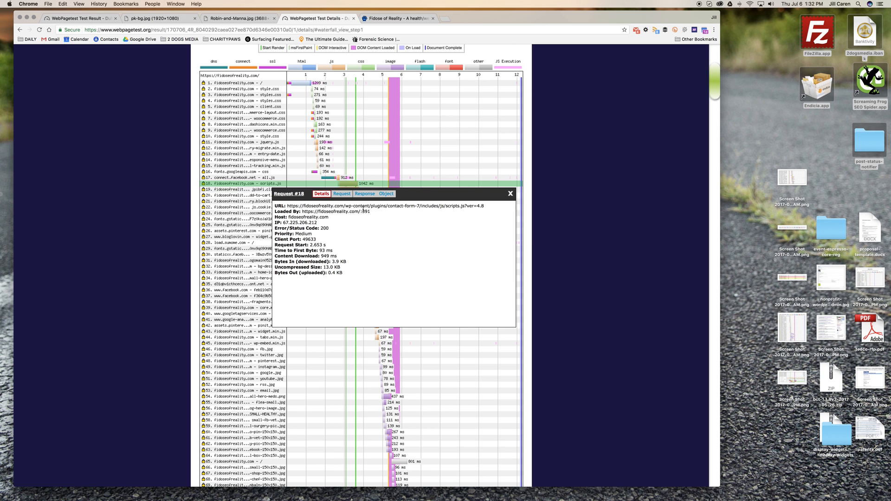
mouse_move(561, 179)
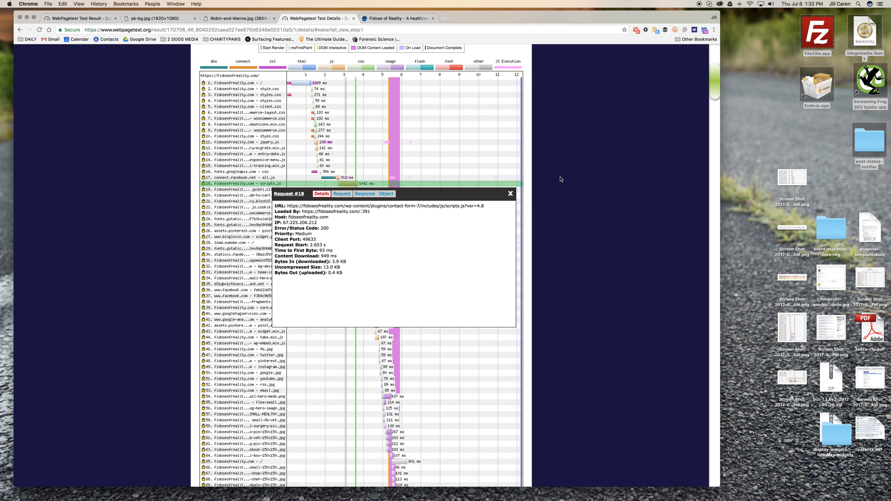
left_click(510, 193)
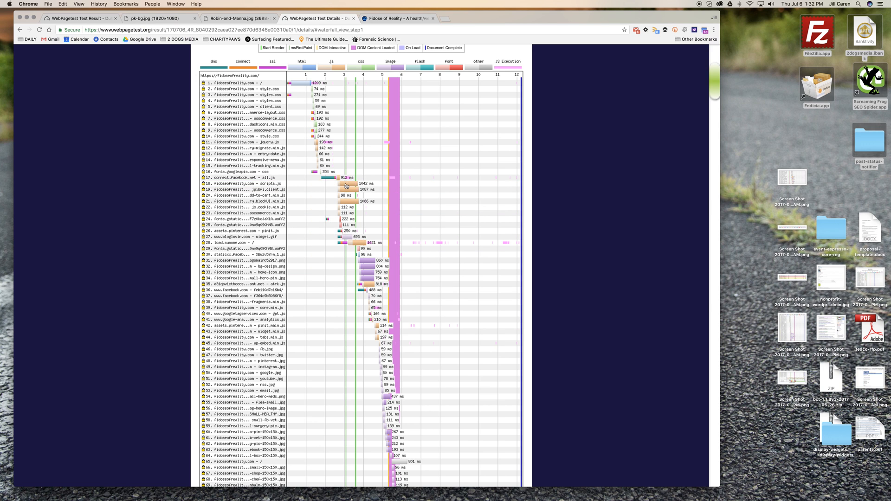
mouse_move(346, 185)
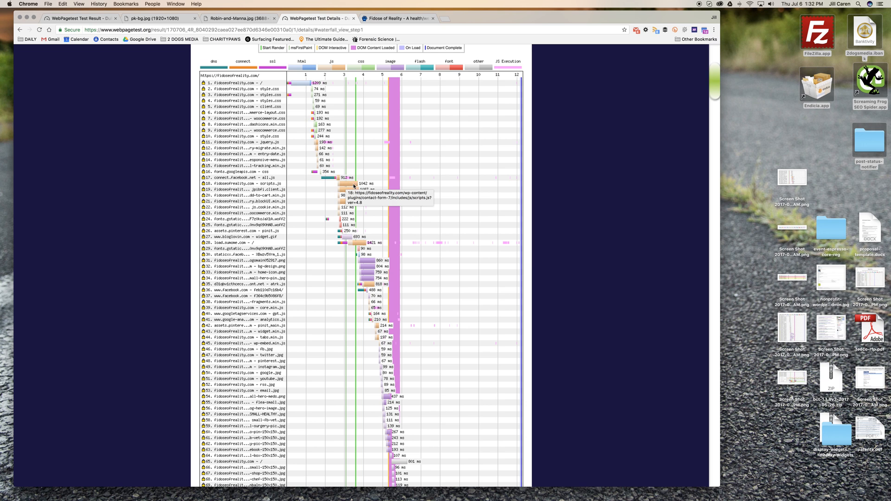
mouse_move(295, 195)
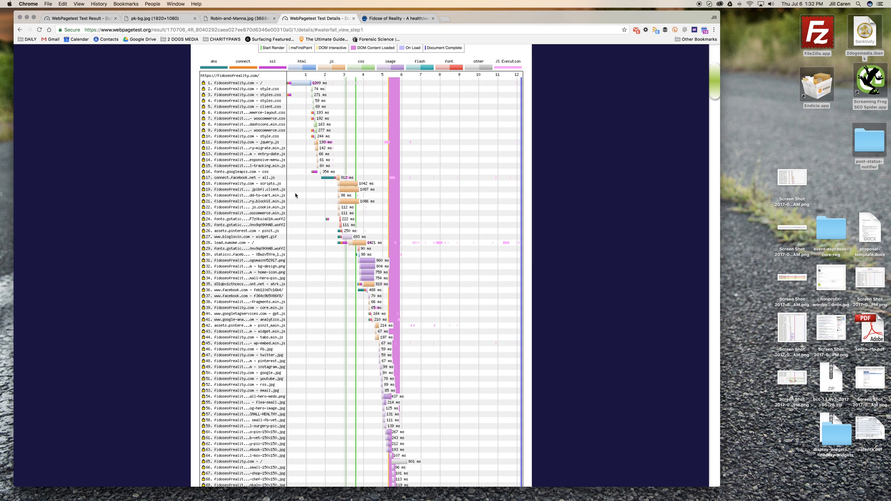
left_click(255, 195)
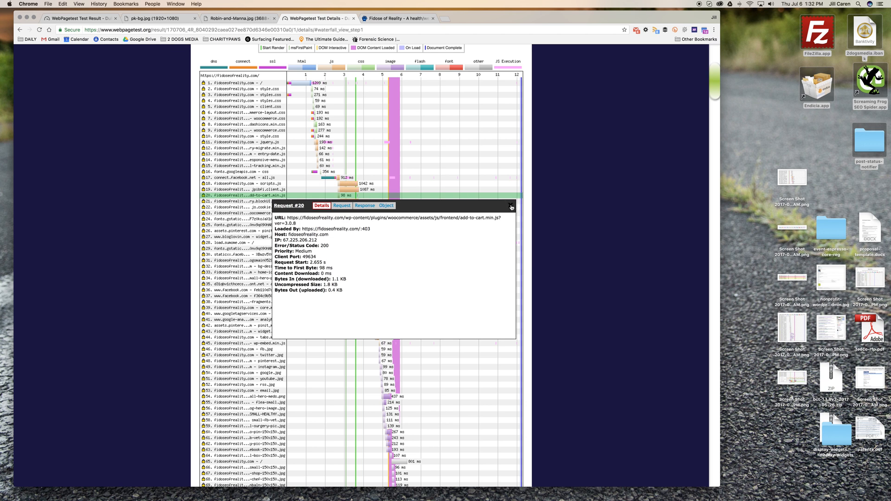
left_click(512, 207)
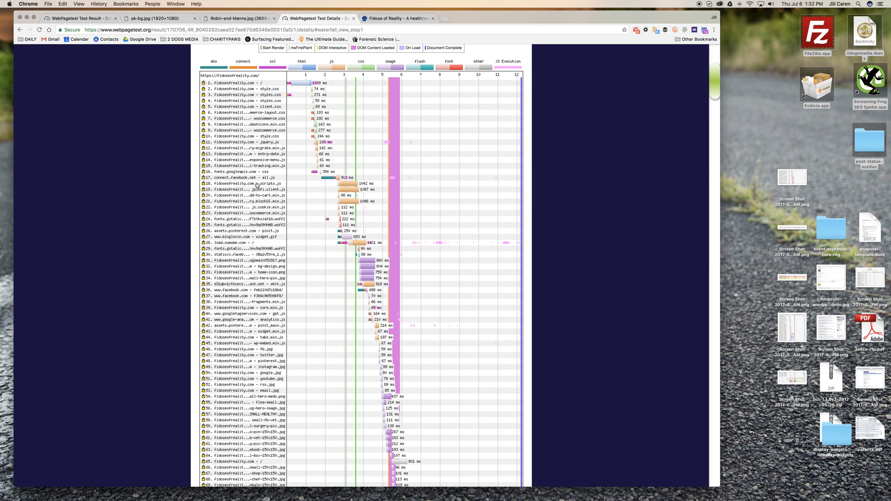
mouse_move(327, 178)
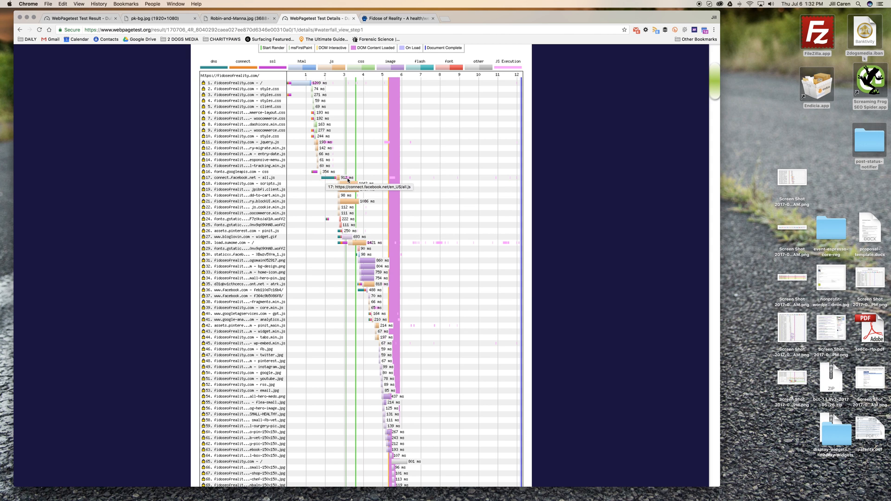
mouse_move(349, 180)
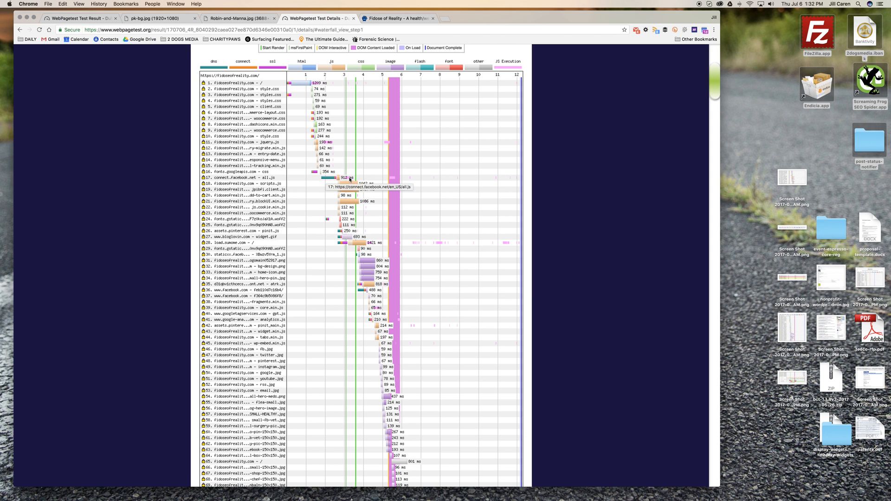
mouse_move(325, 181)
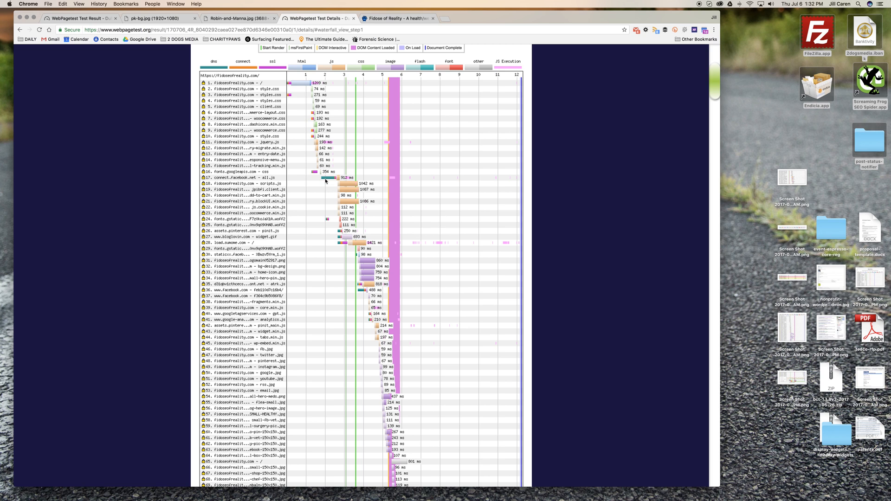
mouse_move(326, 179)
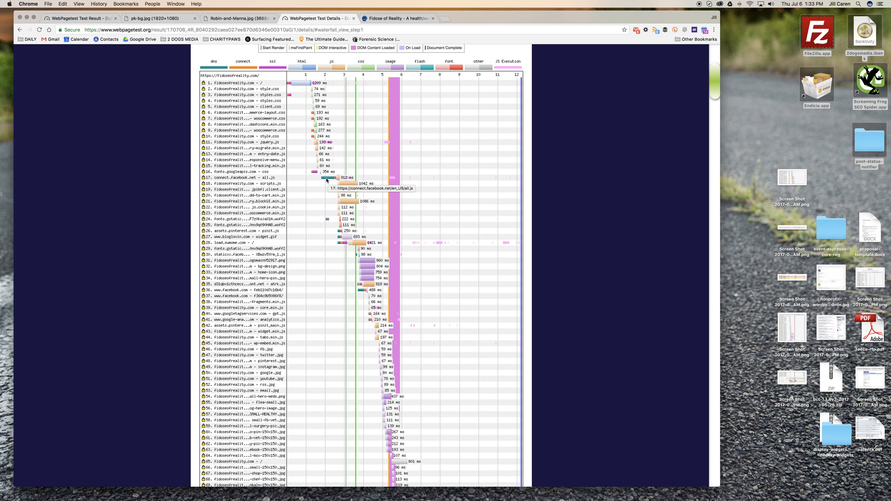
- View and close request 17's details: connect.facebook.net all.js, 60.8 KB over HTTP/2
left_click(237, 177)
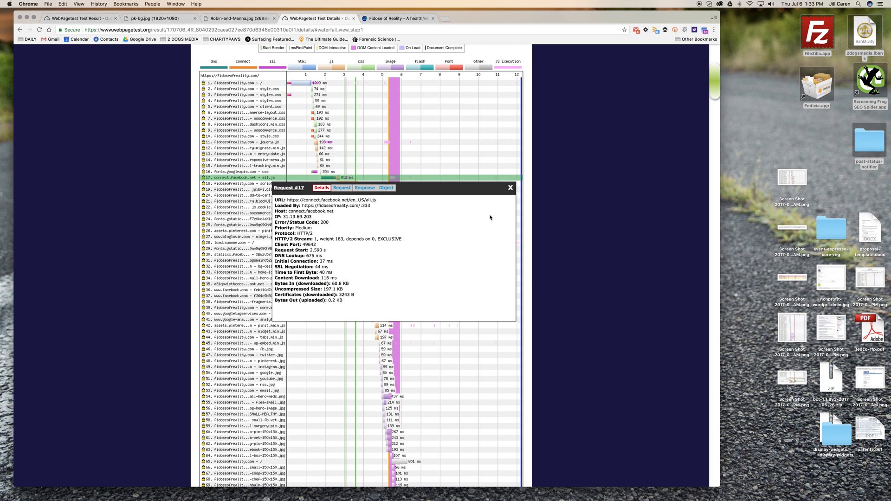
mouse_move(510, 189)
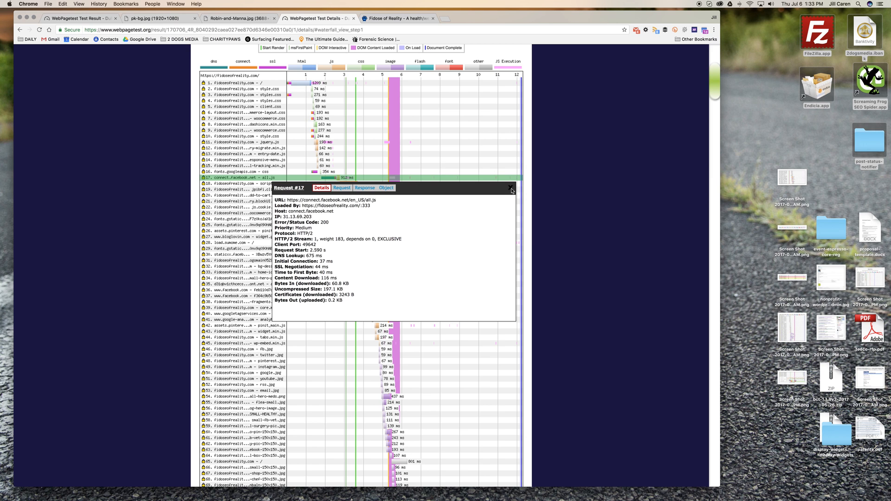
left_click(510, 188)
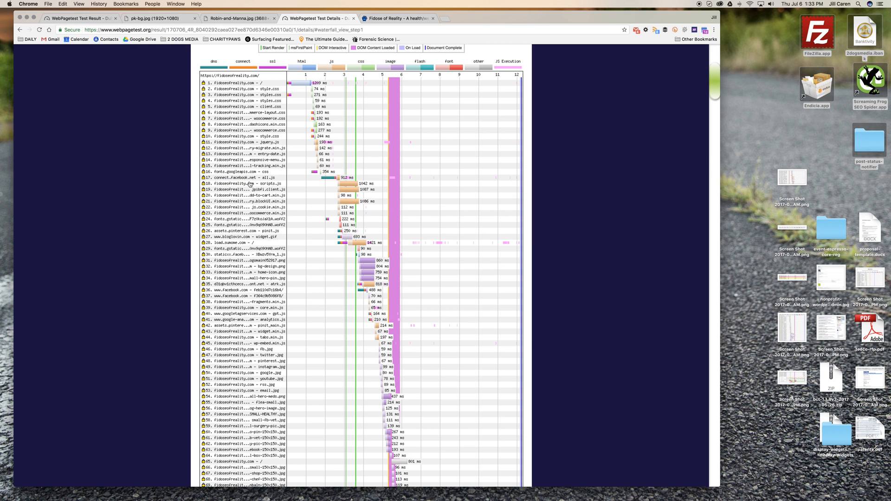
mouse_move(317, 182)
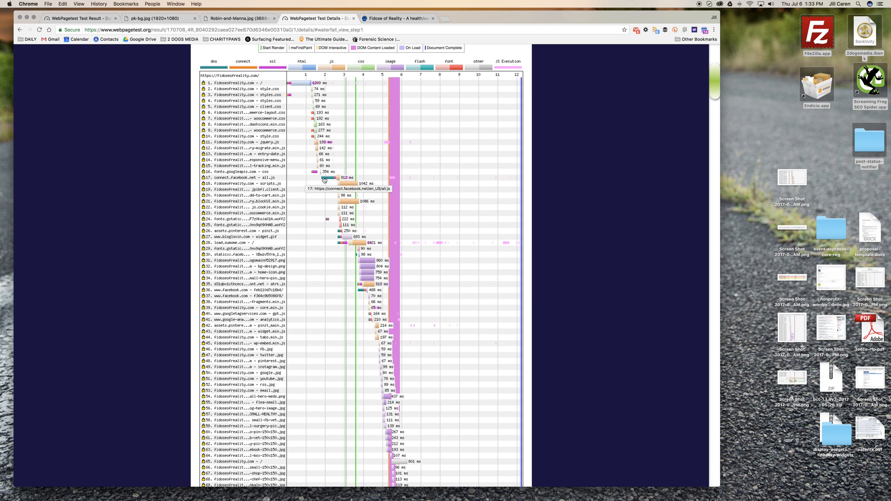
mouse_move(323, 179)
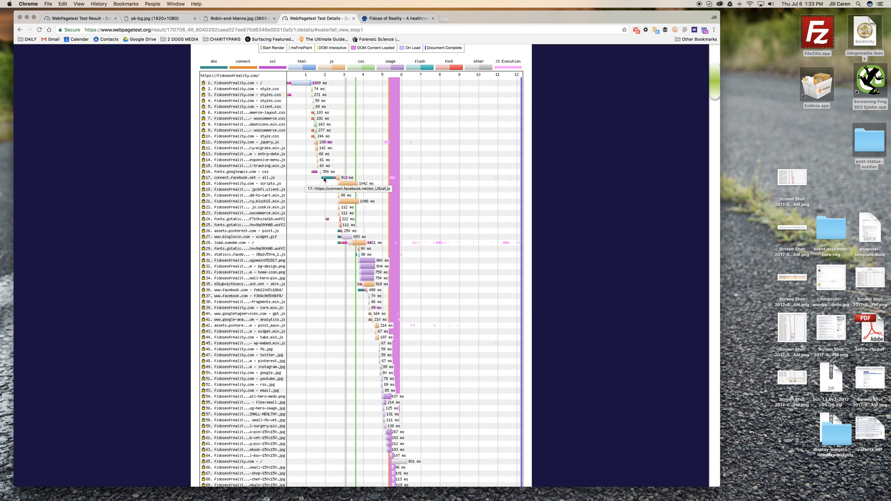
- Scroll down to request 195 and the CPU, bandwidth and main-thread graphs
scroll("down", 3)
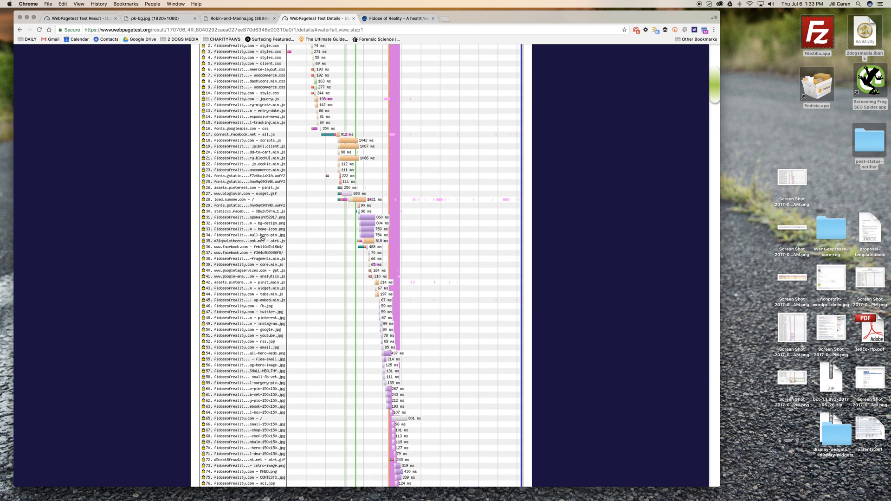
scroll("down", 3)
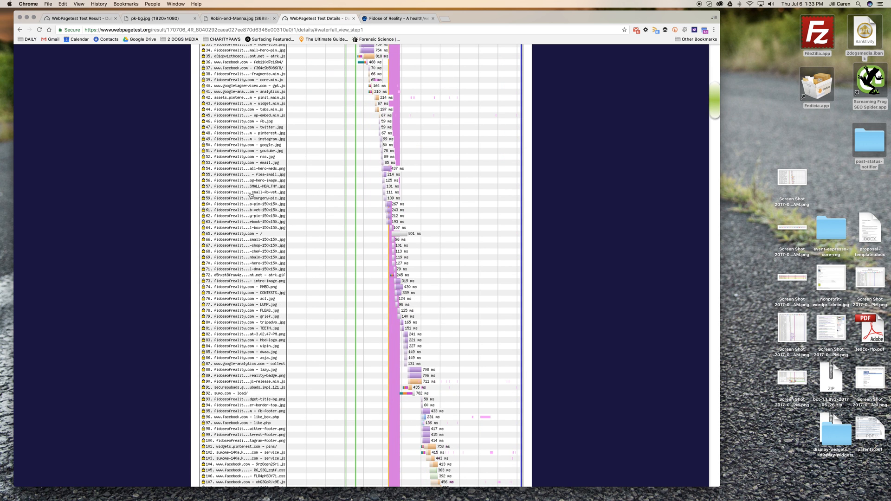
scroll("down", 3)
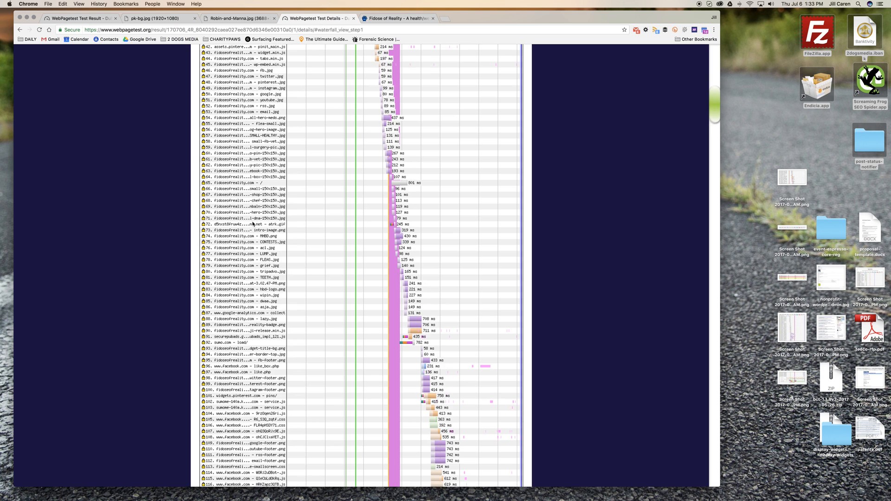
scroll("down", 3)
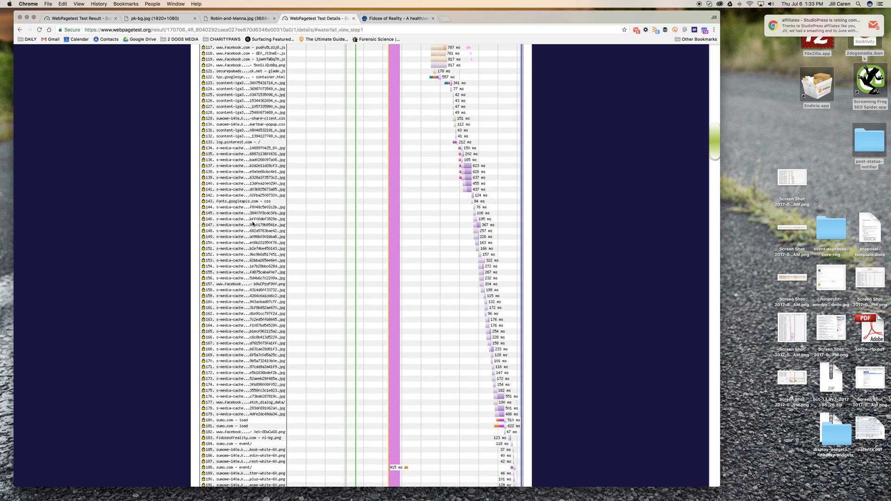
scroll("down", 3)
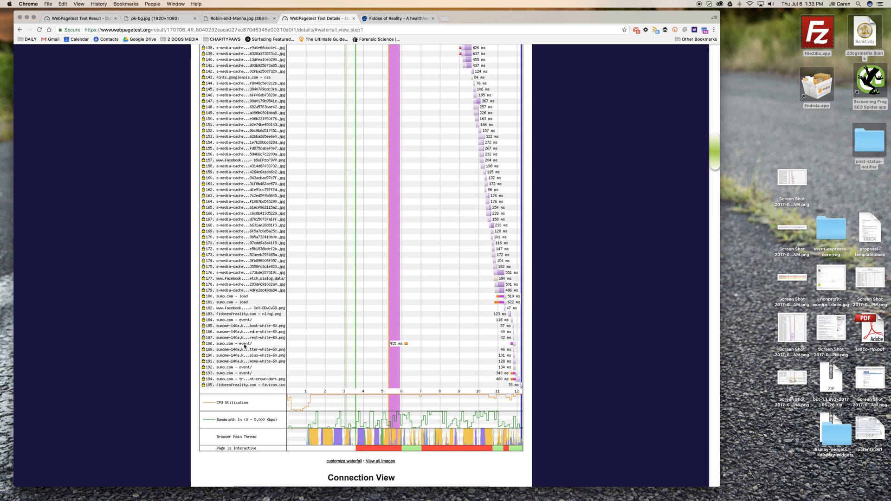
- Inspect the sumo.com event request 188 and sumome image request 185, then close the popup
left_click(244, 343)
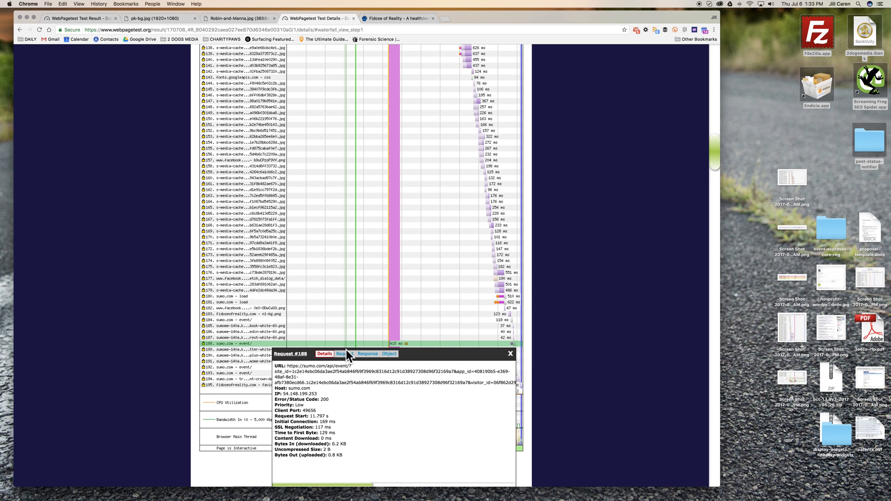
left_click(244, 325)
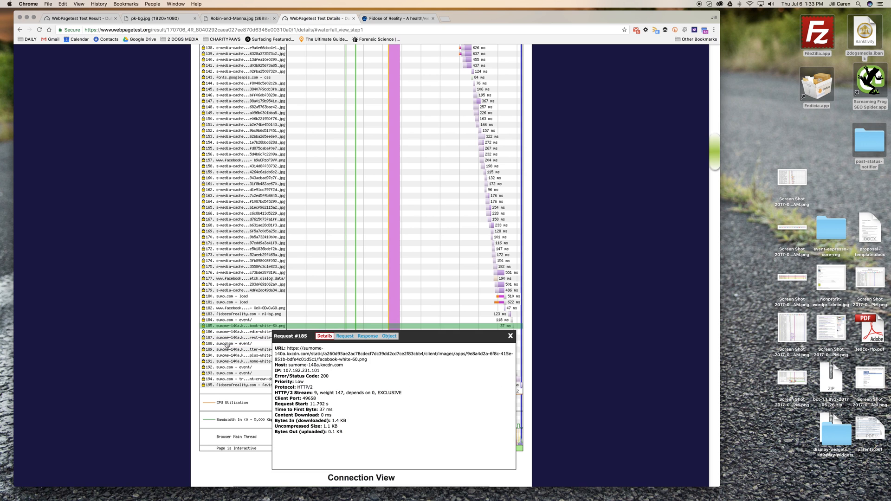
left_click(242, 342)
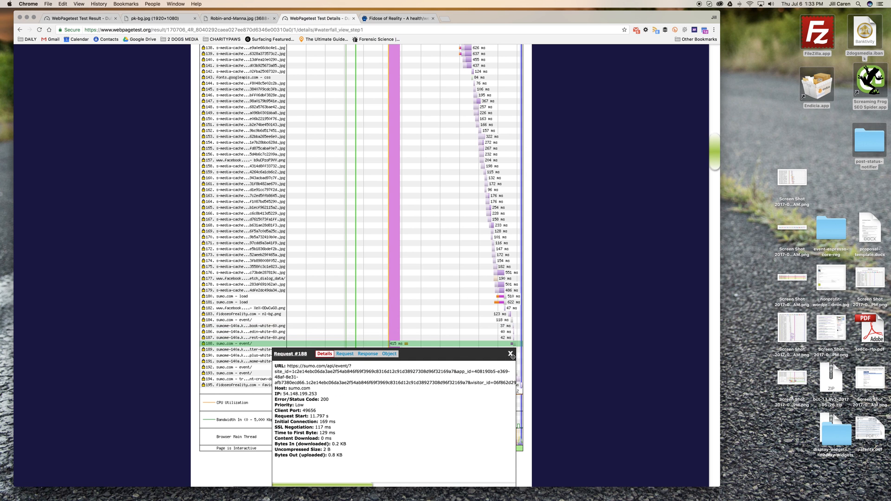
left_click(508, 353)
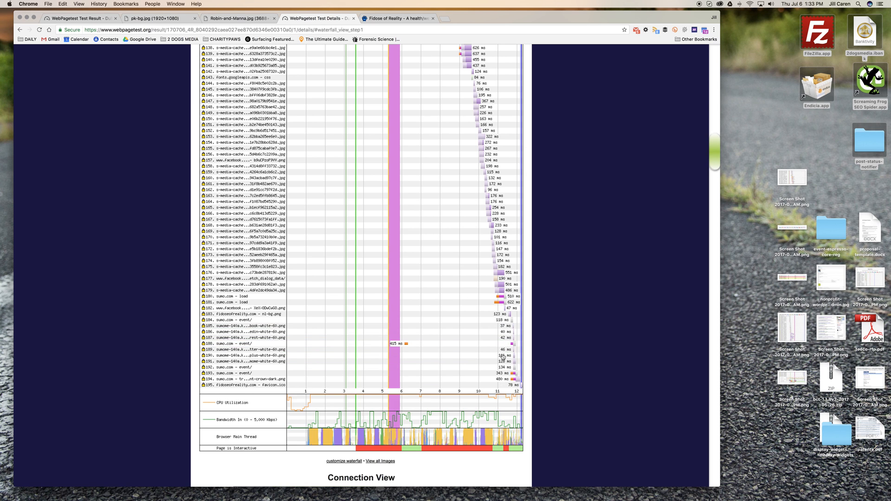
mouse_move(443, 345)
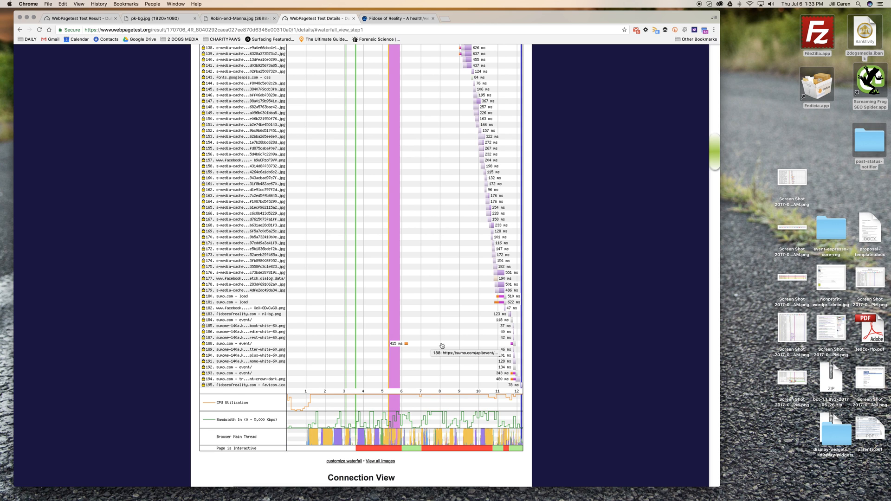
mouse_move(513, 345)
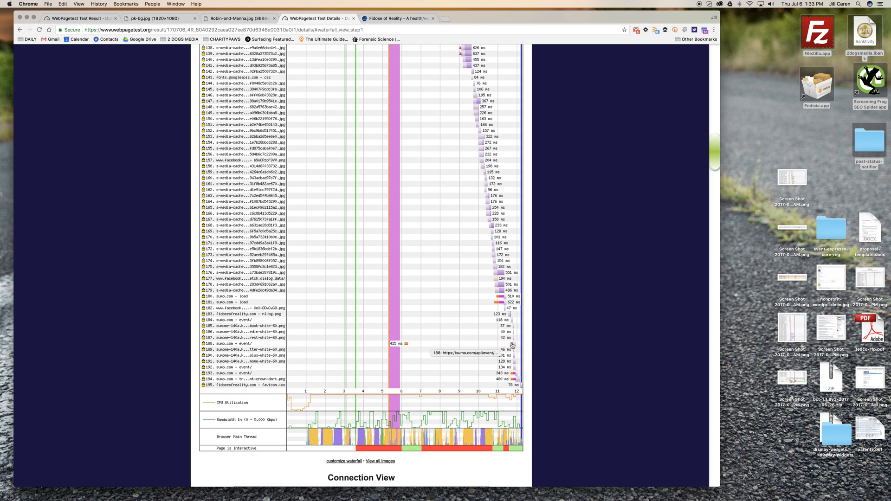
mouse_move(464, 346)
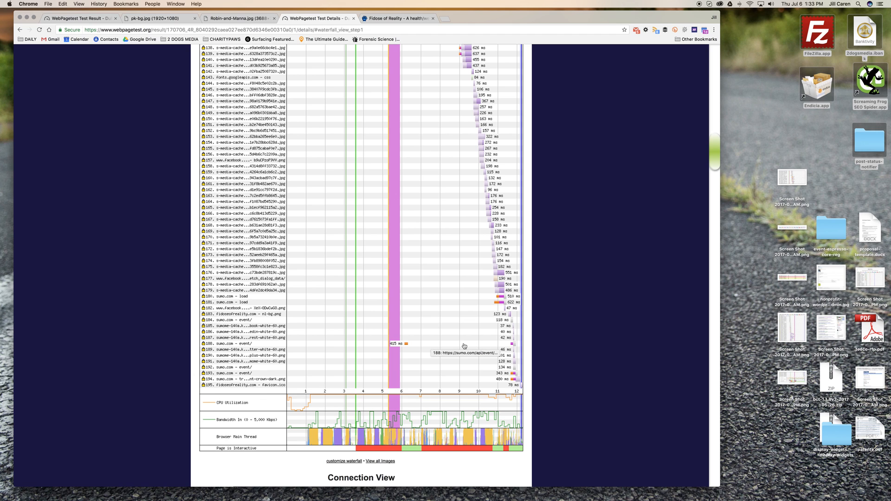
mouse_move(447, 348)
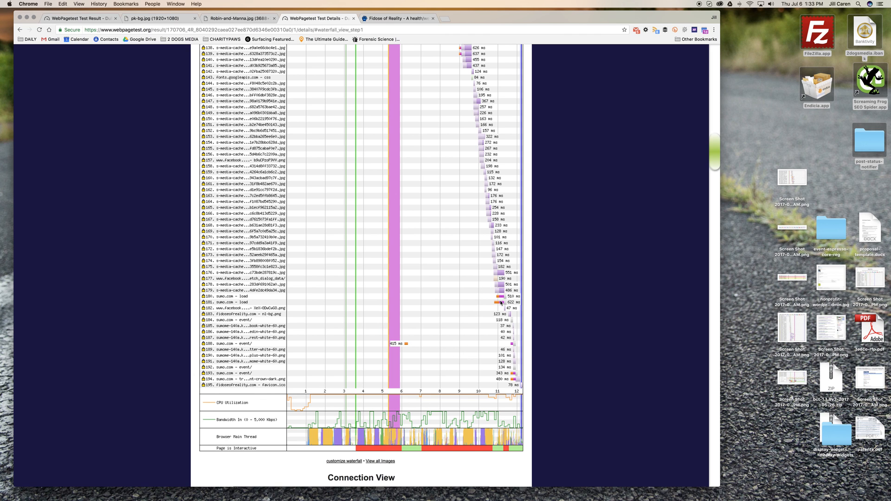
mouse_move(499, 302)
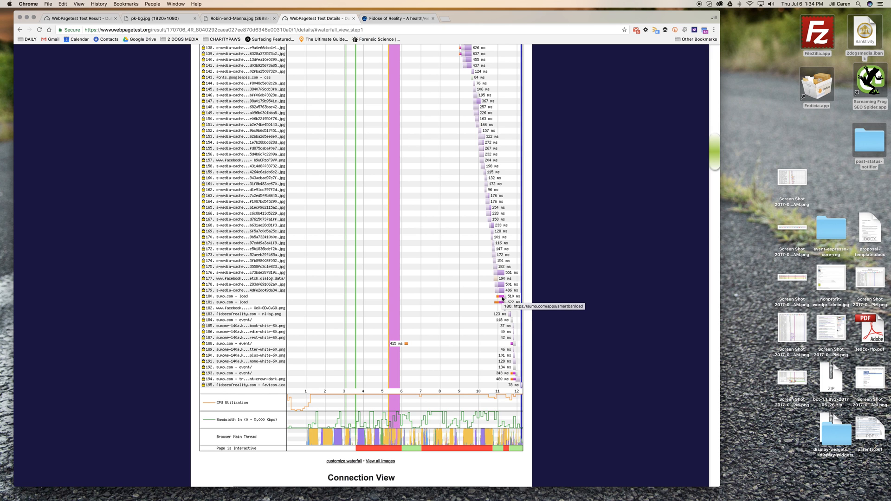
mouse_move(465, 286)
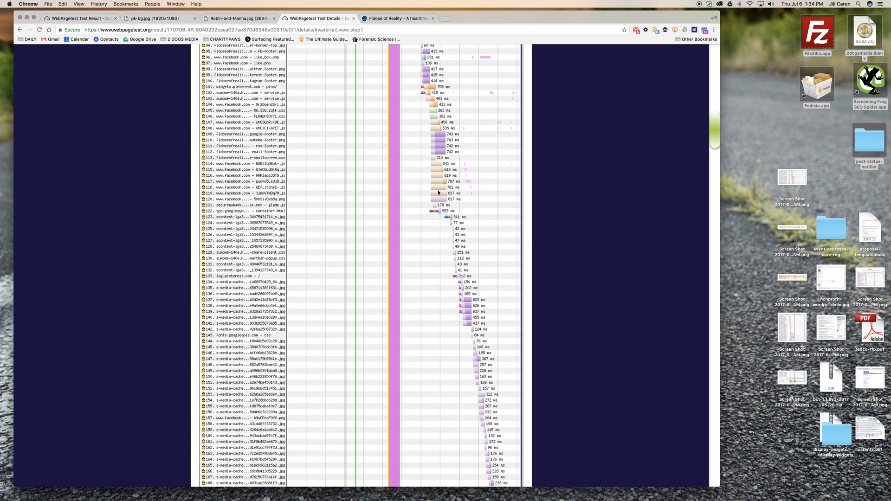
mouse_move(455, 183)
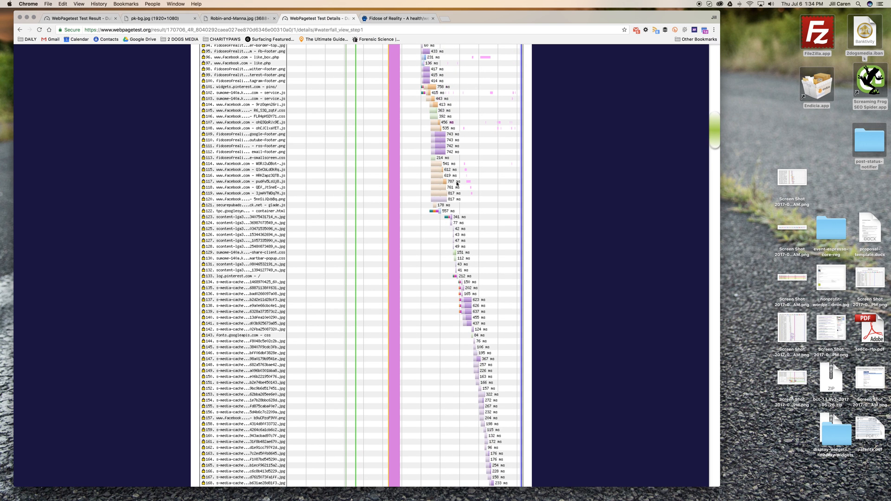
mouse_move(451, 182)
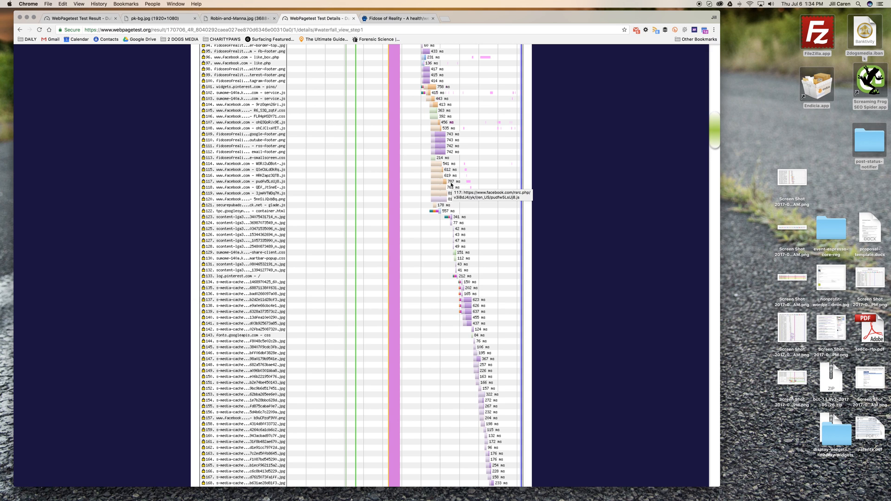
mouse_move(447, 170)
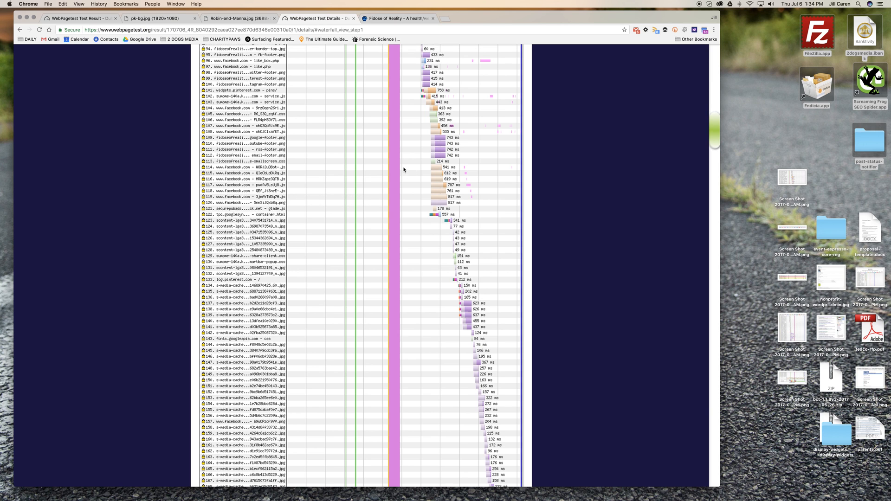
- Scroll back near the waterfall top to show early rows including request 28, load.sumome.com
scroll("up", 3)
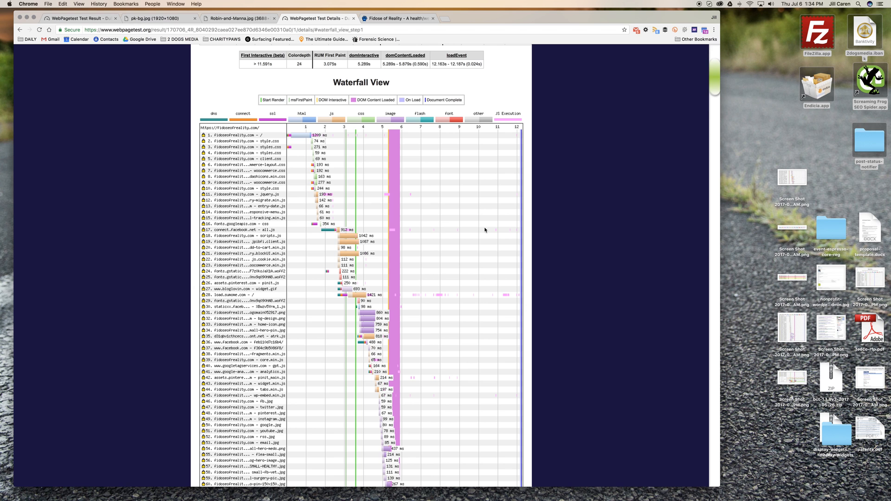
scroll("down", 3)
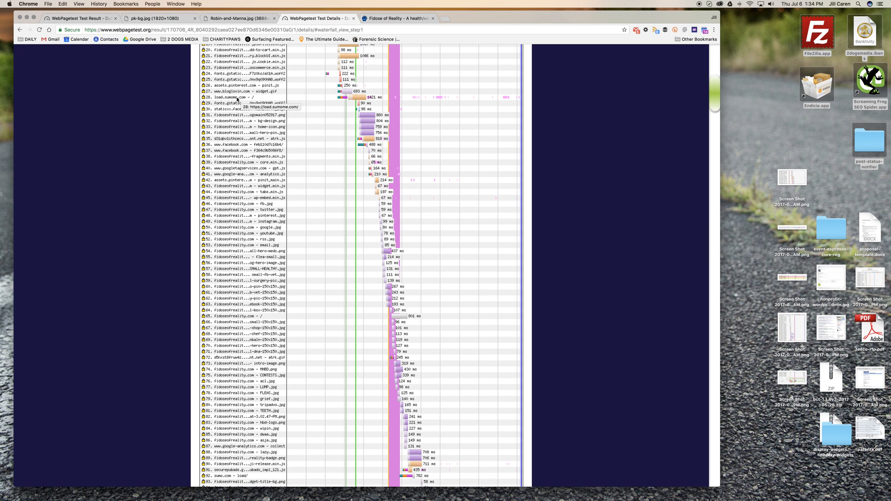
mouse_move(352, 99)
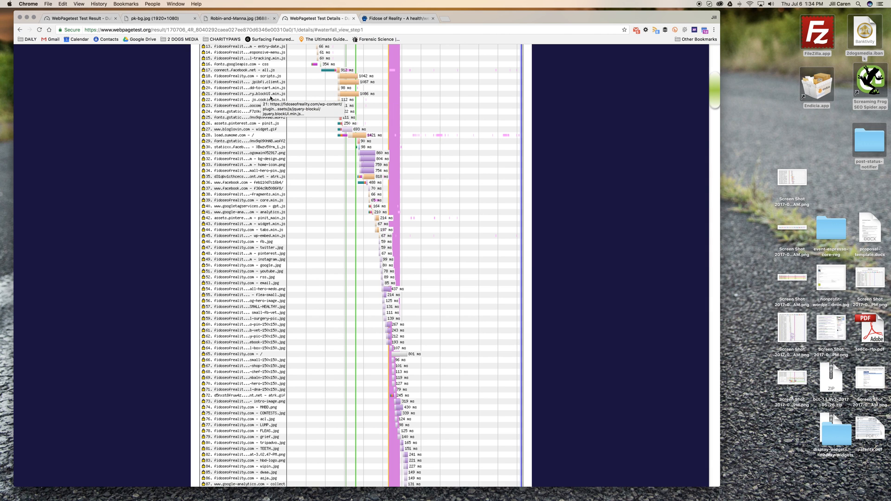
mouse_move(350, 82)
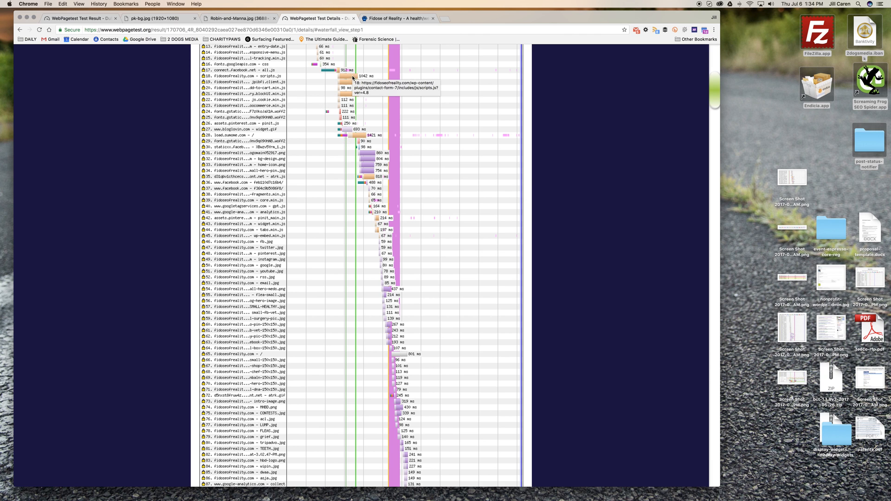
- View and close request 19 (Pin-It script) and request 21 (jquery.blockUI), then scroll to rows 124–195
left_click(246, 82)
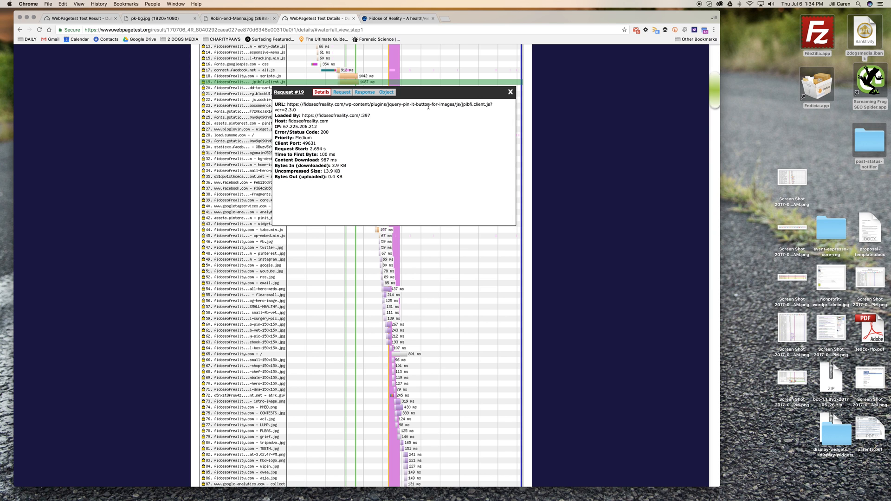
mouse_move(431, 108)
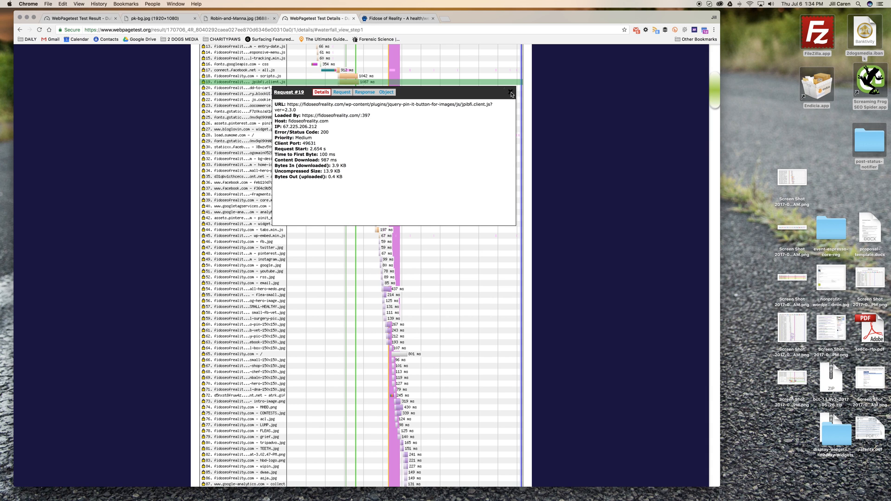
left_click(510, 92)
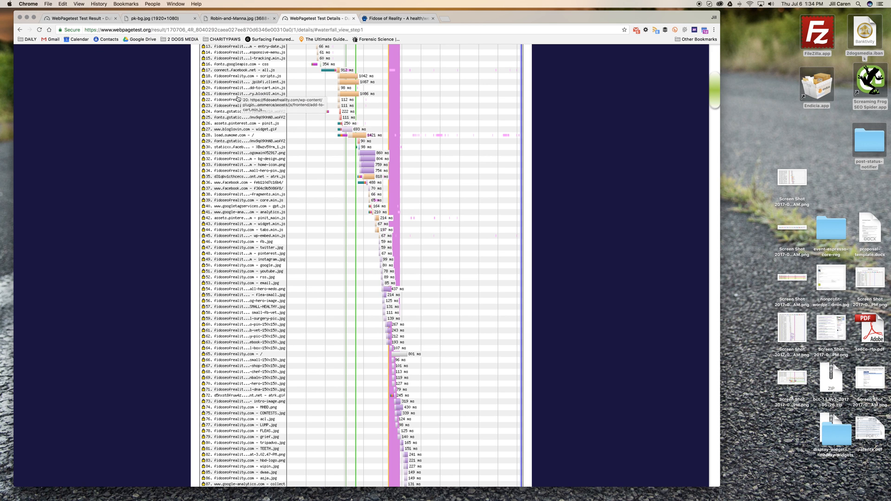
left_click(237, 94)
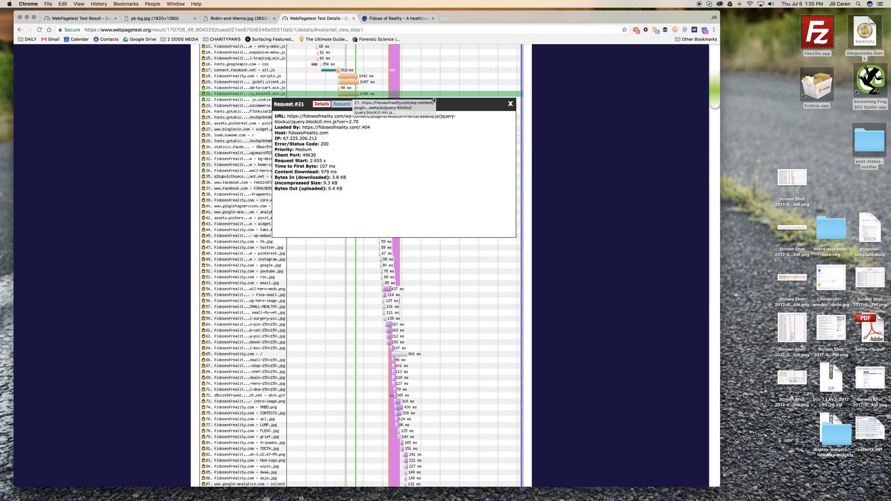
left_click(510, 104)
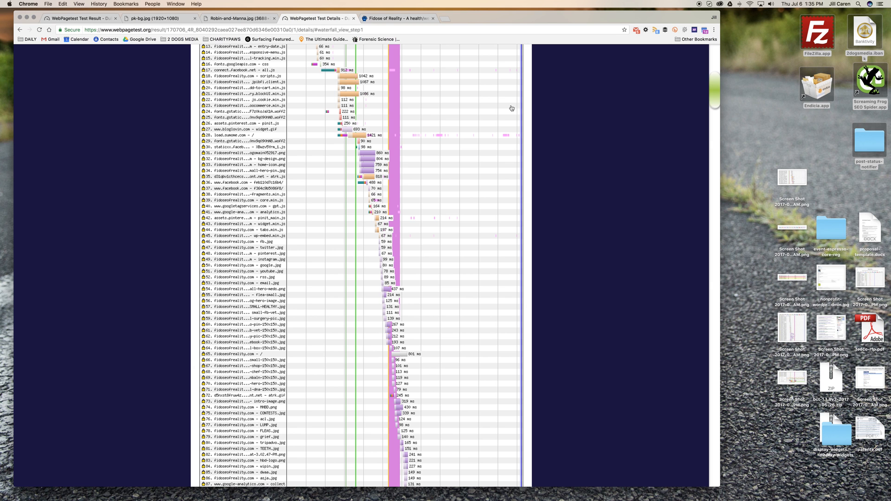
mouse_move(357, 135)
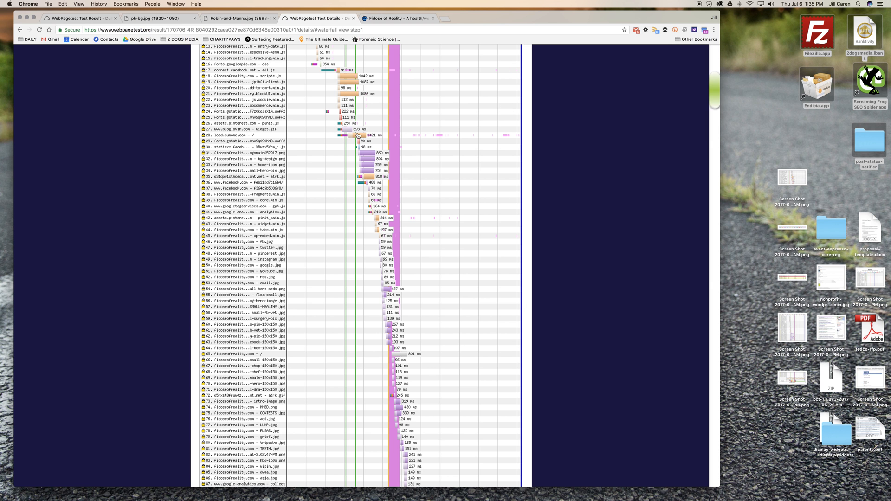
scroll("down", 3)
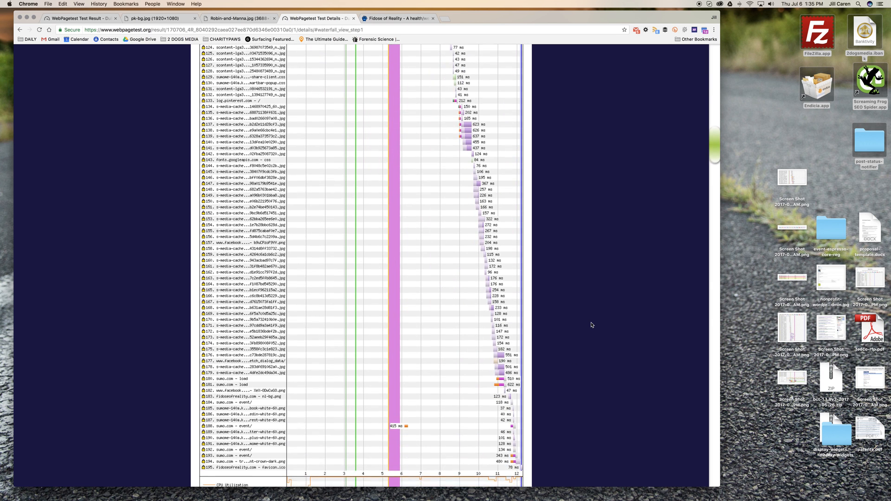